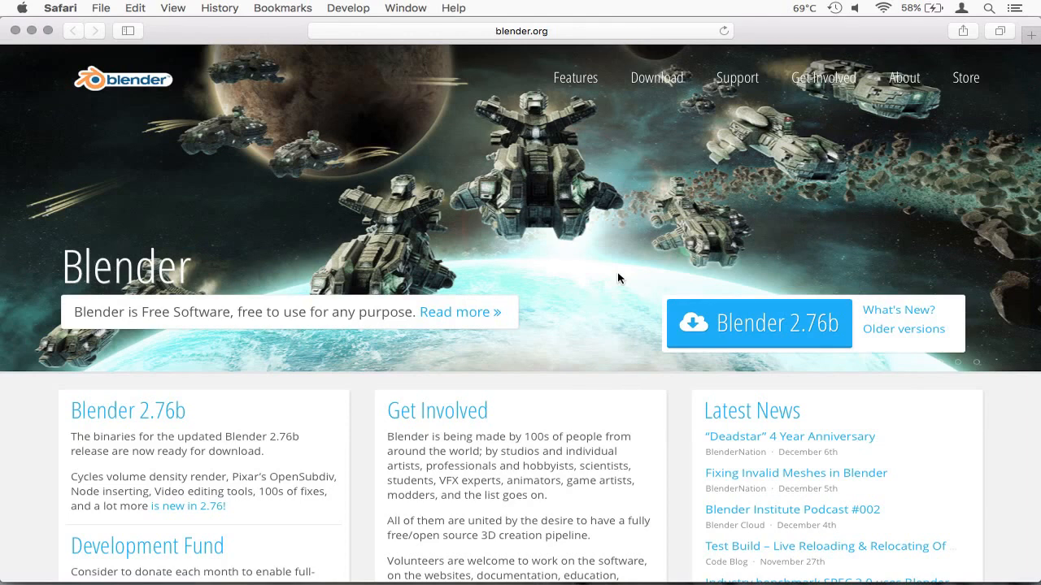
mouse_move(707, 330)
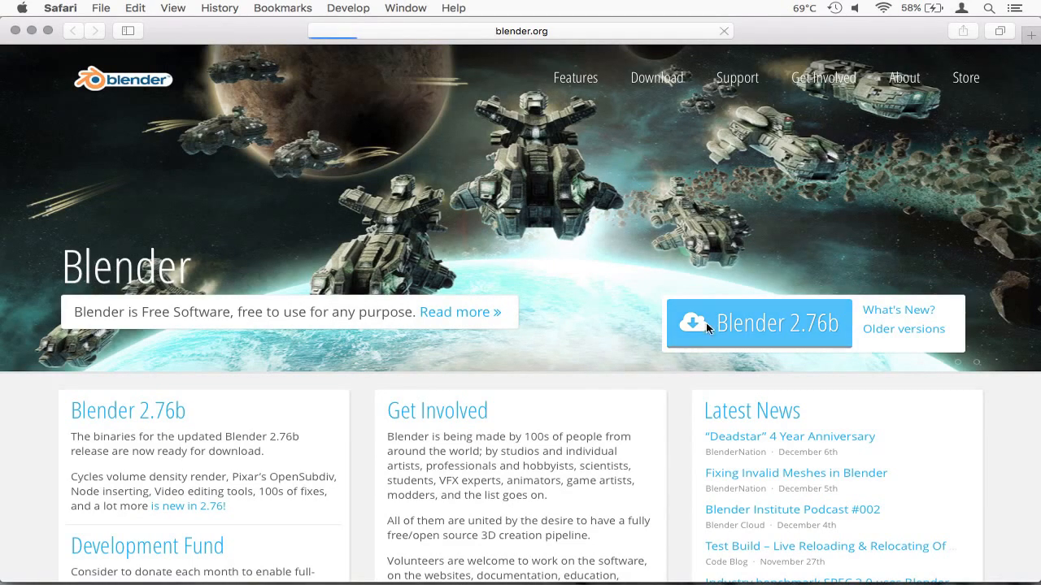
View the Blender 2.76b download page down to the Mac OS X .ZIP build section
left_click(657, 78)
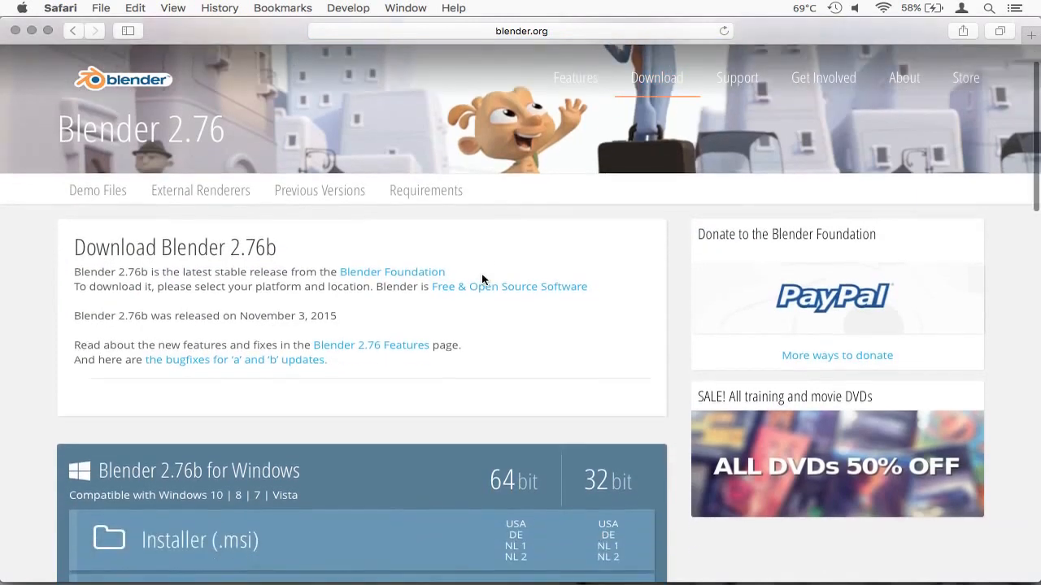
scroll("down", 3)
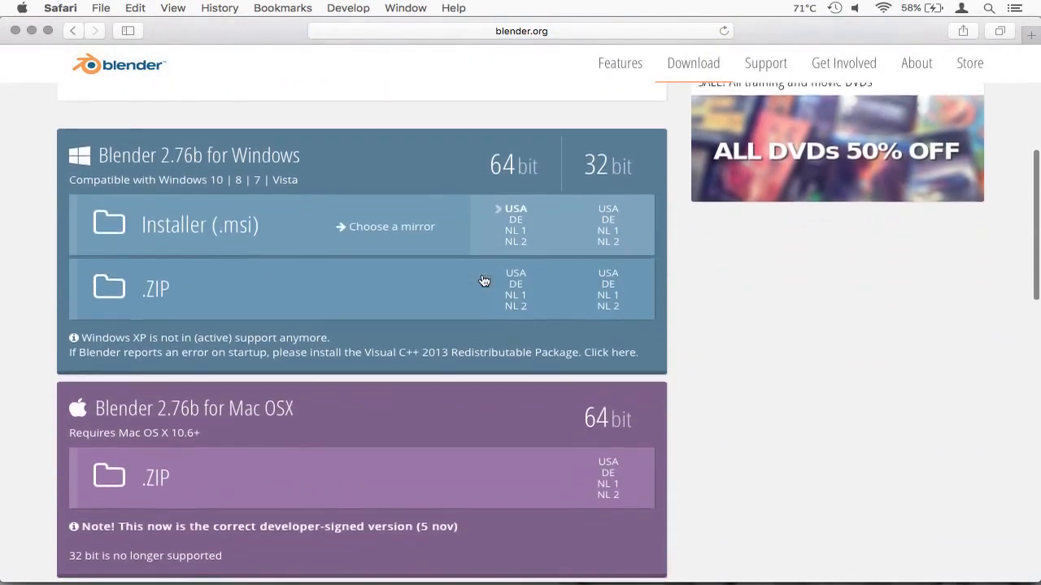
scroll("down", 3)
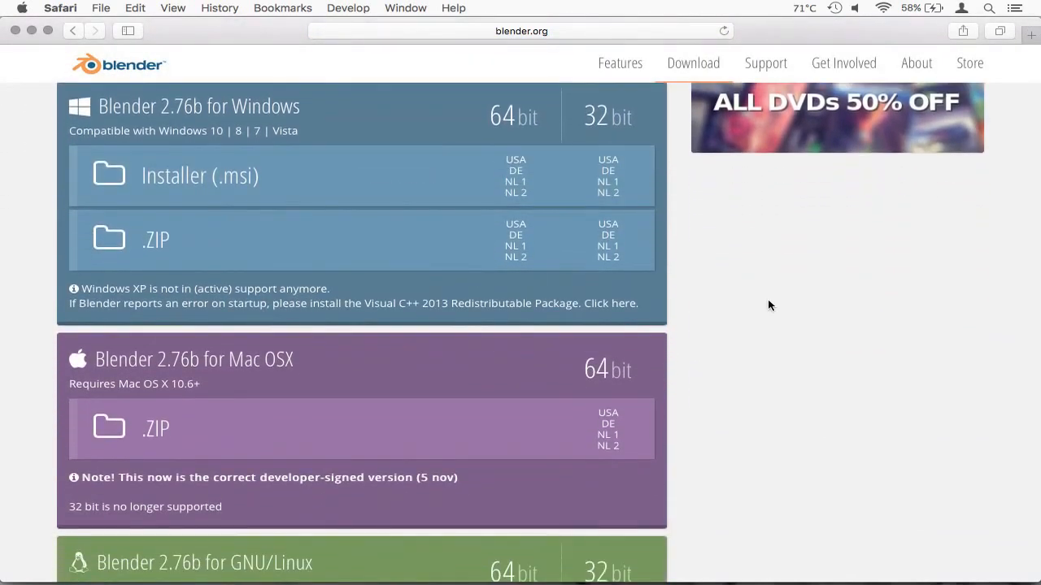
scroll("down", 3)
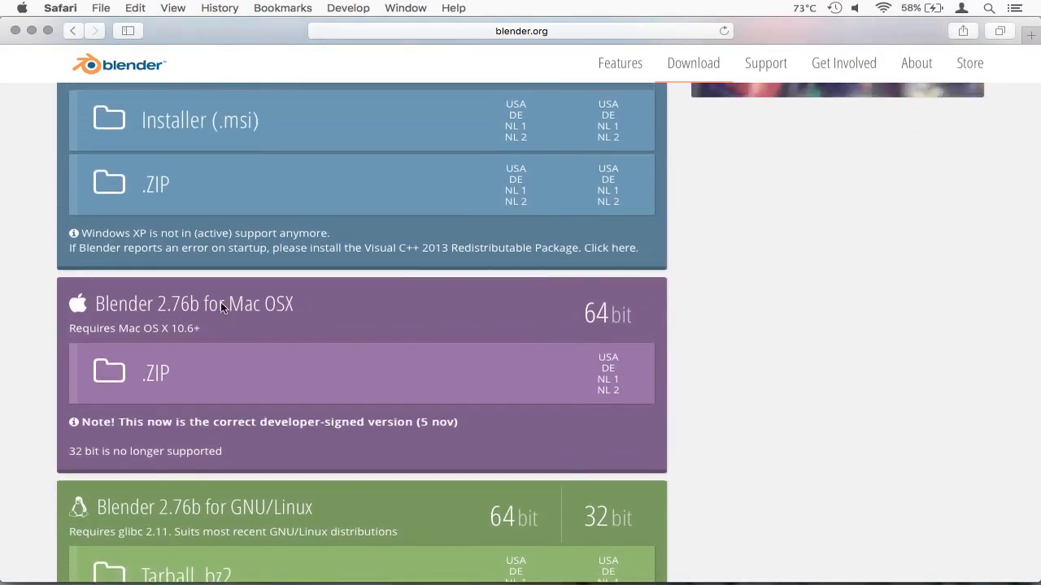
mouse_move(608, 358)
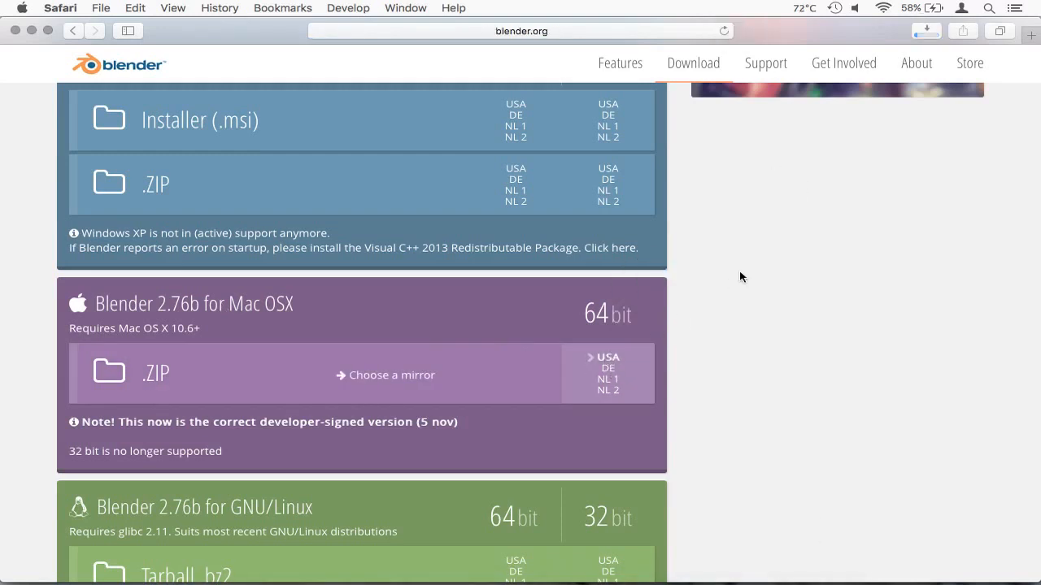
scroll("down", 3)
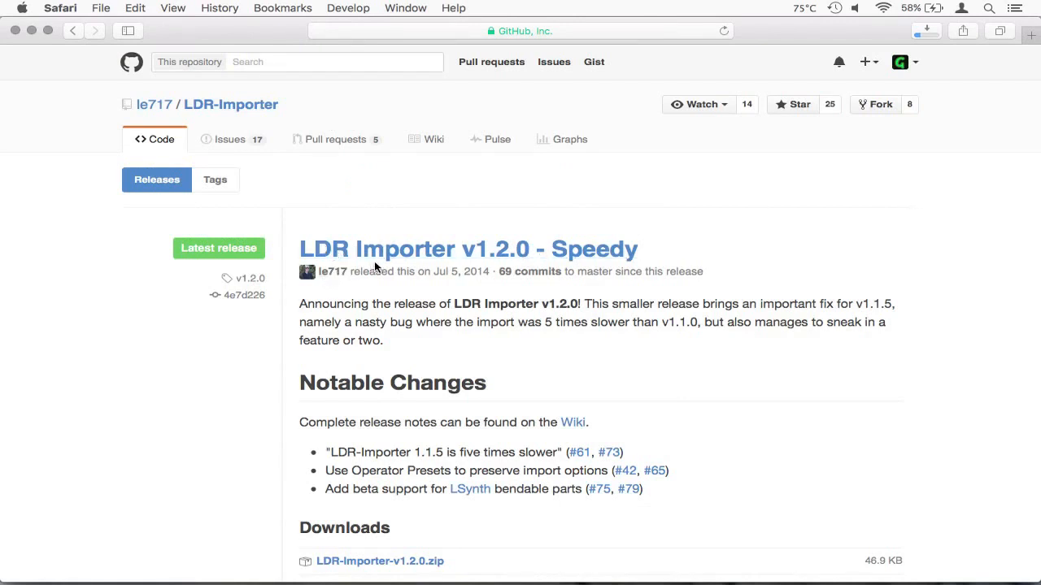
Download LDR-Importer-v1.2.0.zip from the Downloads section of the GitHub release page
scroll("down", 3)
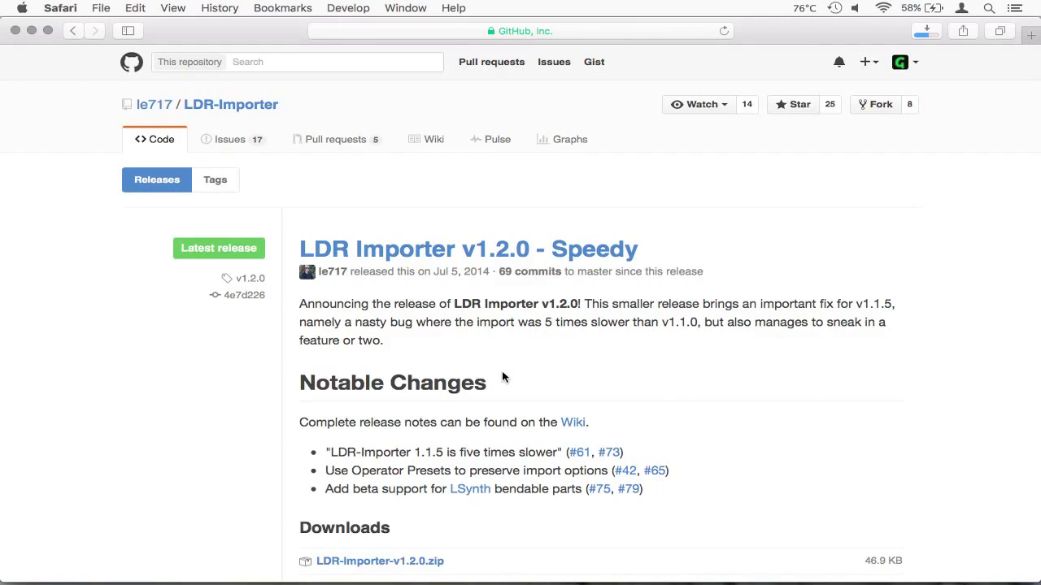
mouse_move(473, 368)
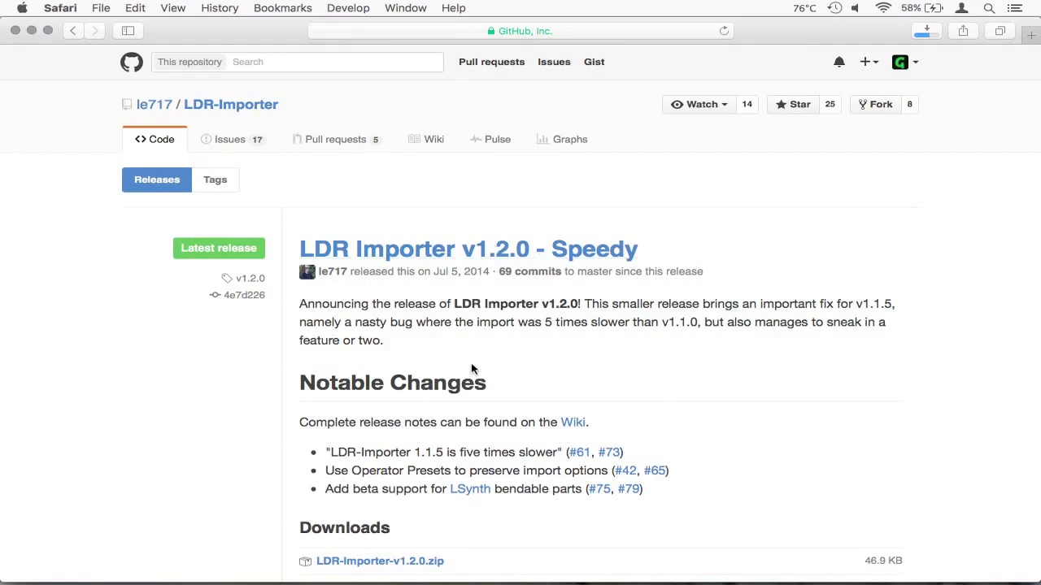
scroll("down", 3)
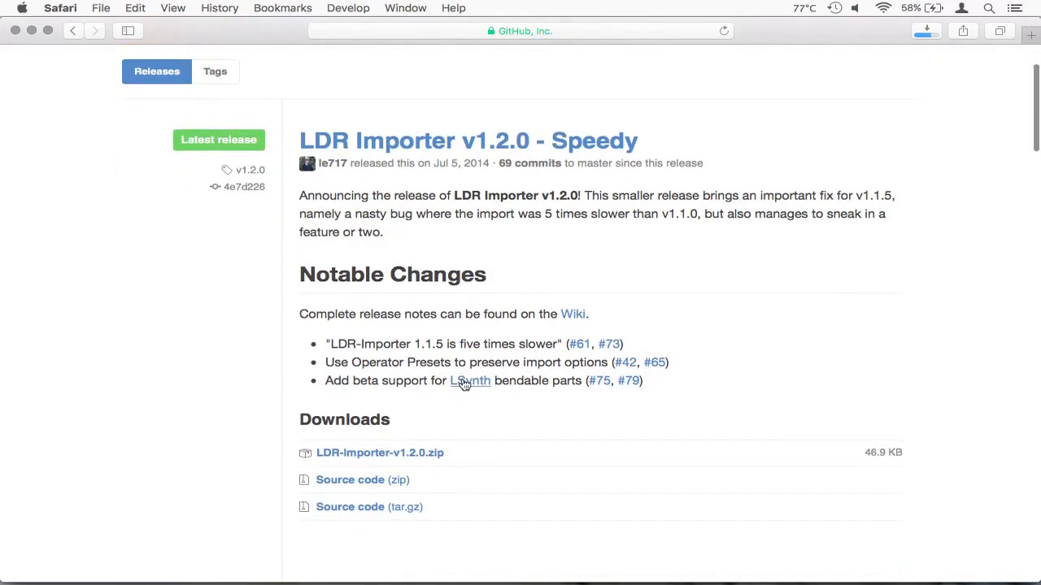
mouse_move(453, 215)
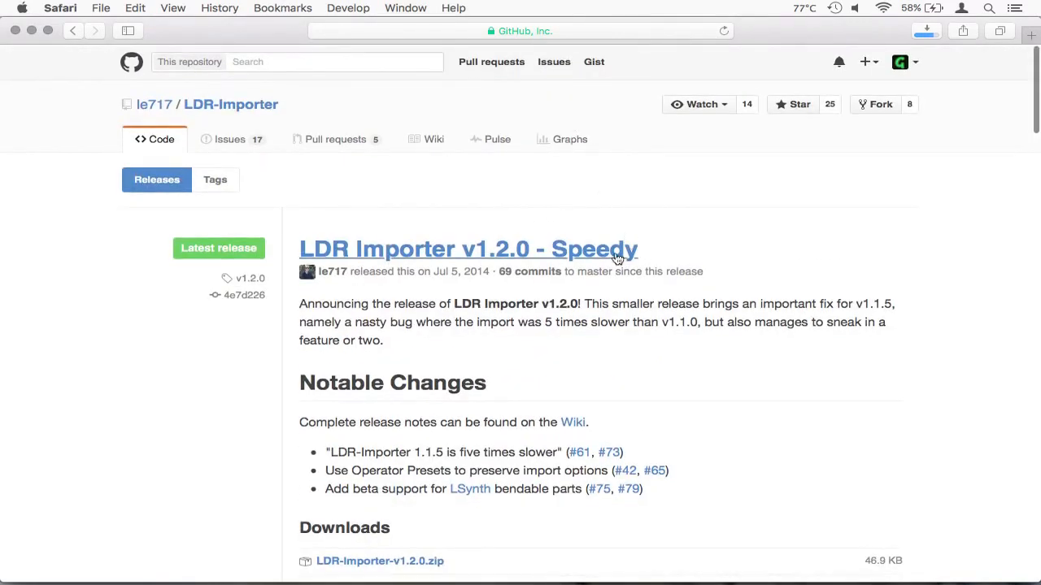
mouse_move(475, 307)
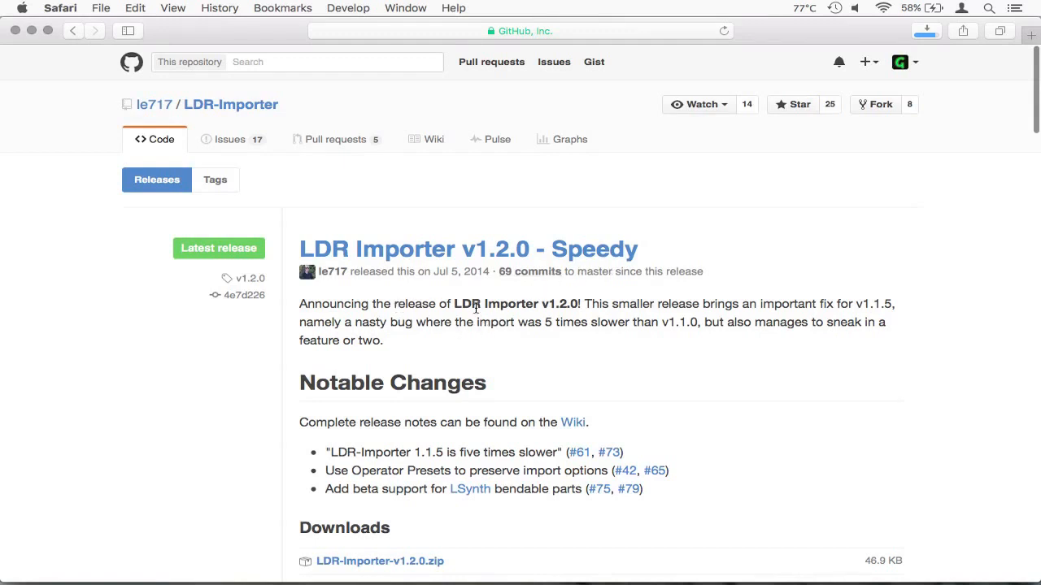
mouse_move(456, 334)
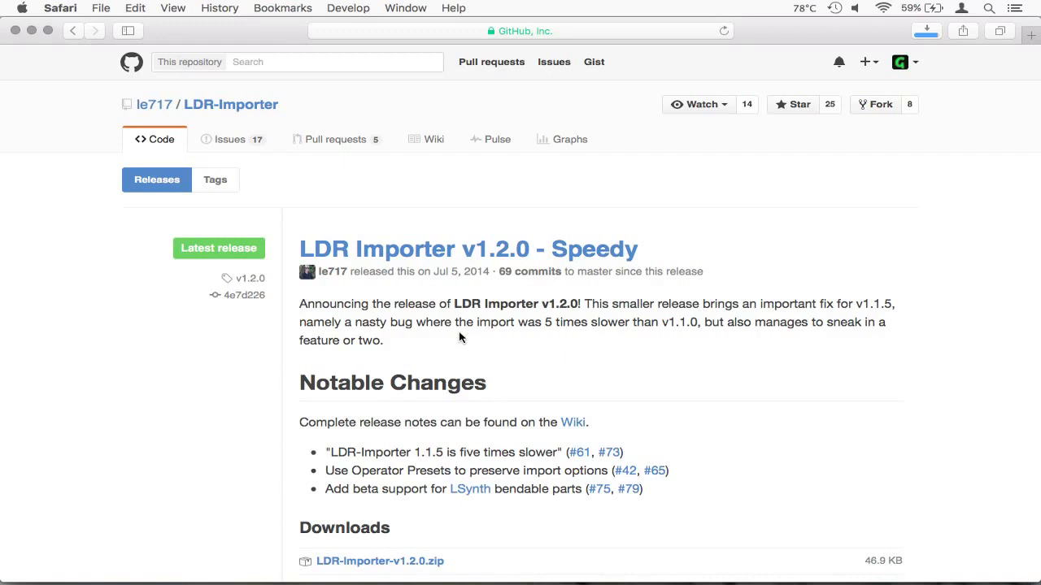
scroll("down", 3)
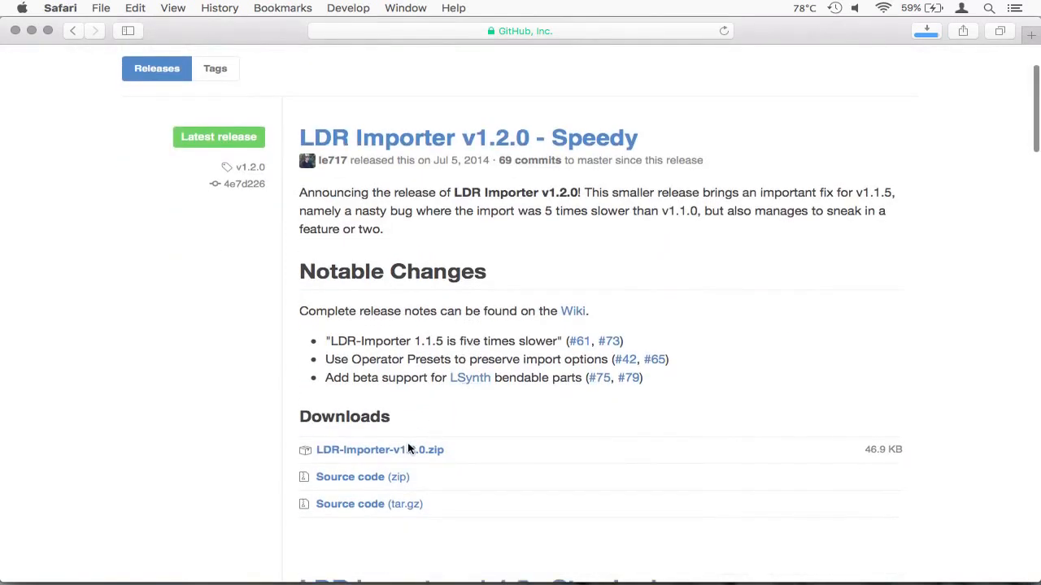
mouse_move(352, 458)
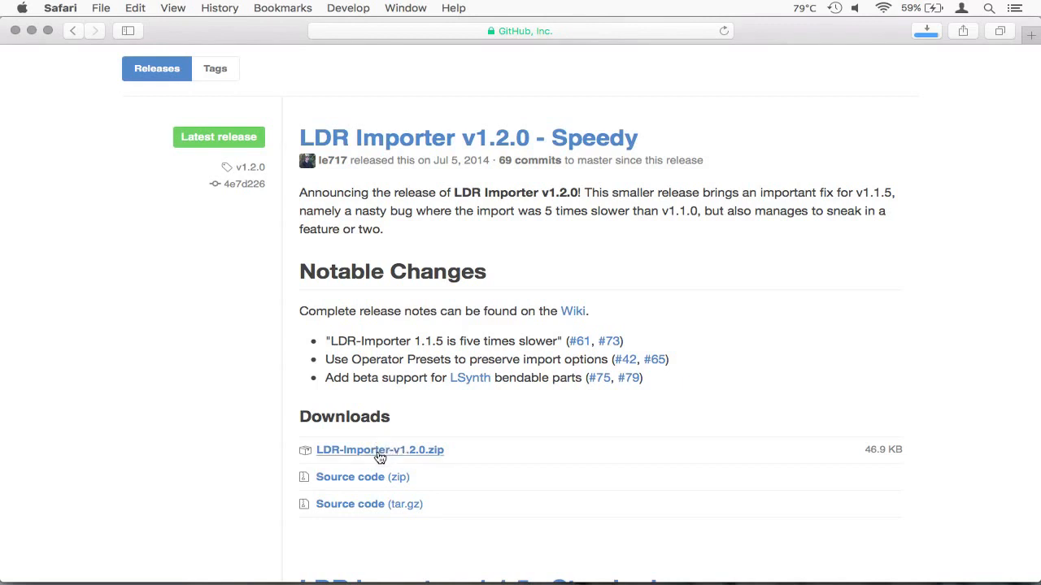
mouse_move(400, 460)
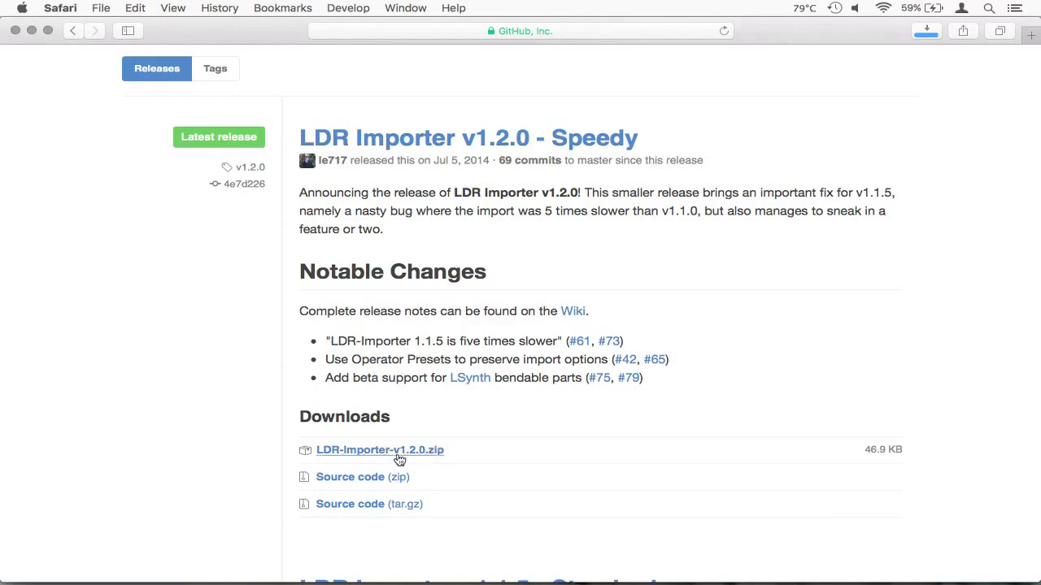
mouse_move(359, 479)
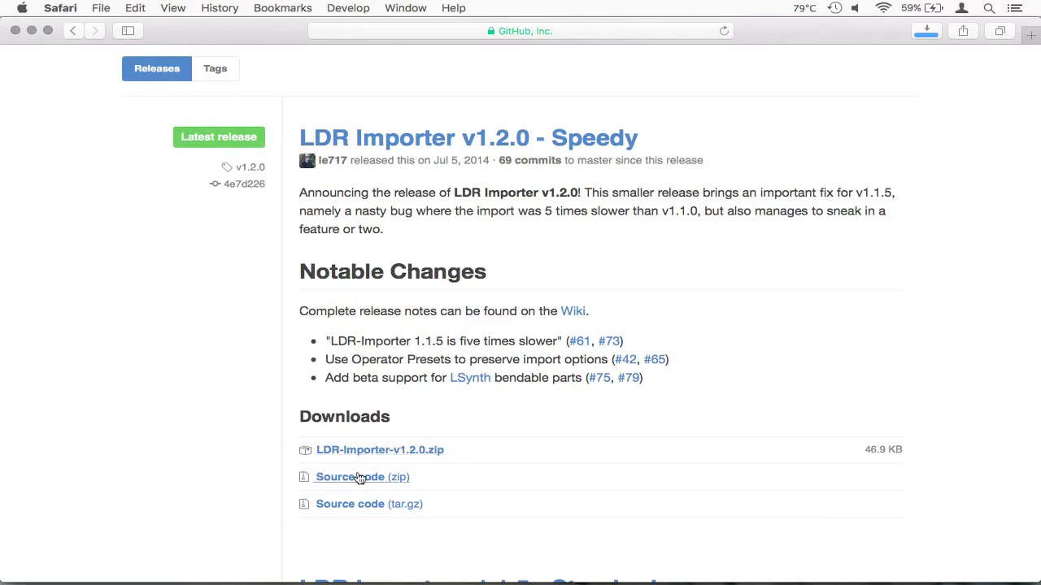
left_click(382, 449)
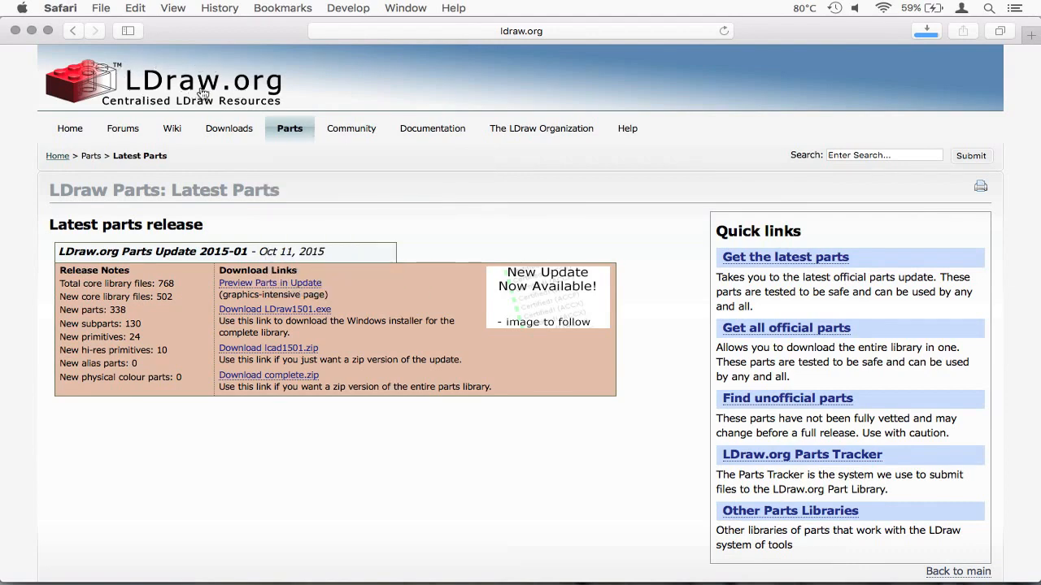
Download complete.zip from the LDraw.org Latest Parts page via Downloads > Parts Downloads
left_click(70, 128)
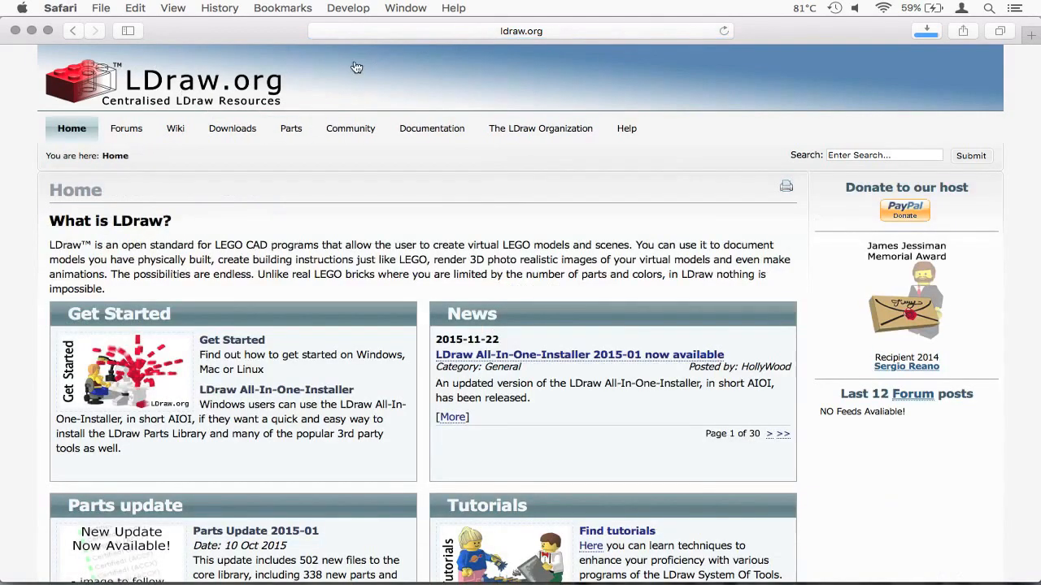
left_click(231, 128)
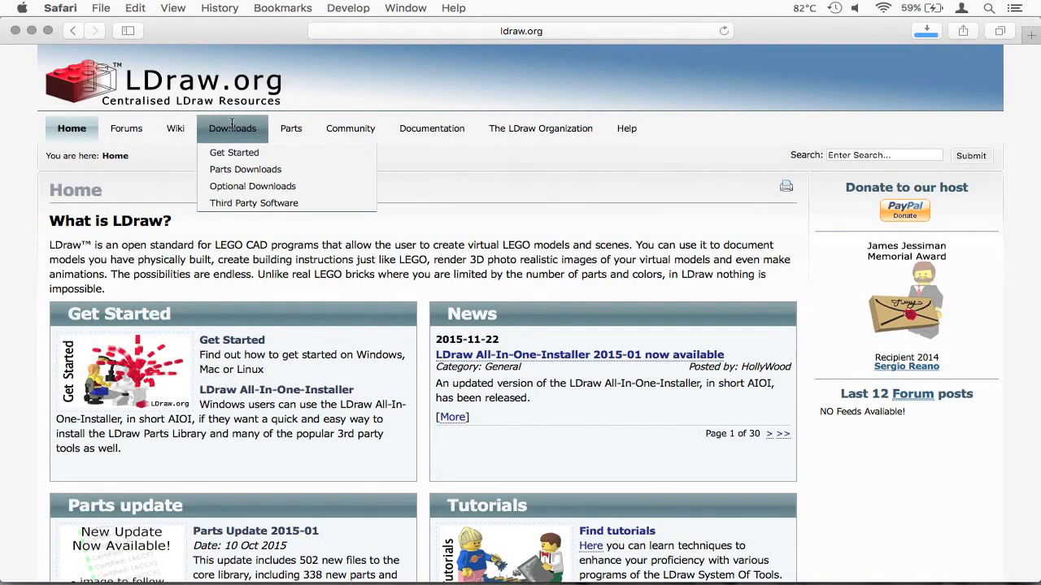
mouse_move(244, 169)
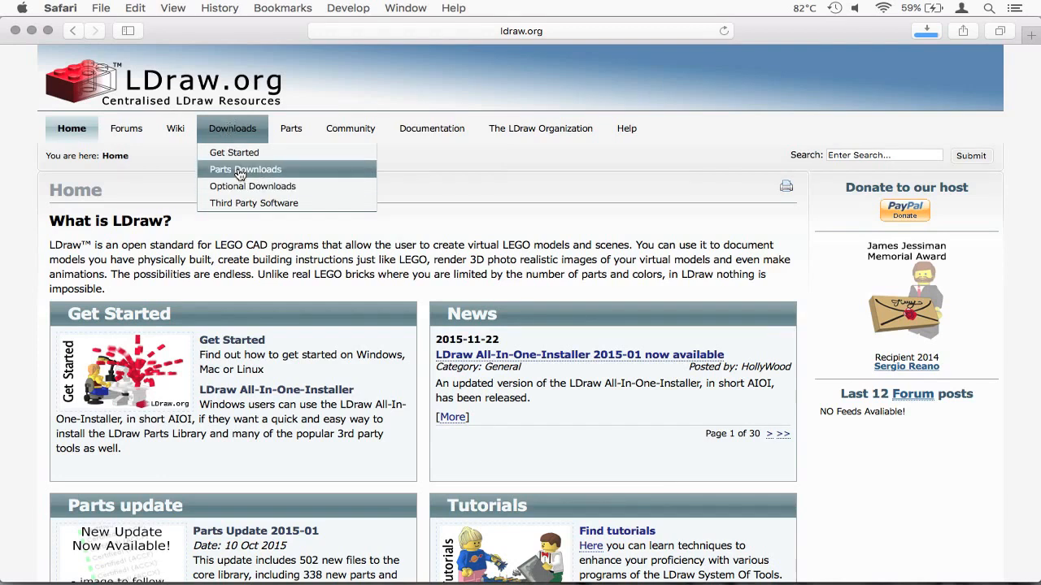
left_click(244, 170)
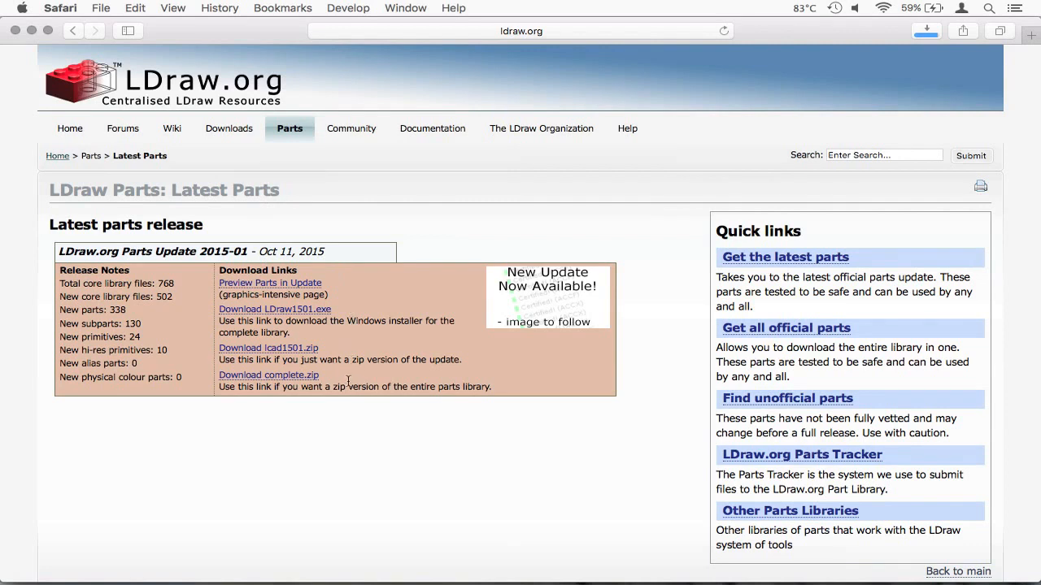
mouse_move(280, 283)
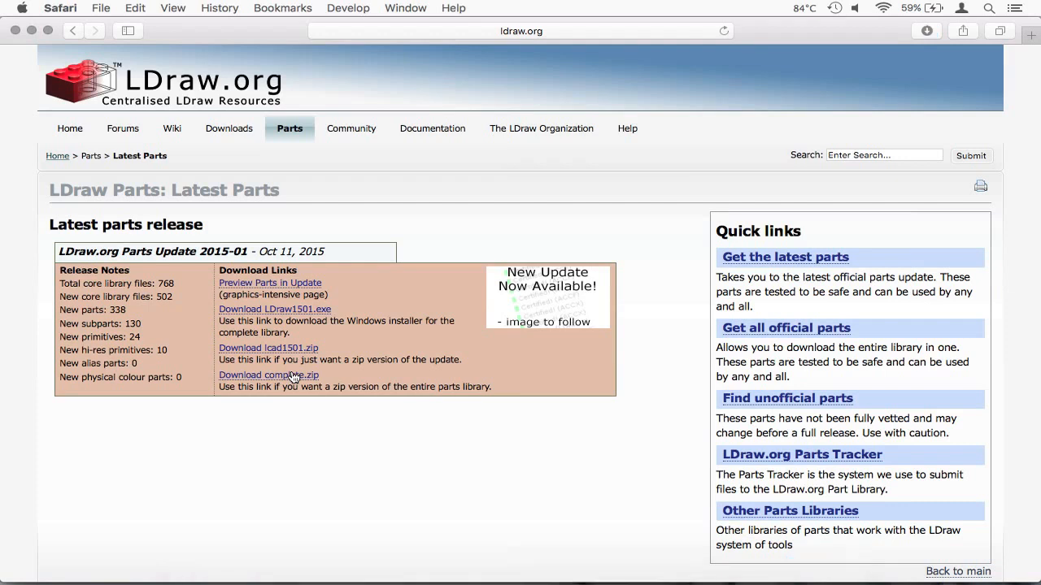
left_click(268, 374)
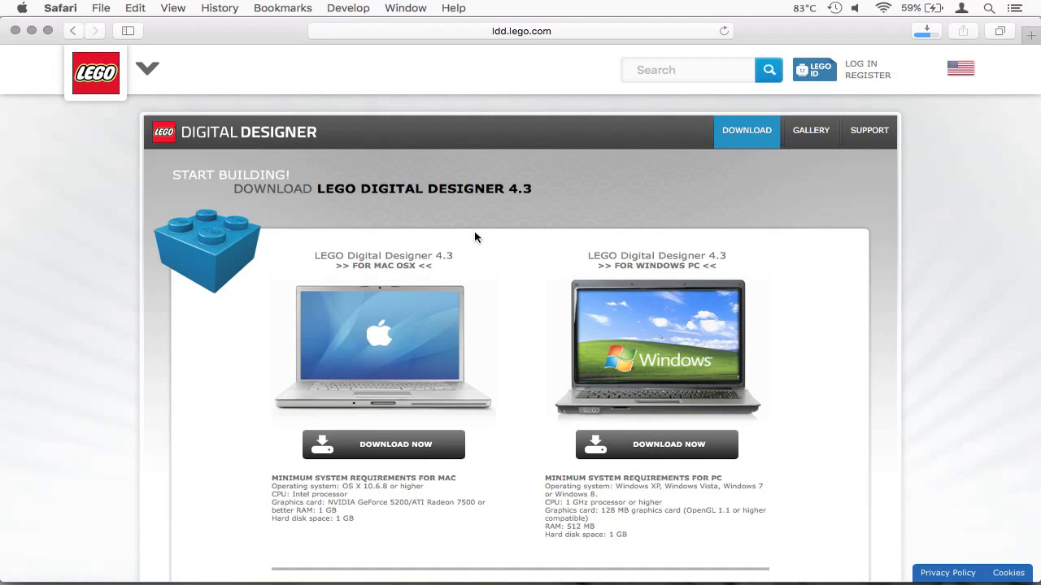
View the Mac OS X 'Download Now' option on the LEGO Digital Designer 4.3 page
scroll("down", 3)
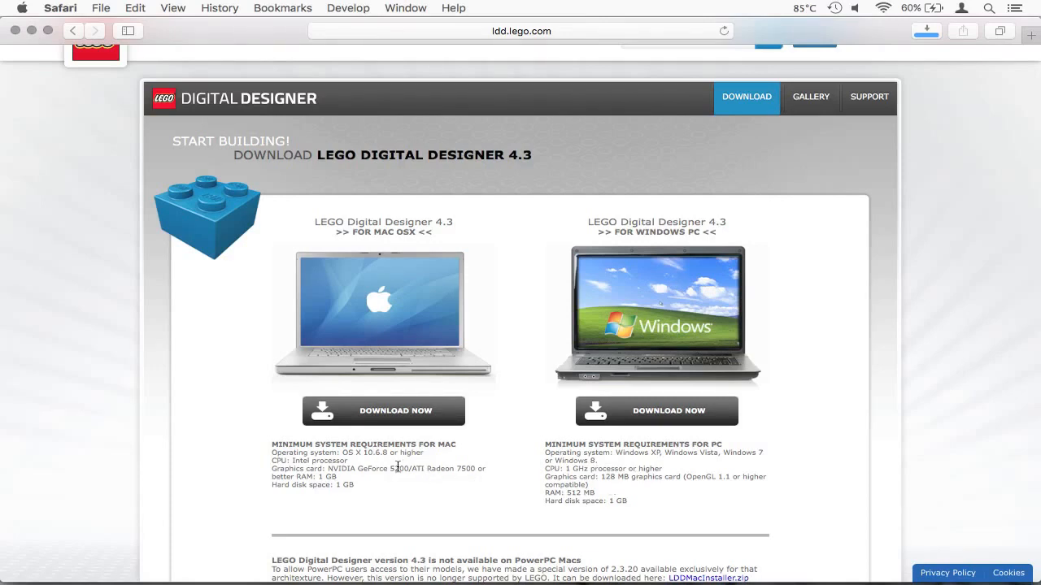
mouse_move(400, 420)
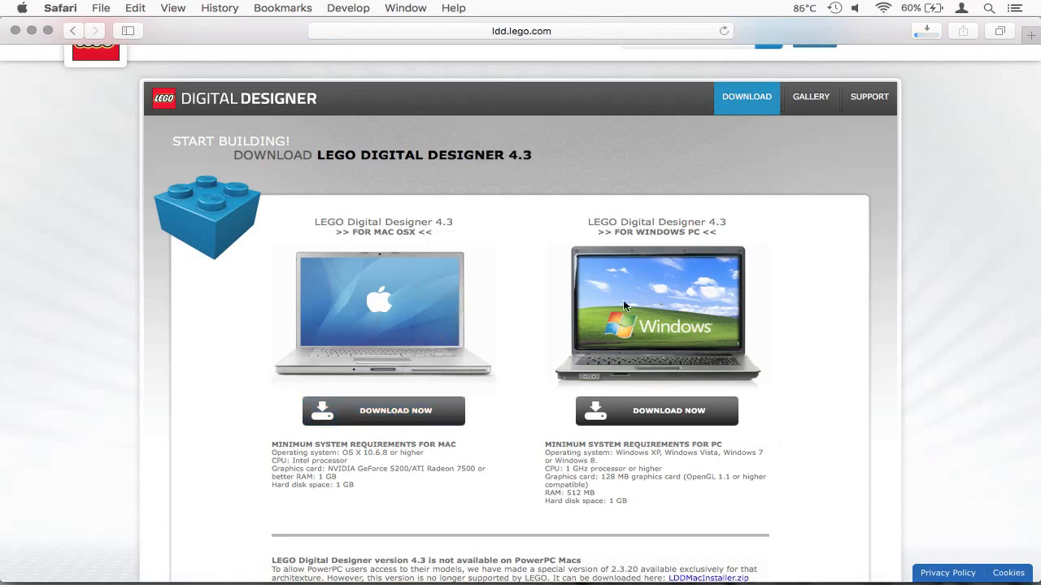
mouse_move(553, 403)
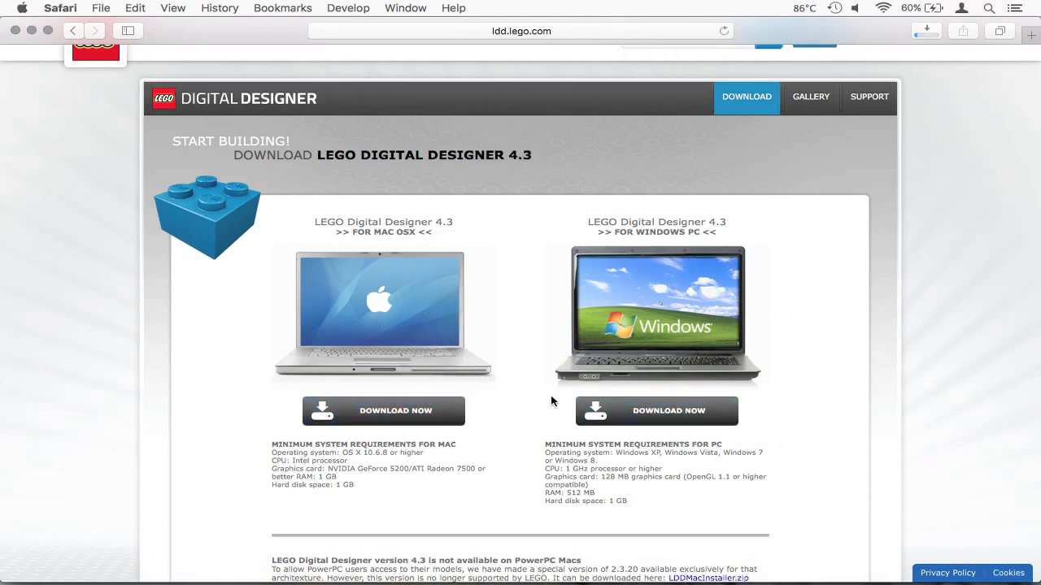
mouse_move(534, 359)
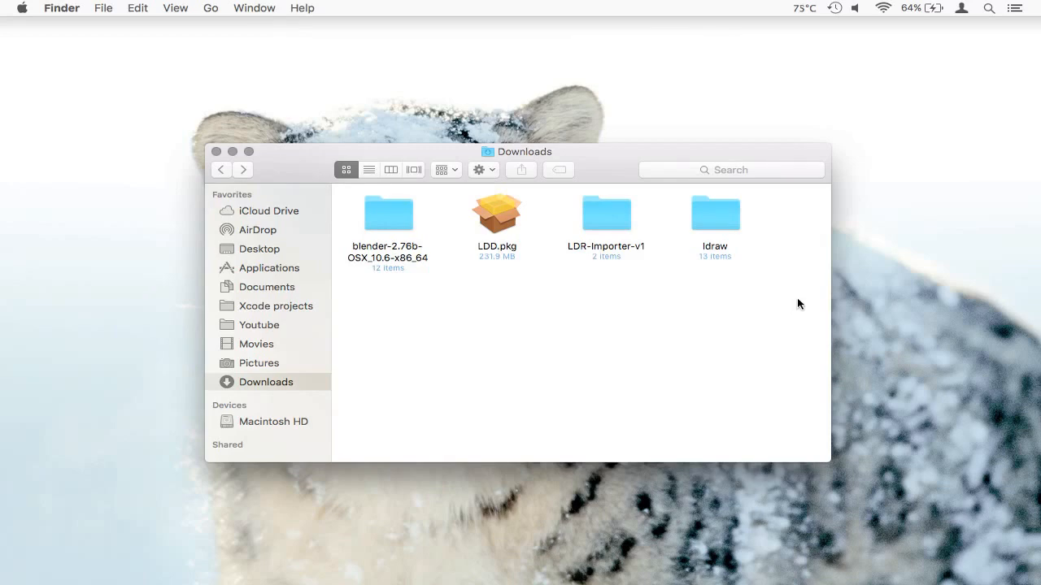
mouse_move(722, 266)
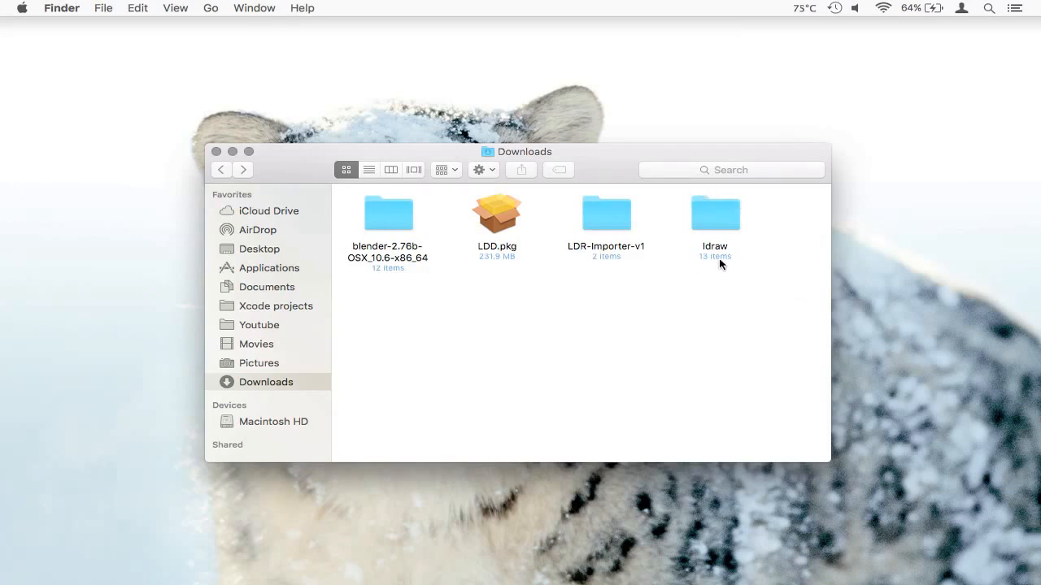
mouse_move(719, 192)
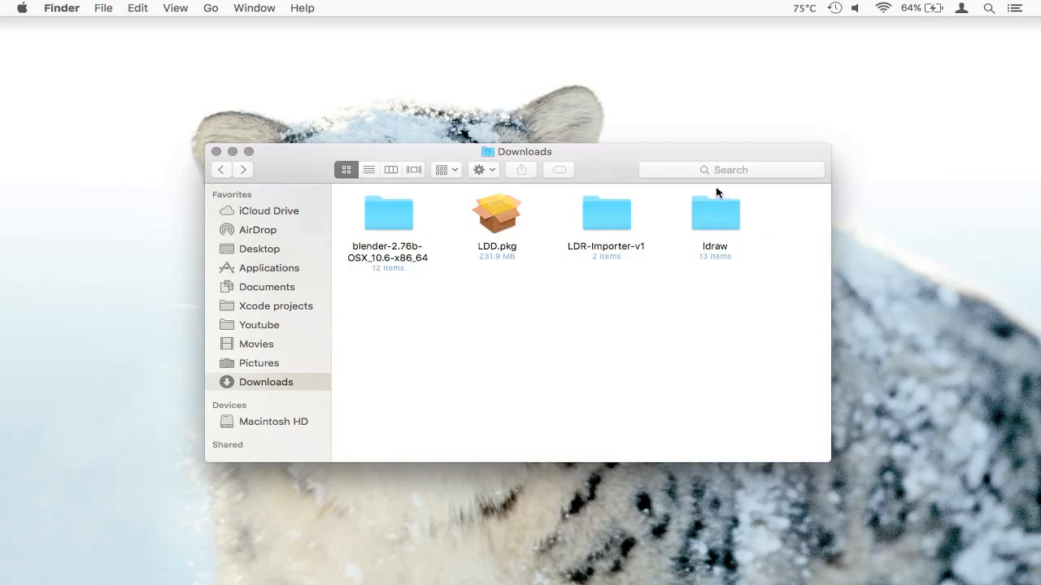
mouse_move(749, 242)
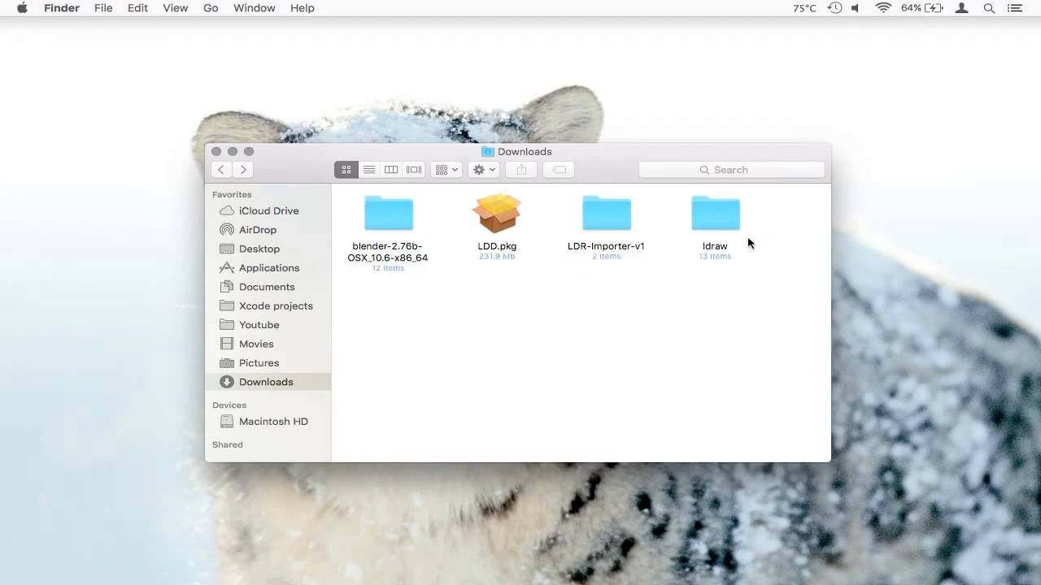
mouse_move(666, 316)
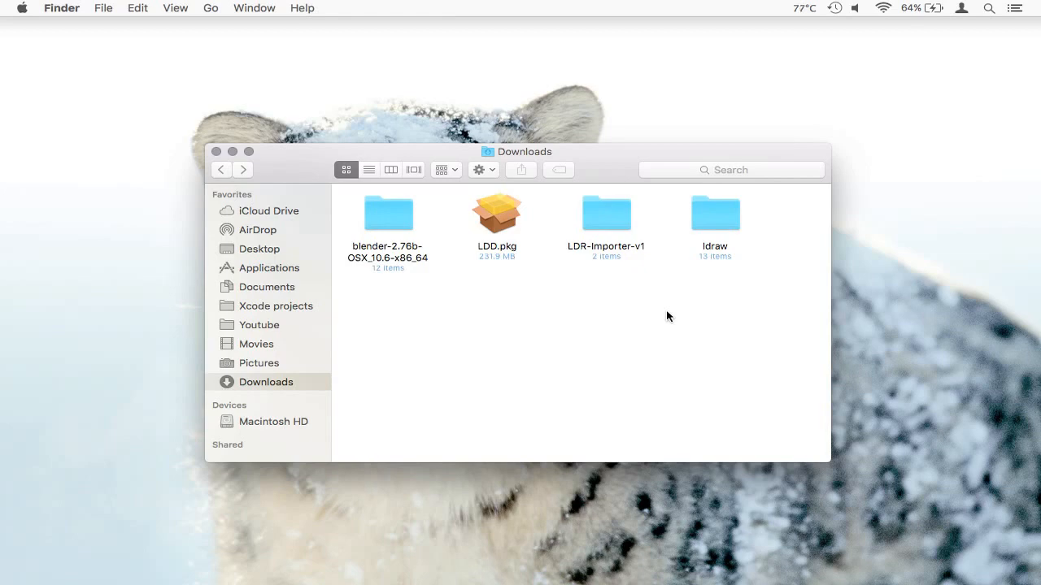
mouse_move(306, 293)
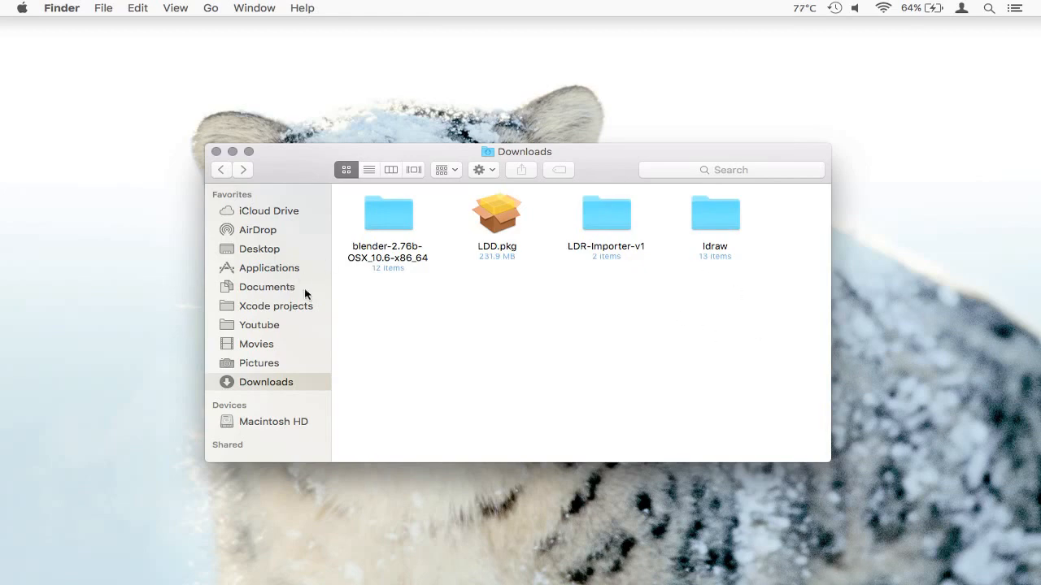
mouse_move(410, 192)
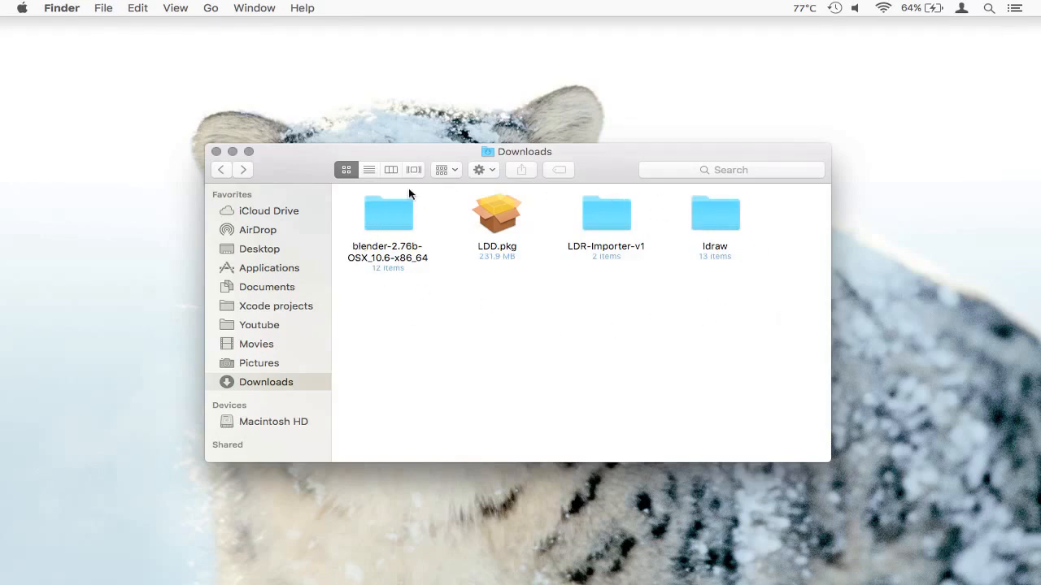
mouse_move(728, 240)
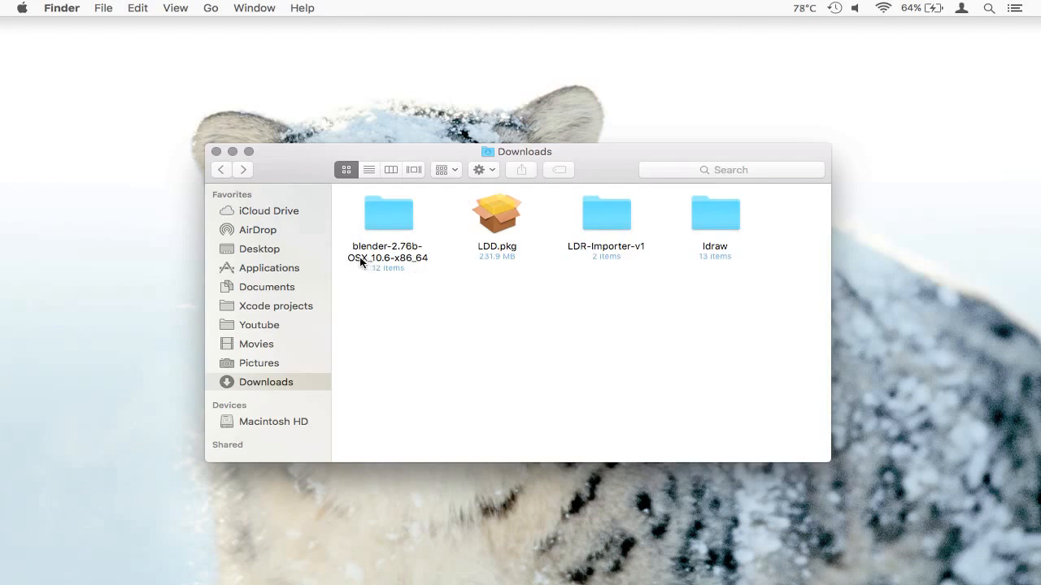
Move the ldraw folder out of Downloads, then select LDD.pkg
left_click(389, 213)
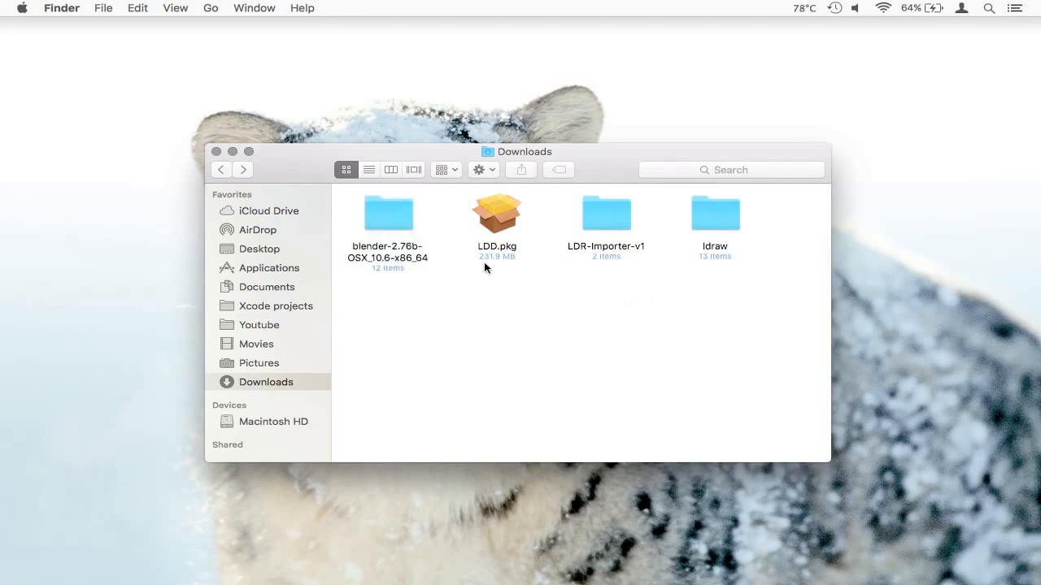
left_click(715, 214)
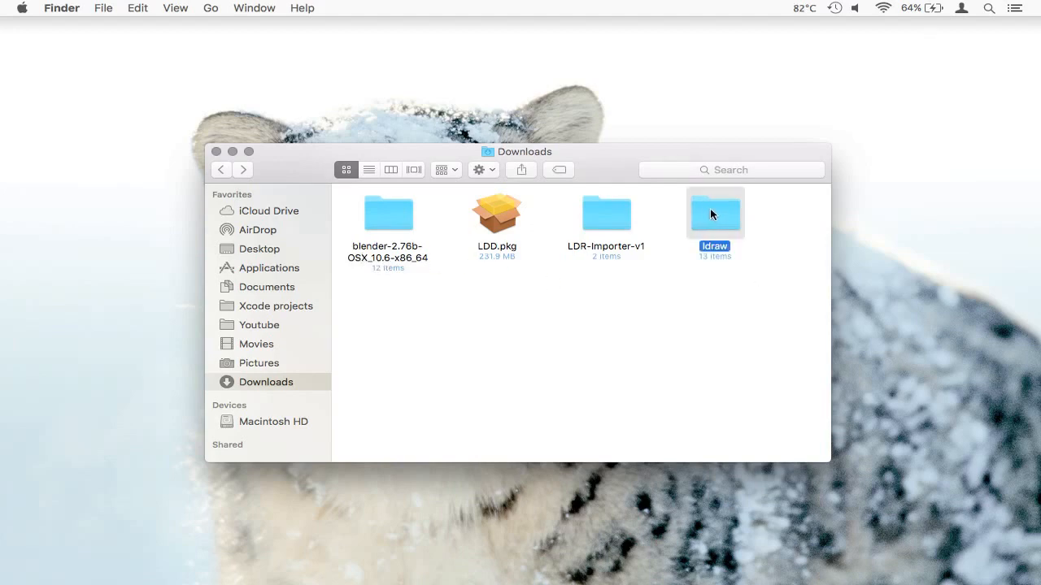
left_click_drag(714, 213, 581, 301)
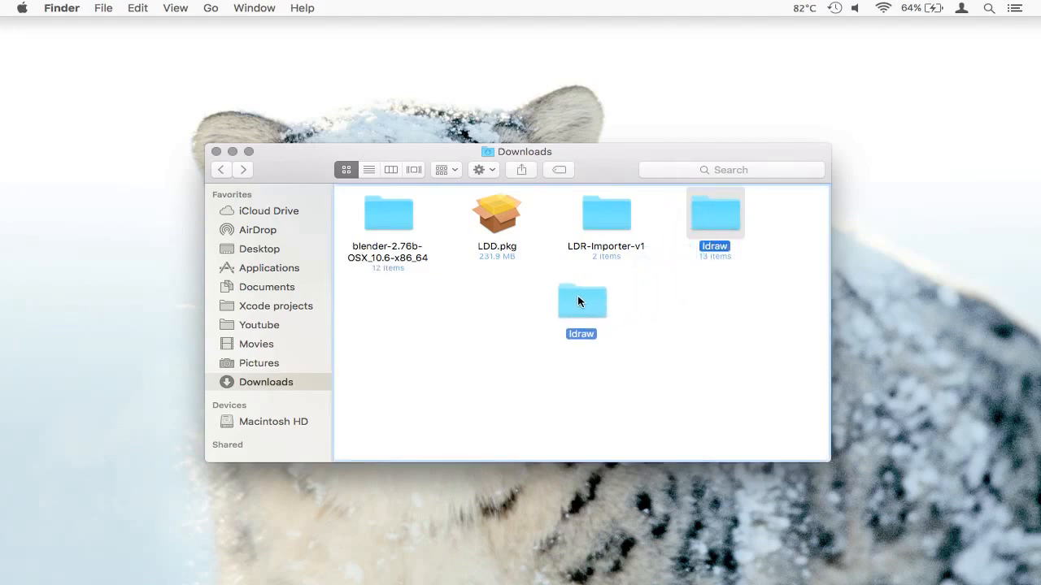
left_click_drag(581, 300, 491, 306)
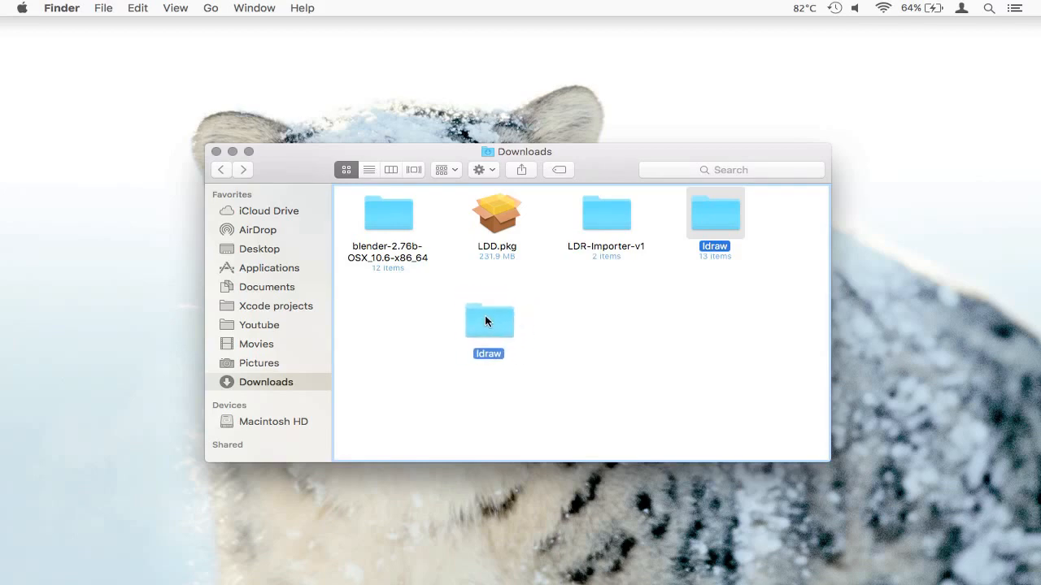
left_click_drag(487, 318, 433, 315)
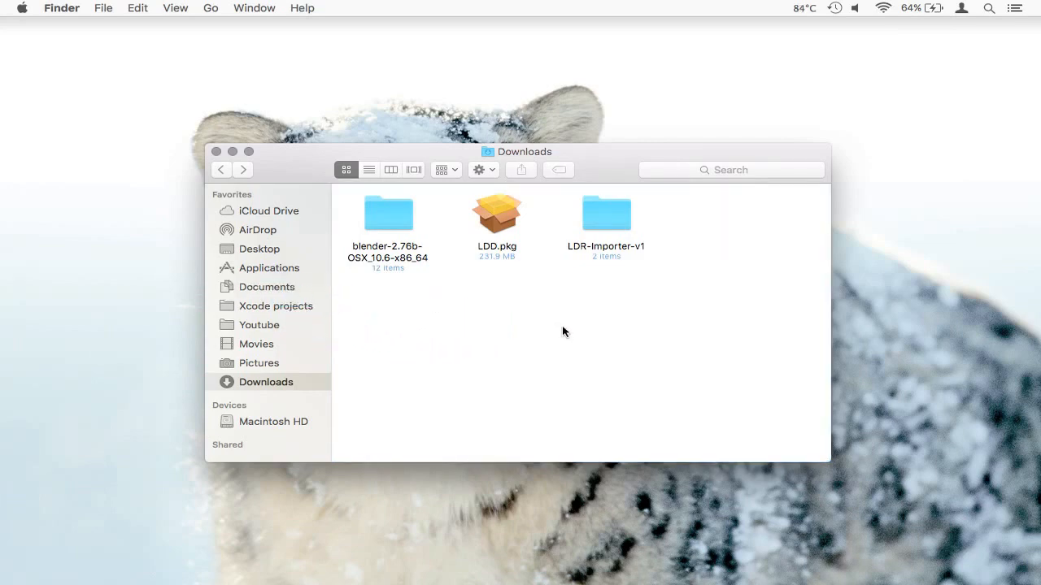
mouse_move(530, 136)
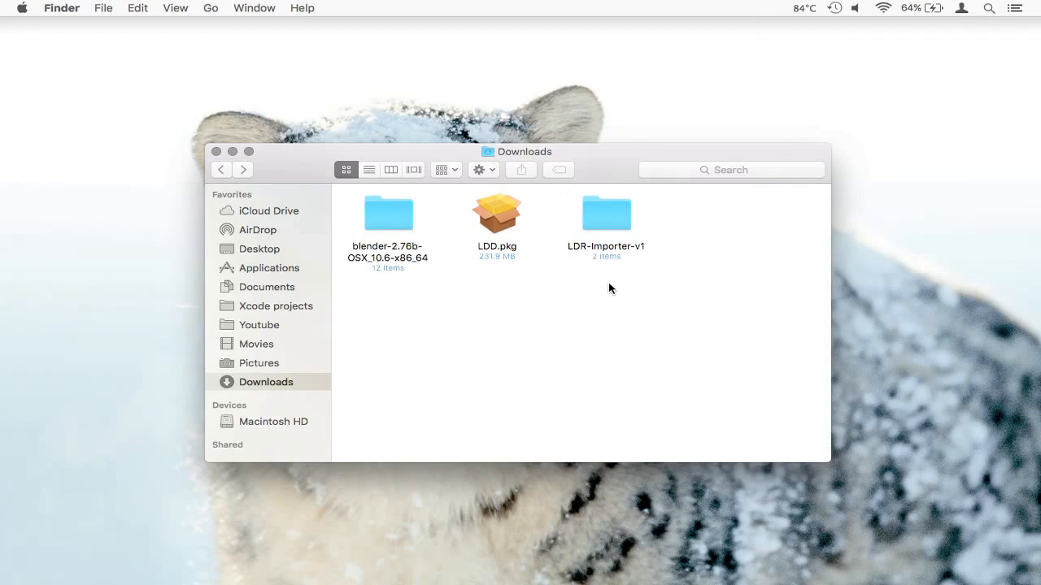
mouse_move(517, 284)
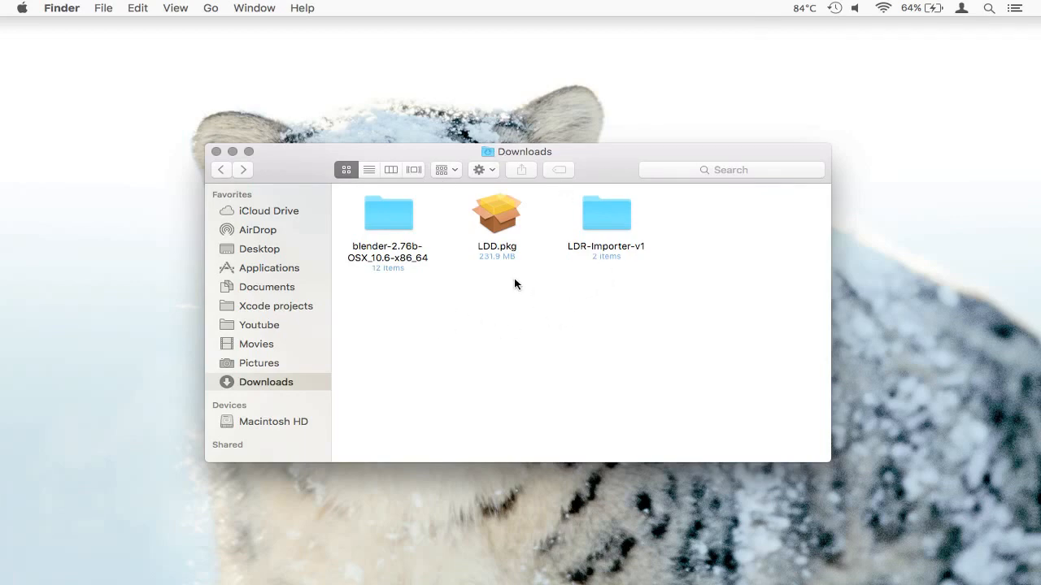
left_click(498, 215)
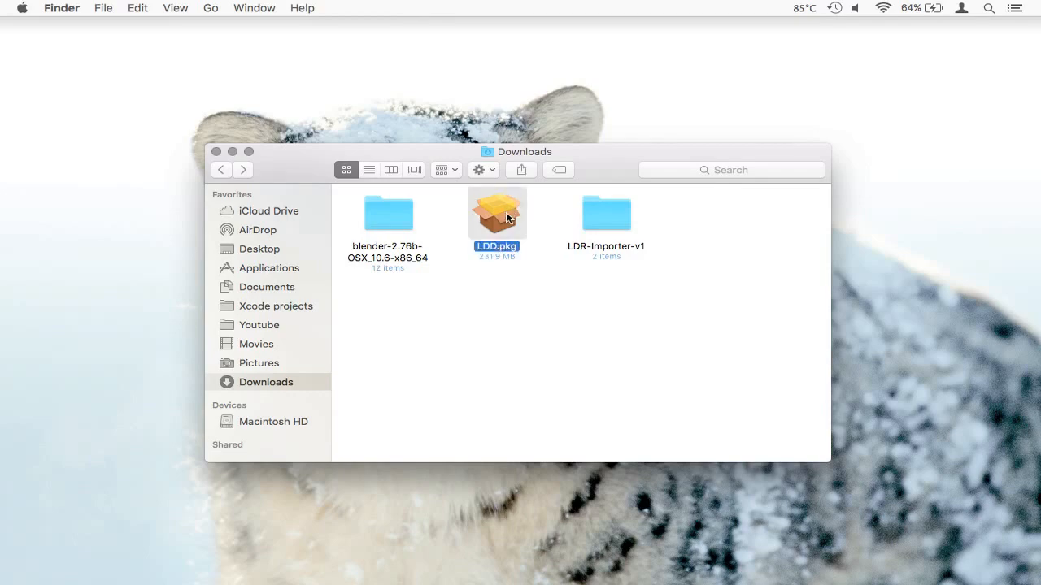
Run LDD.pkg and continue through Introduction, Read Me and License to start installing
double_click(497, 213)
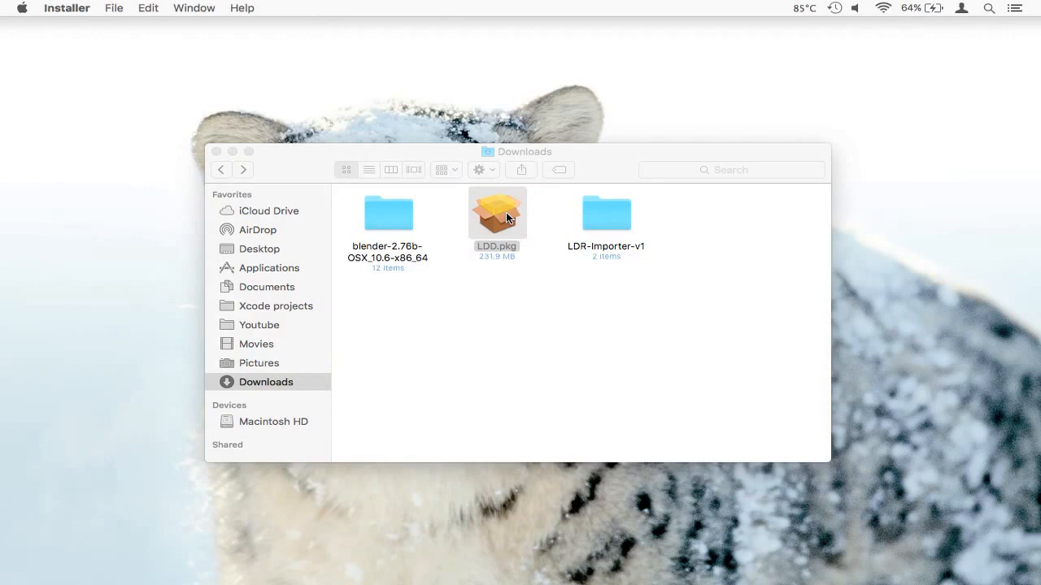
double_click(498, 213)
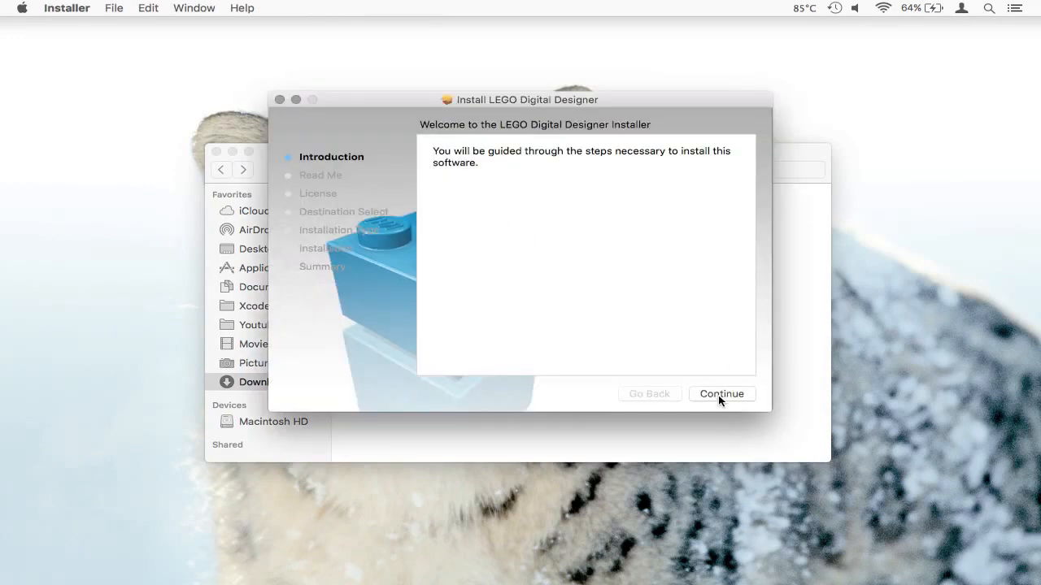
left_click(722, 394)
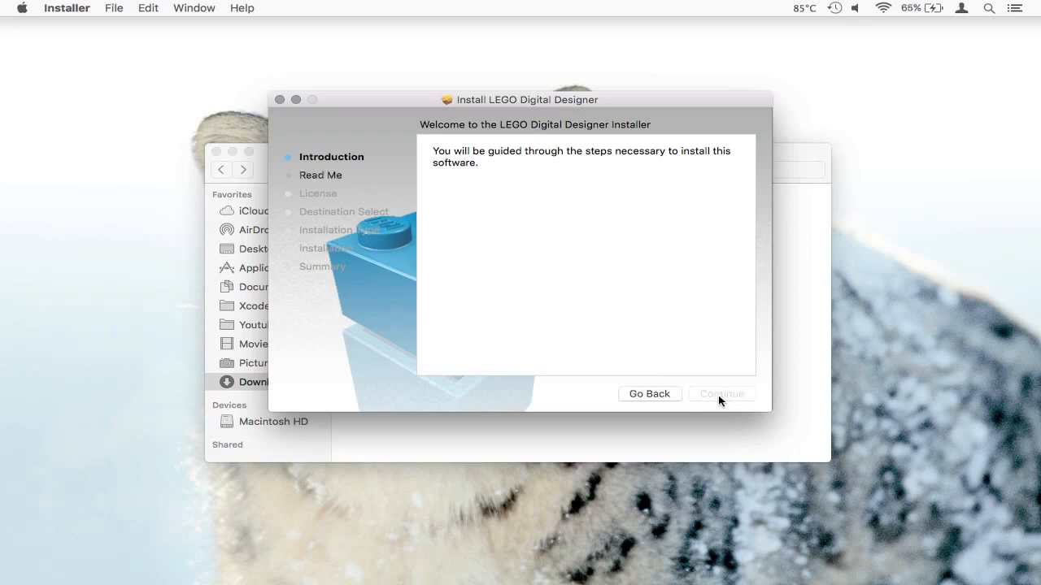
left_click(722, 395)
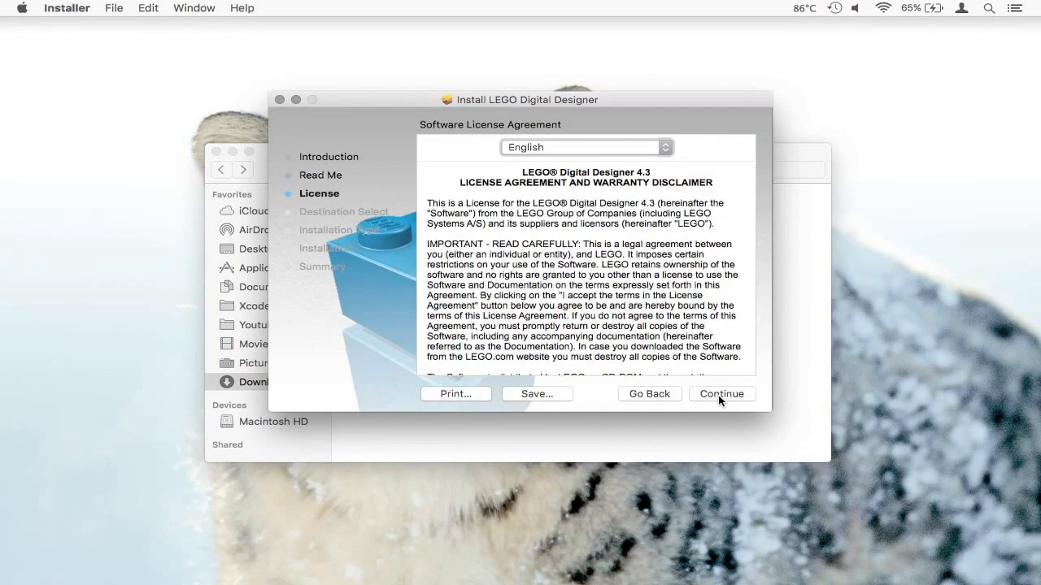
left_click(722, 393)
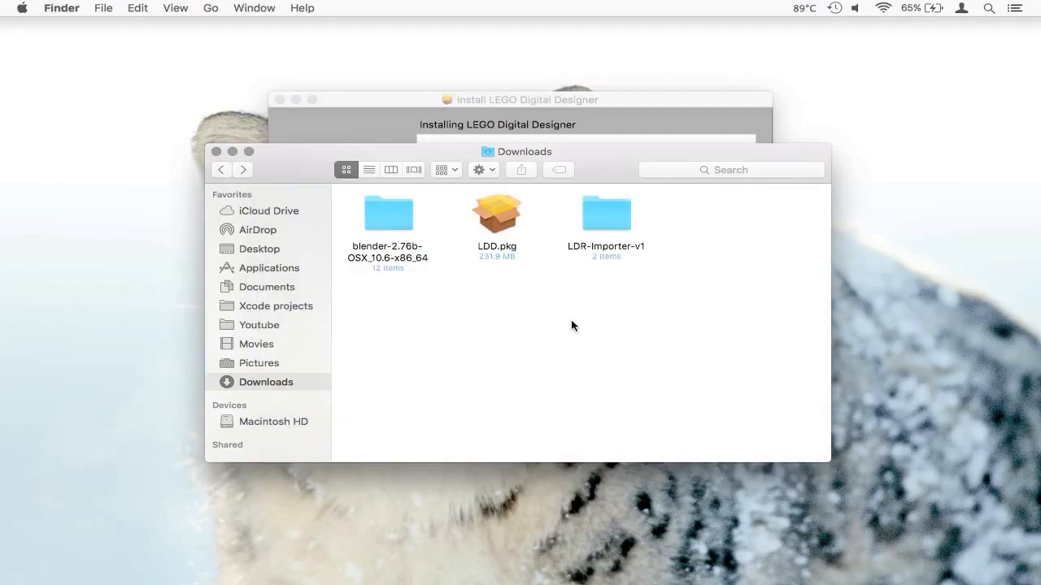
Launch Blender from the blender-2.76b folder and close the finished LDD installer
double_click(387, 215)
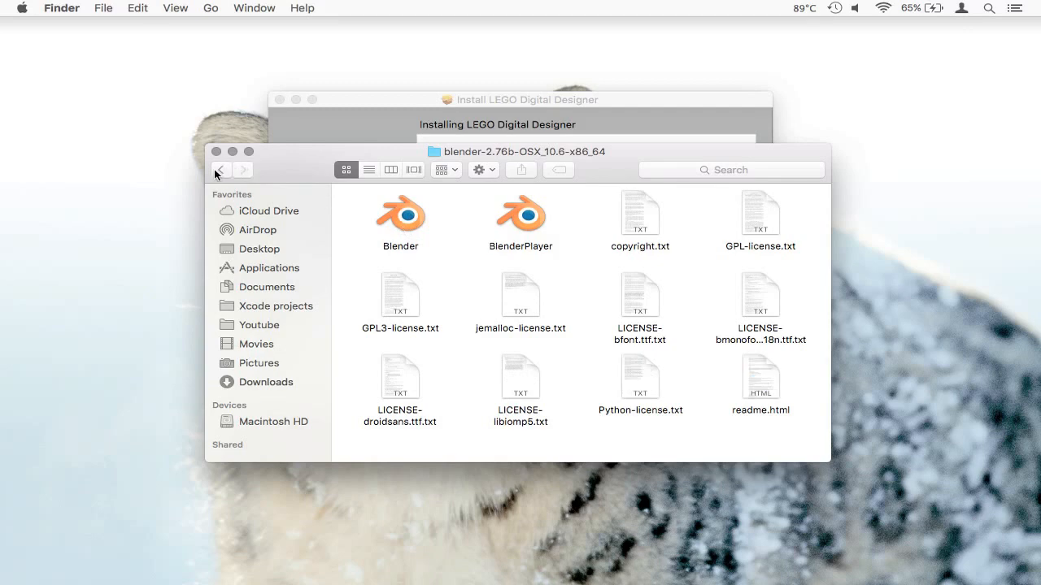
left_click(221, 169)
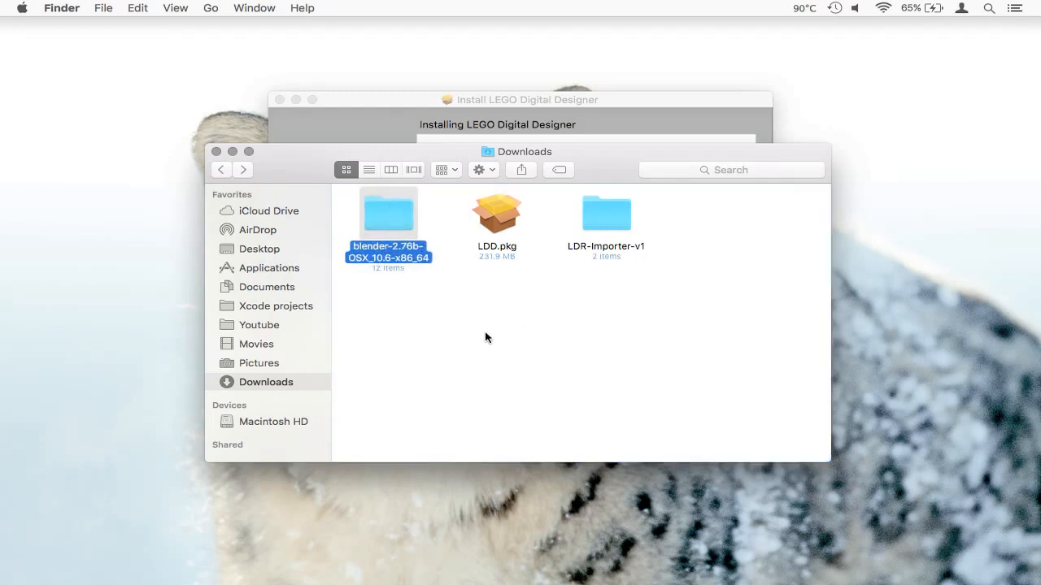
mouse_move(426, 296)
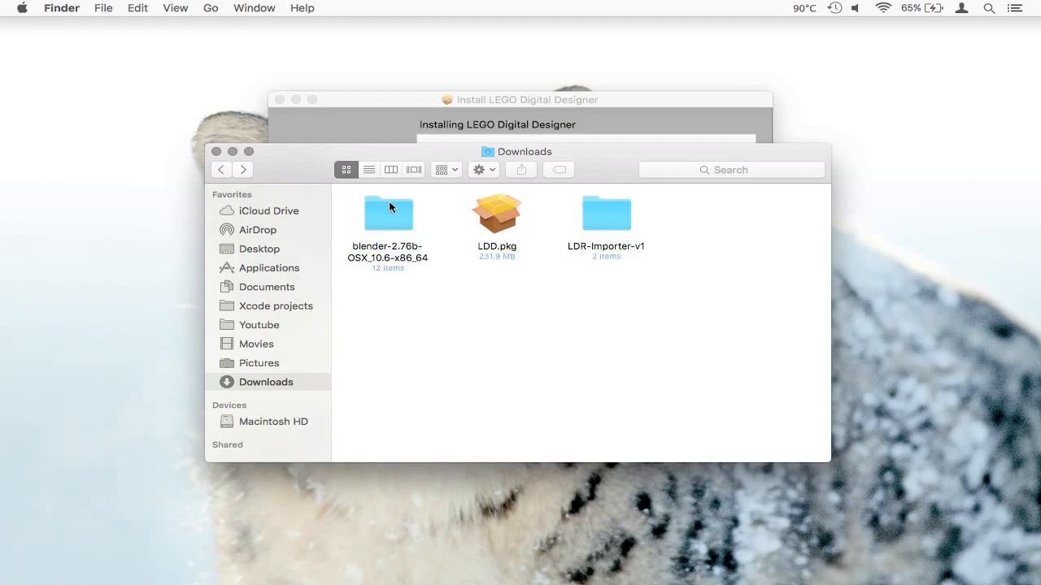
double_click(389, 215)
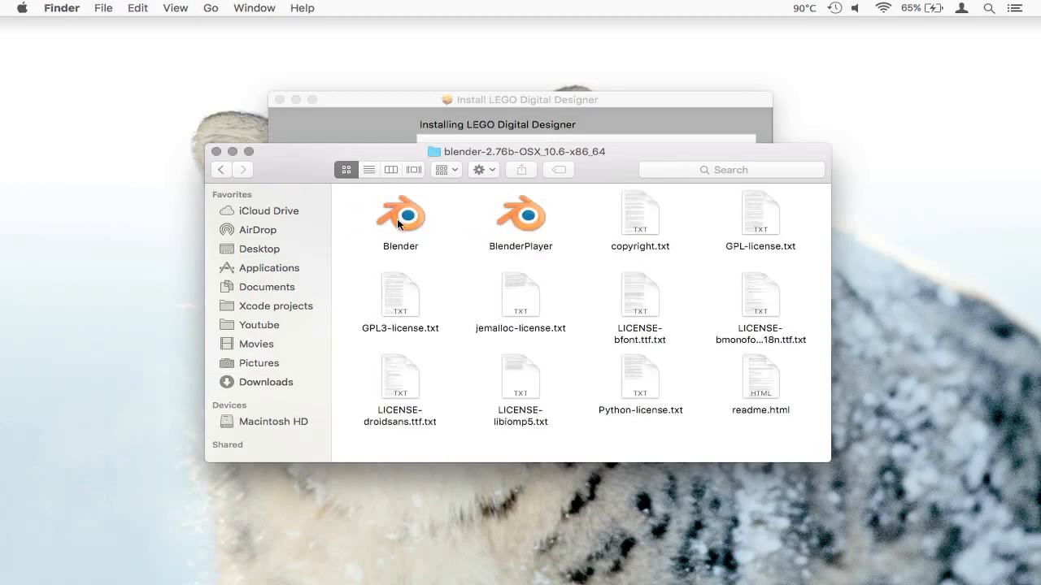
left_click(400, 214)
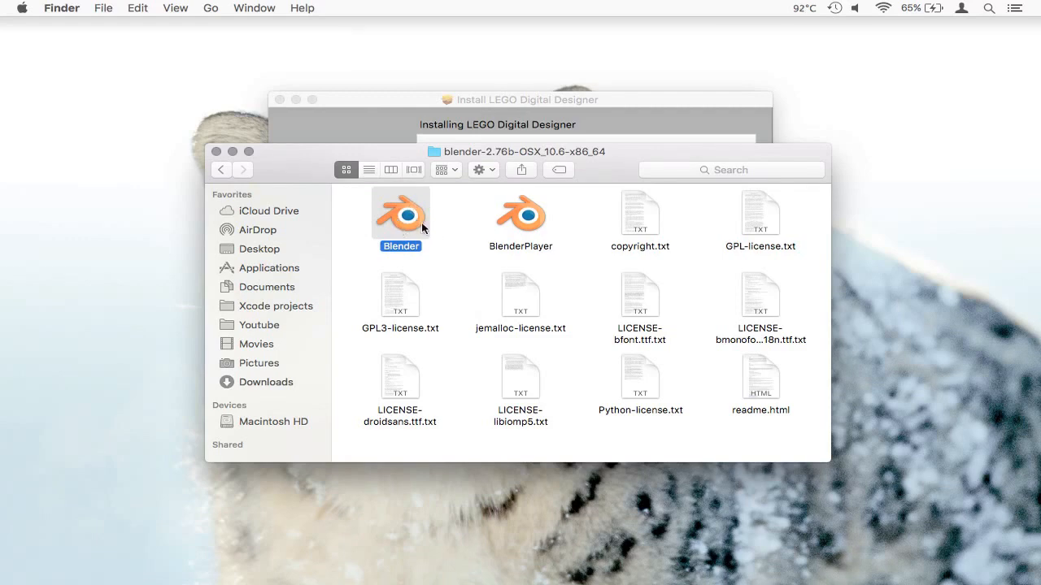
double_click(400, 213)
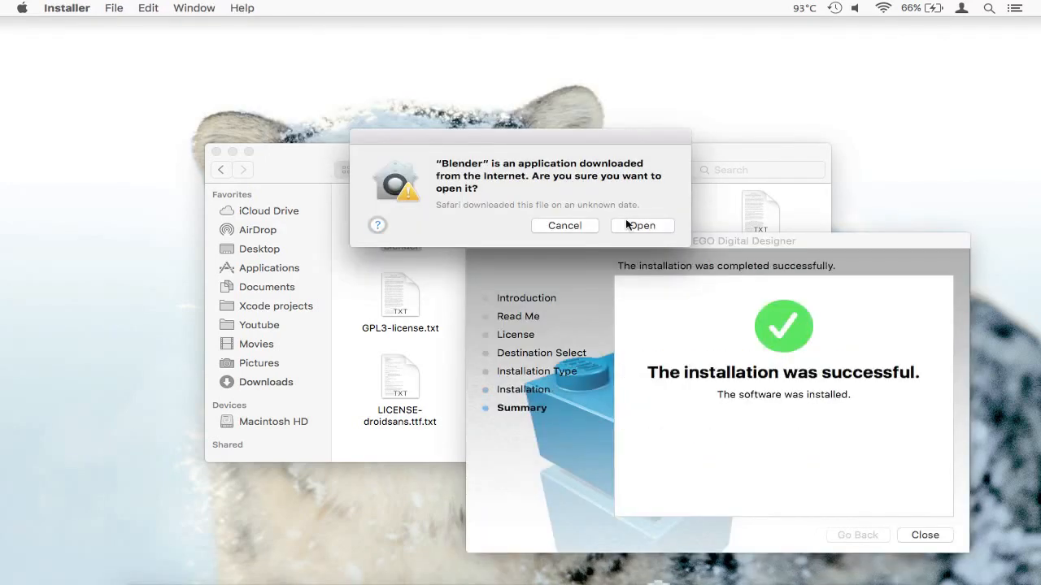
mouse_move(942, 535)
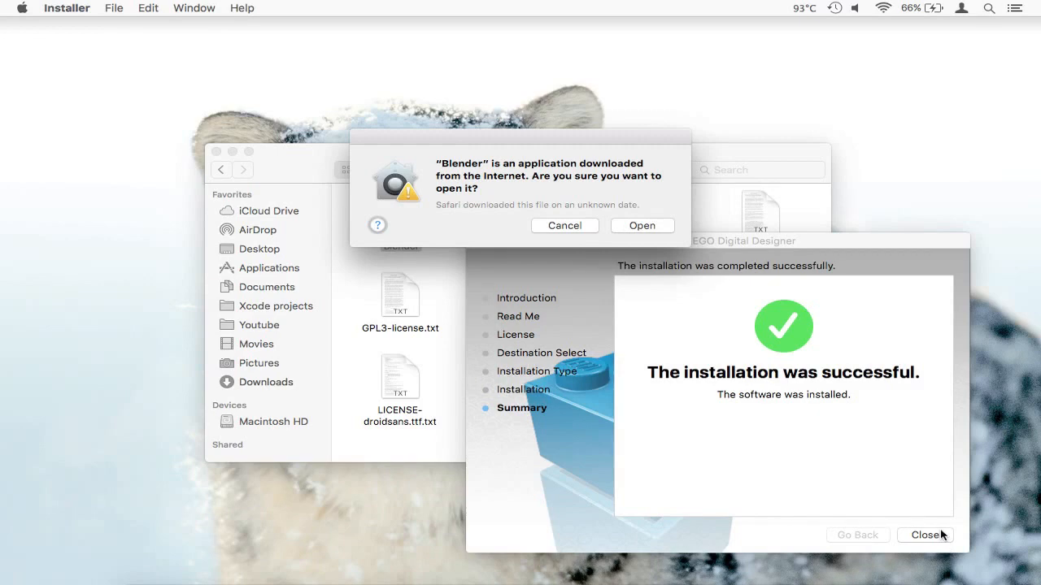
left_click(927, 535)
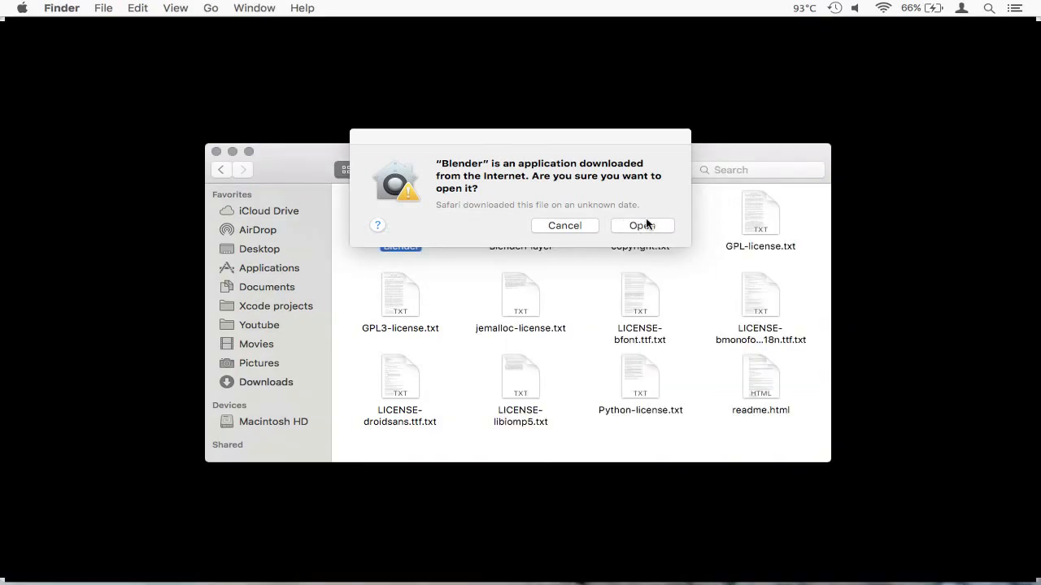
Confirm opening the downloaded Blender app and dismiss its splash screen to reach the default scene
left_click(643, 224)
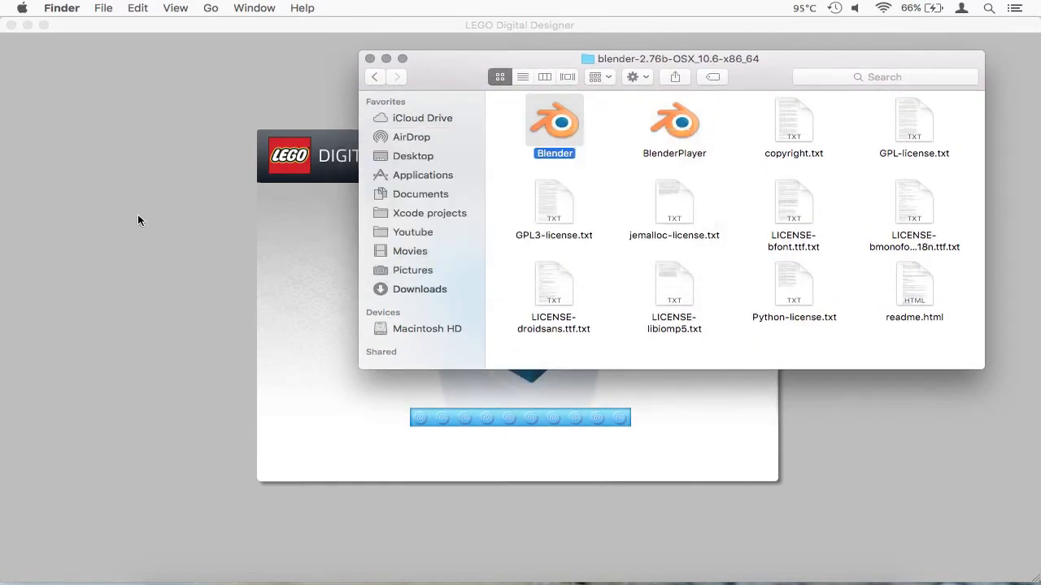
mouse_move(185, 69)
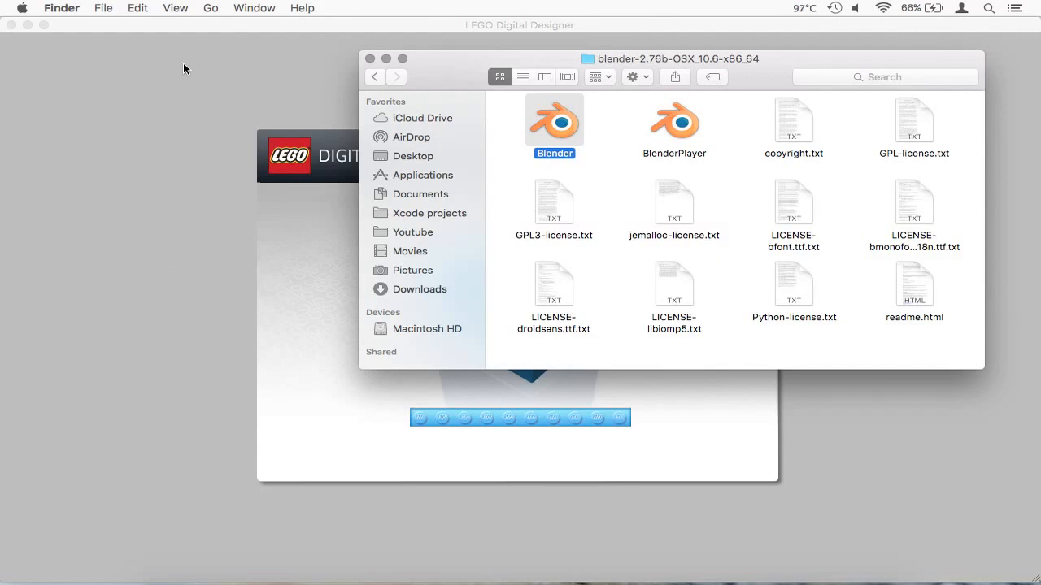
mouse_move(221, 45)
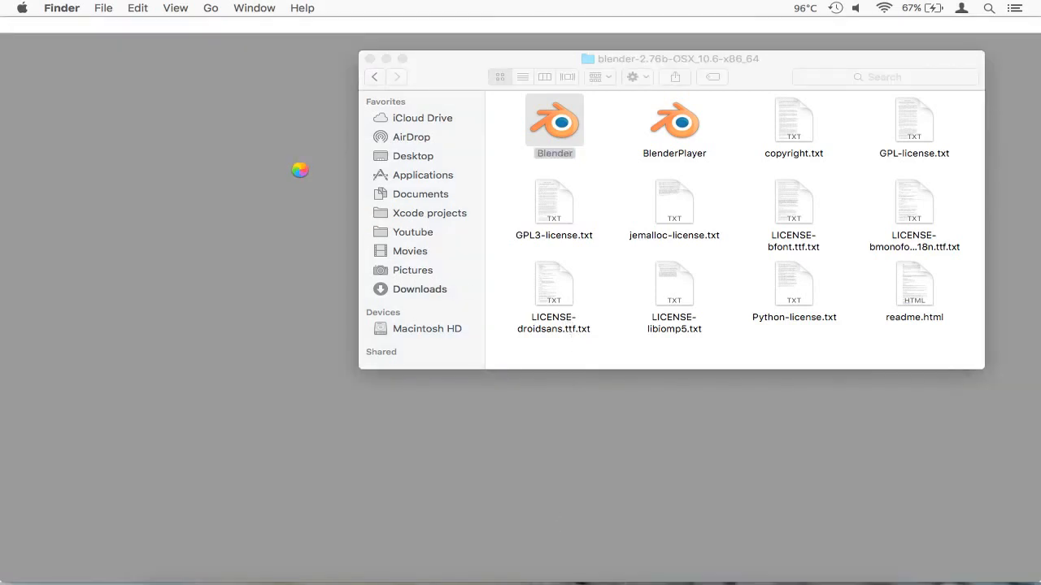
double_click(553, 117)
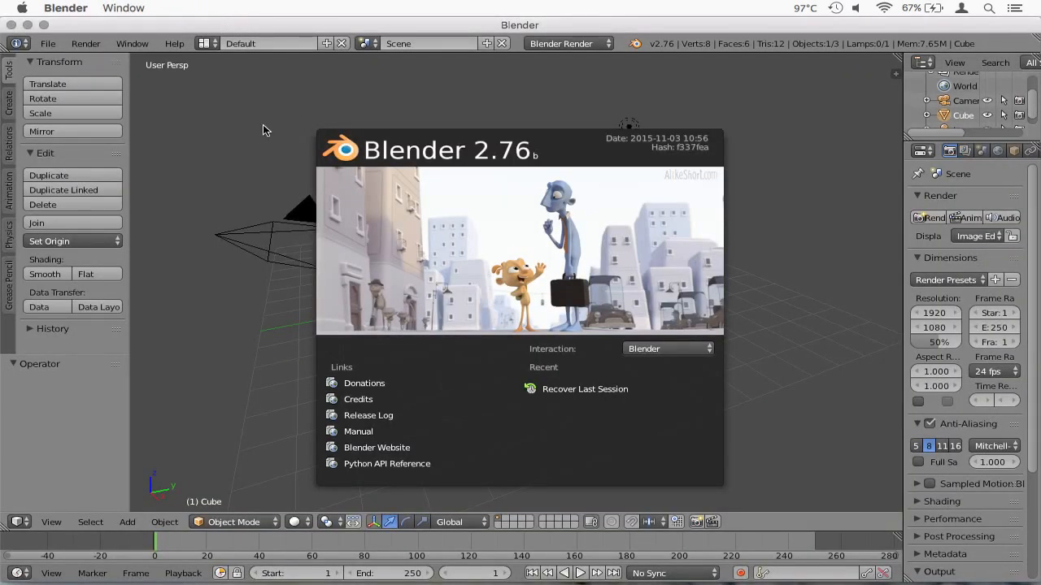
left_click(270, 138)
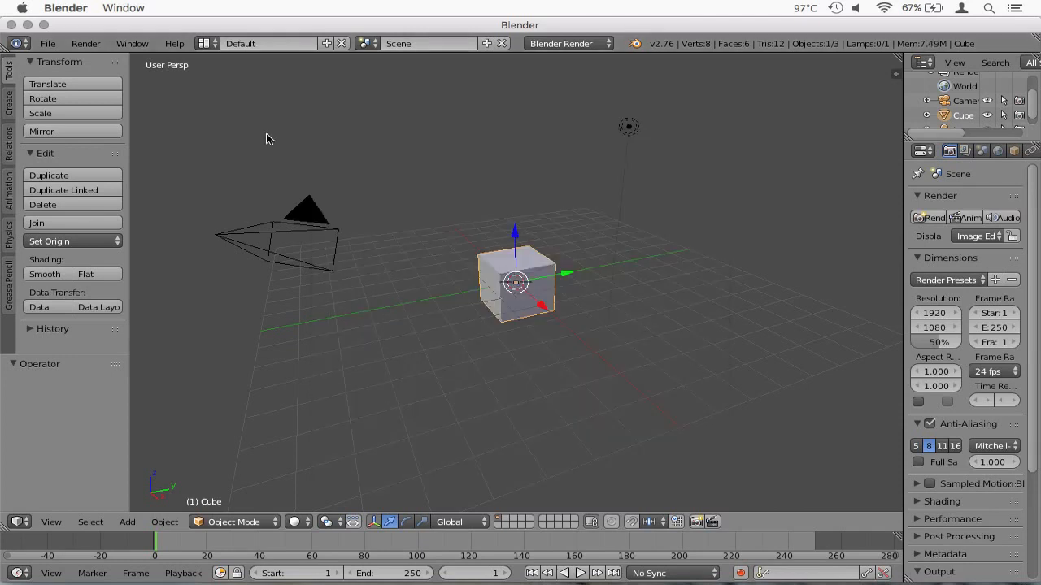
mouse_move(325, 199)
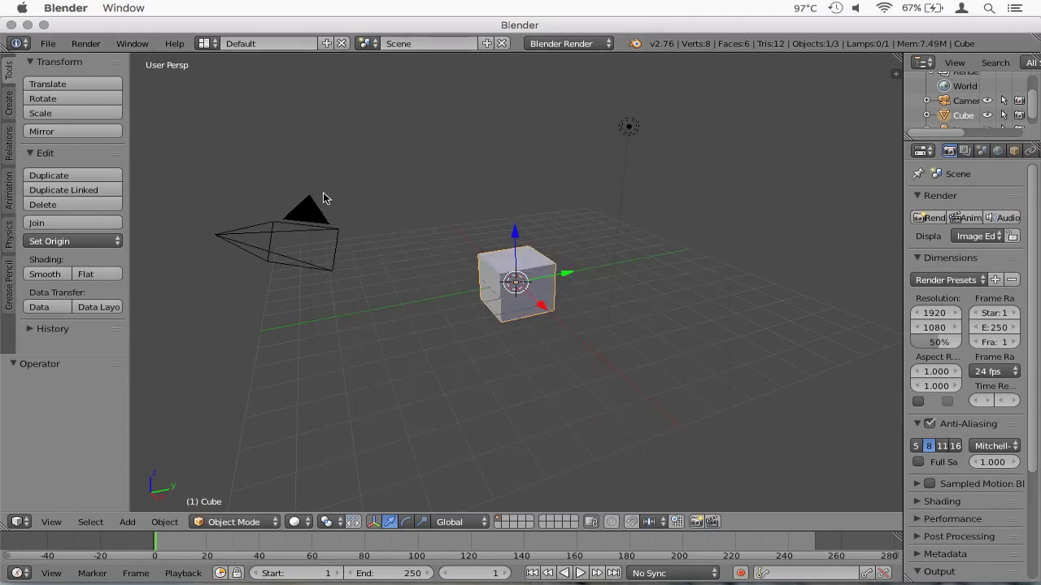
mouse_move(418, 152)
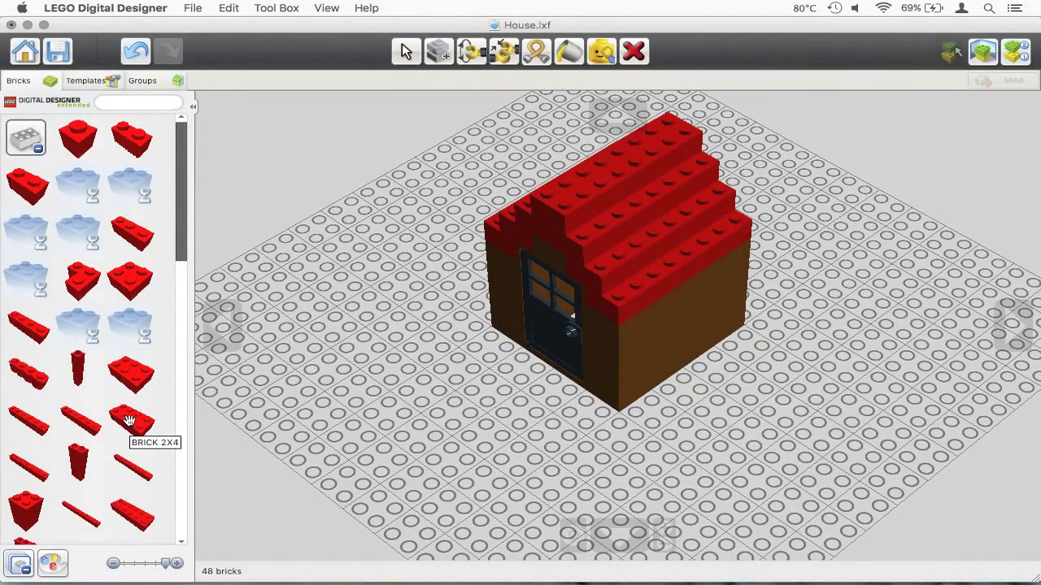
mouse_move(393, 269)
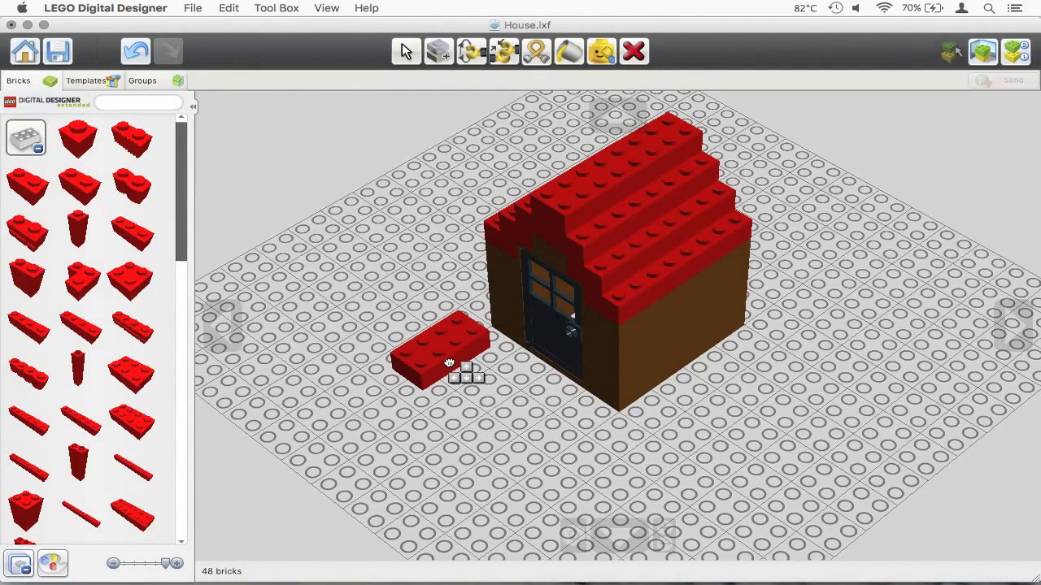
Place the loose 2x4 brick on the roof, remove it, and turn the house to face the door
left_click_drag(442, 358, 650, 309)
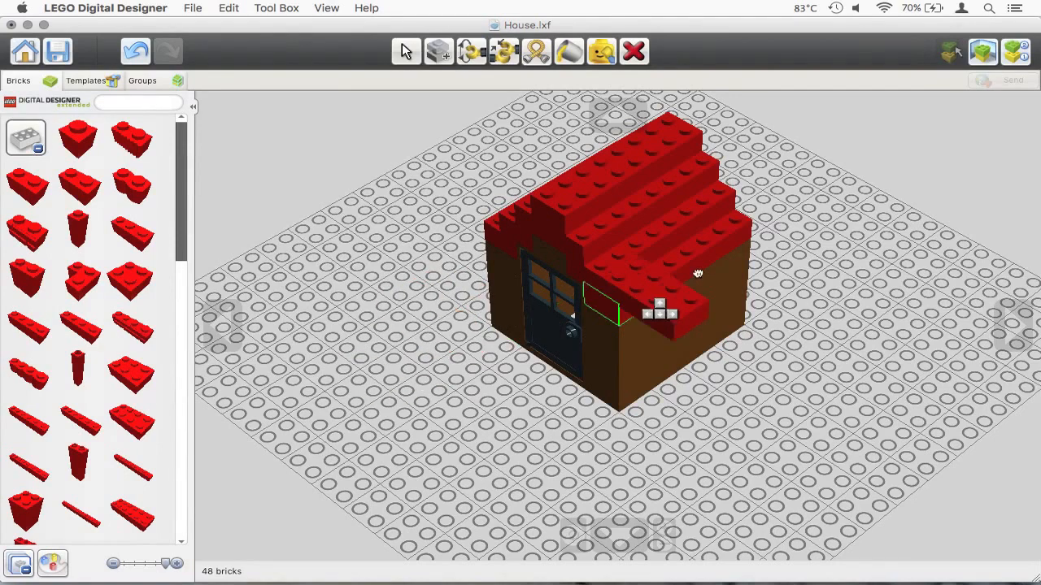
left_click_drag(698, 274, 624, 173)
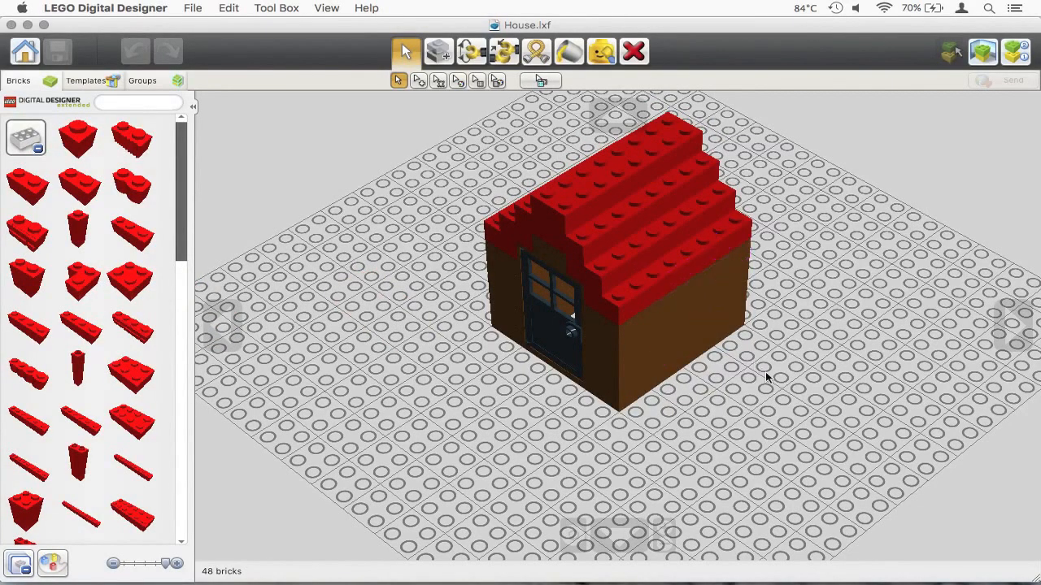
left_click_drag(765, 378, 804, 385)
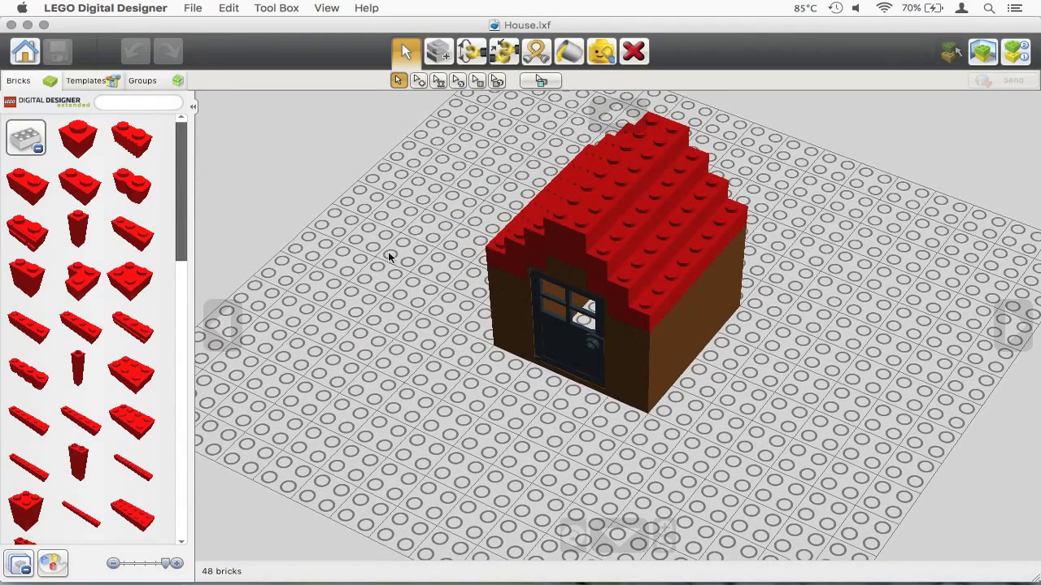
left_click(570, 325)
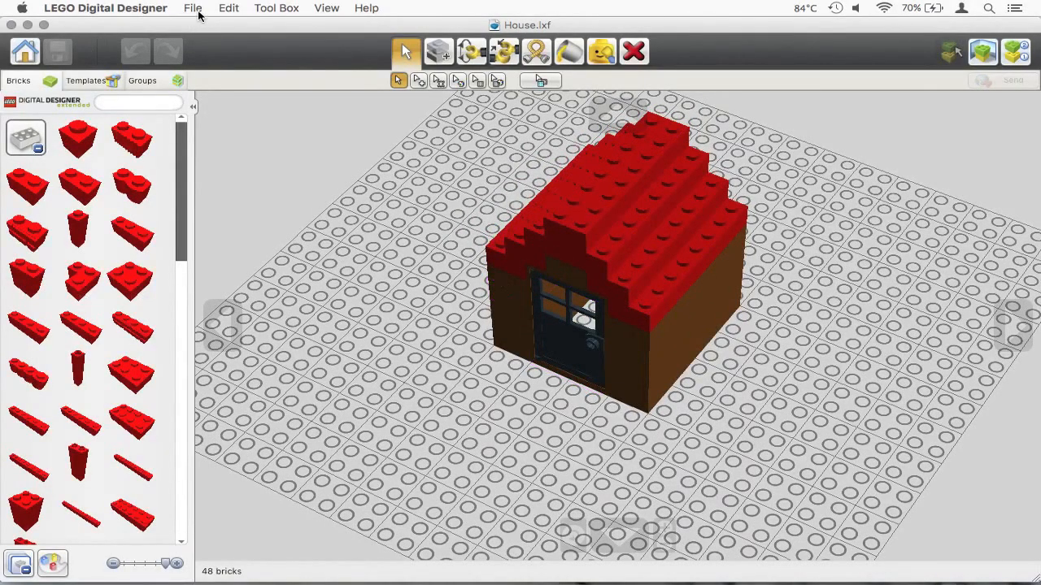
Start a File > Export as LDraw-Files (*.ldr) targeted at the Desktop
left_click(192, 9)
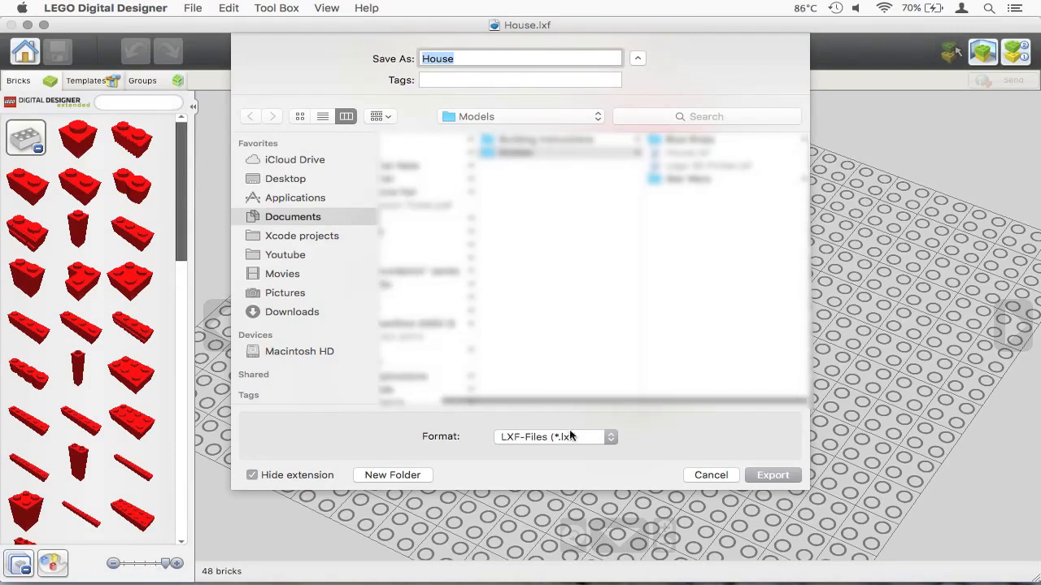
left_click(553, 435)
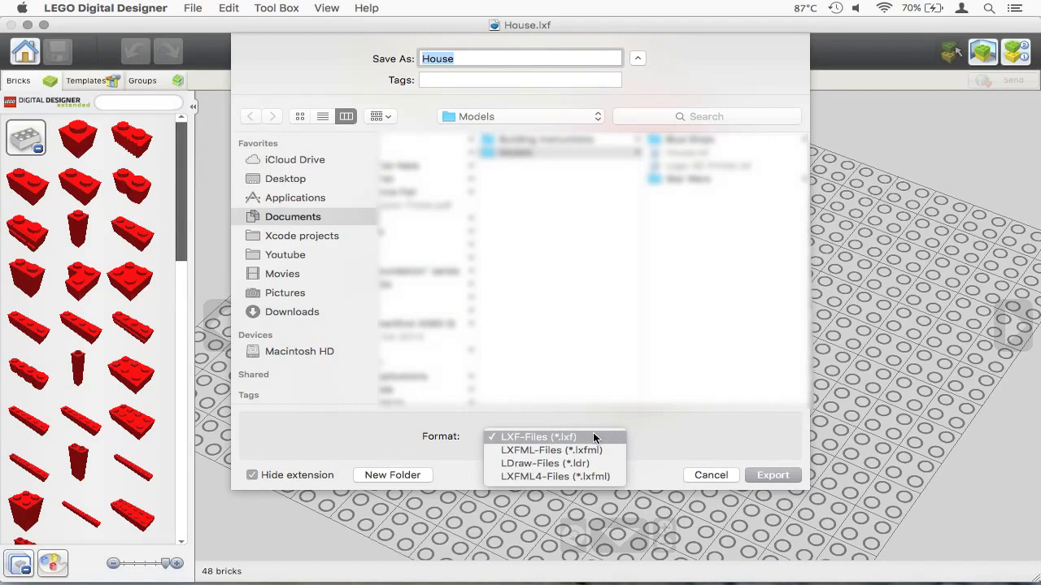
mouse_move(569, 464)
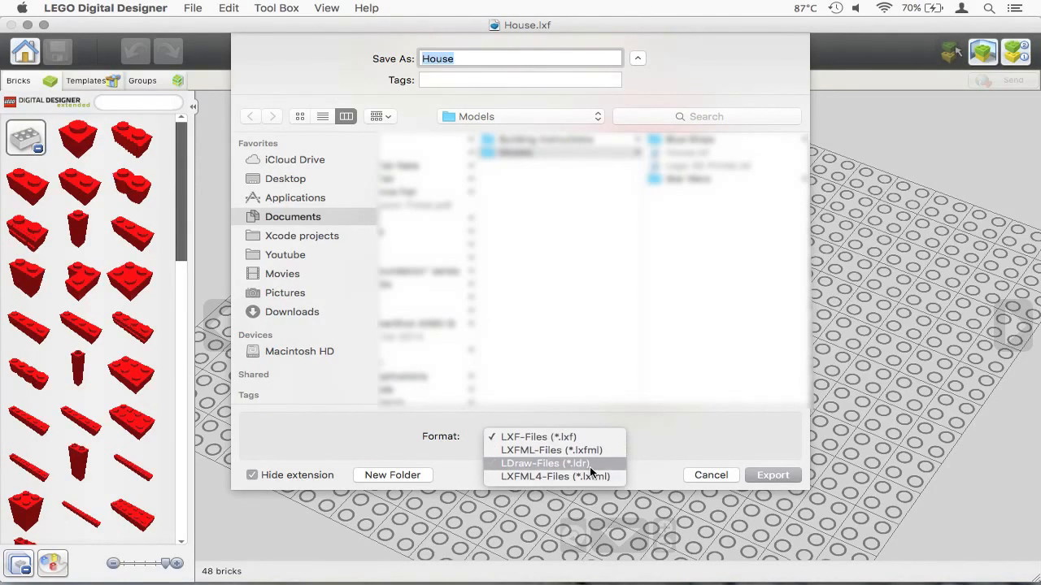
left_click(544, 464)
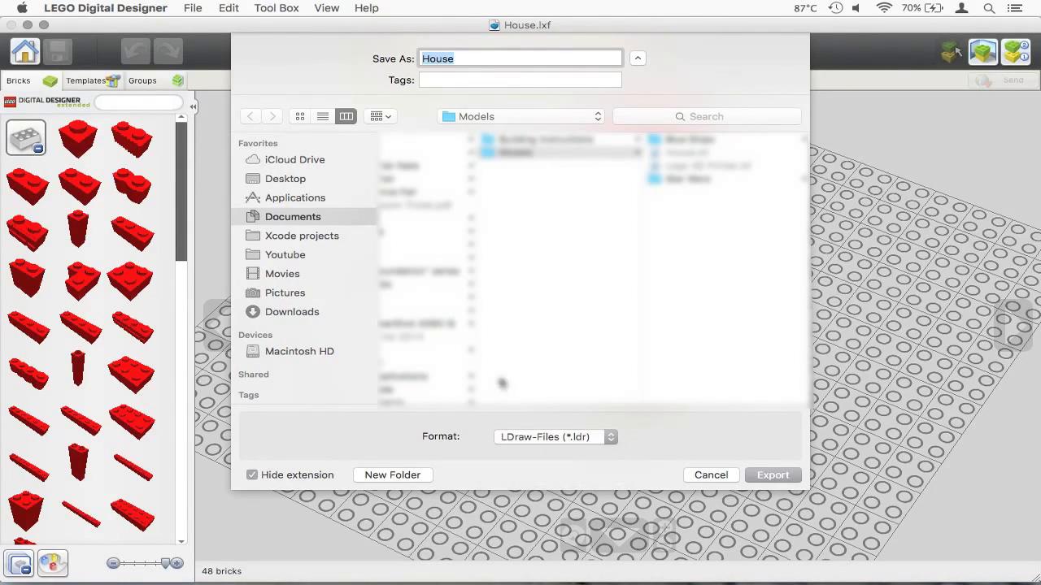
mouse_move(600, 337)
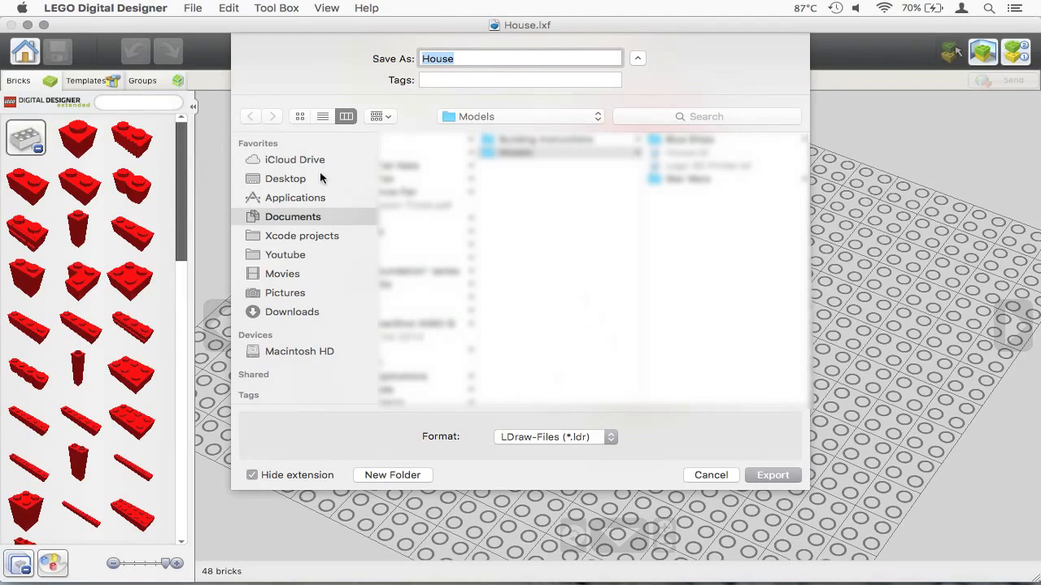
left_click(286, 177)
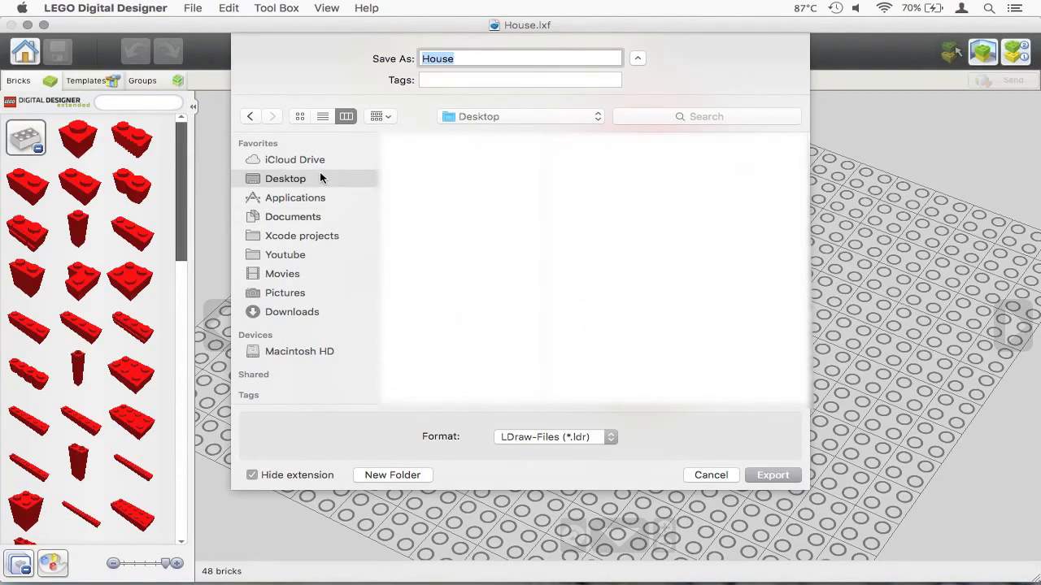
left_click(553, 436)
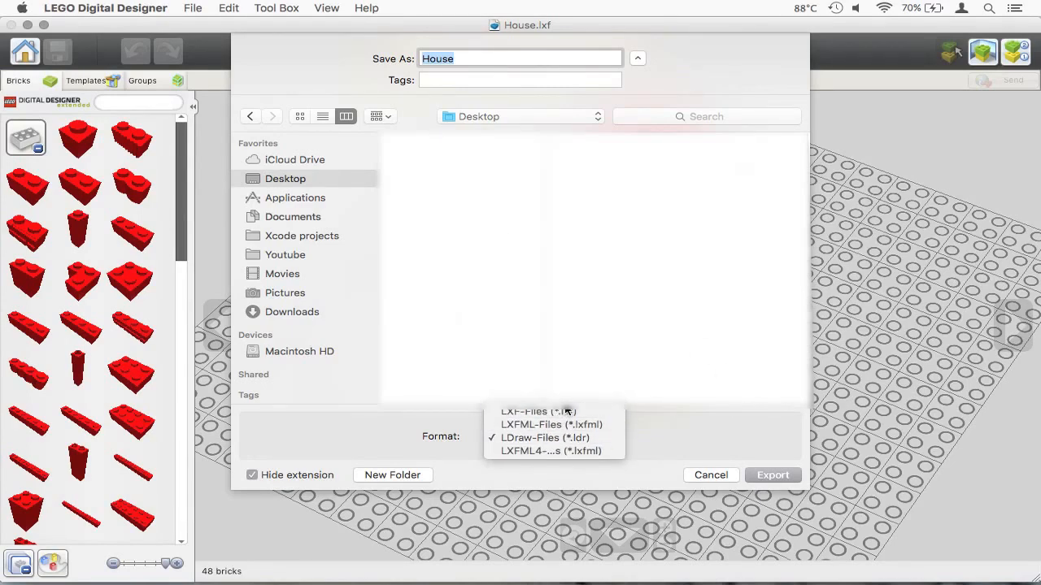
Reselect the LDraw format and export the house to the Desktop as House.ldr
left_click(536, 411)
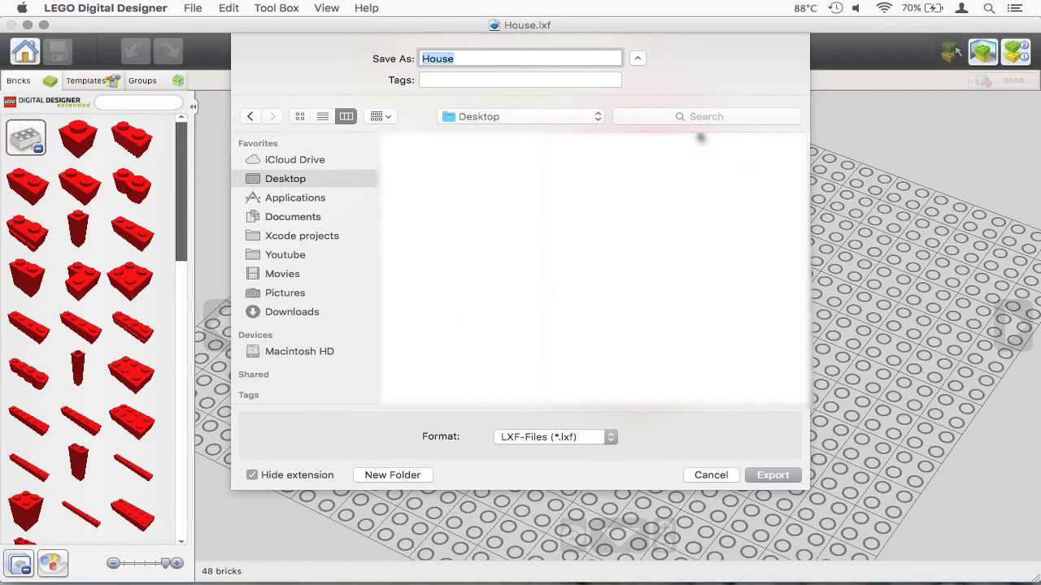
mouse_move(670, 169)
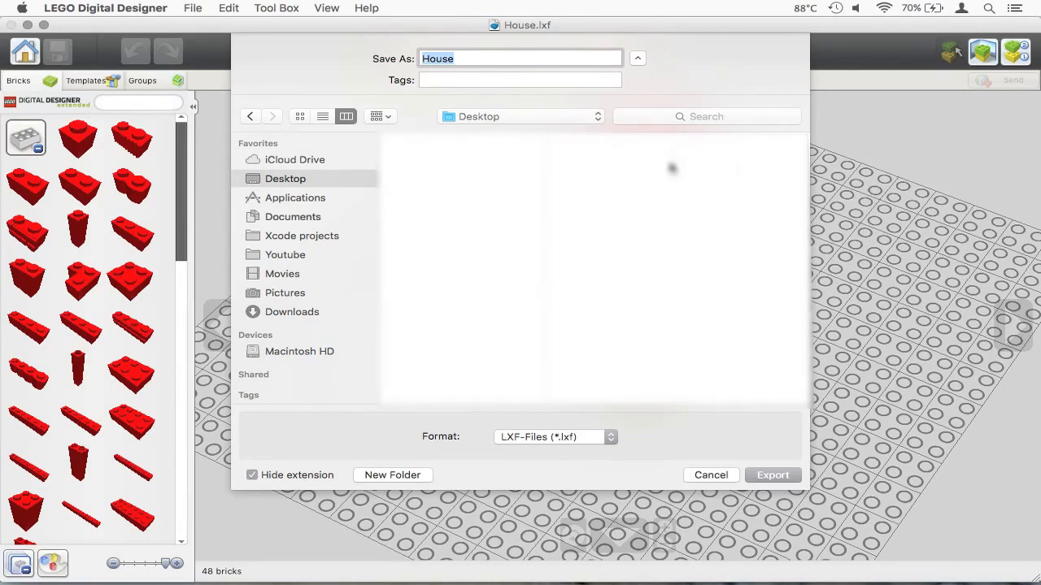
left_click(553, 436)
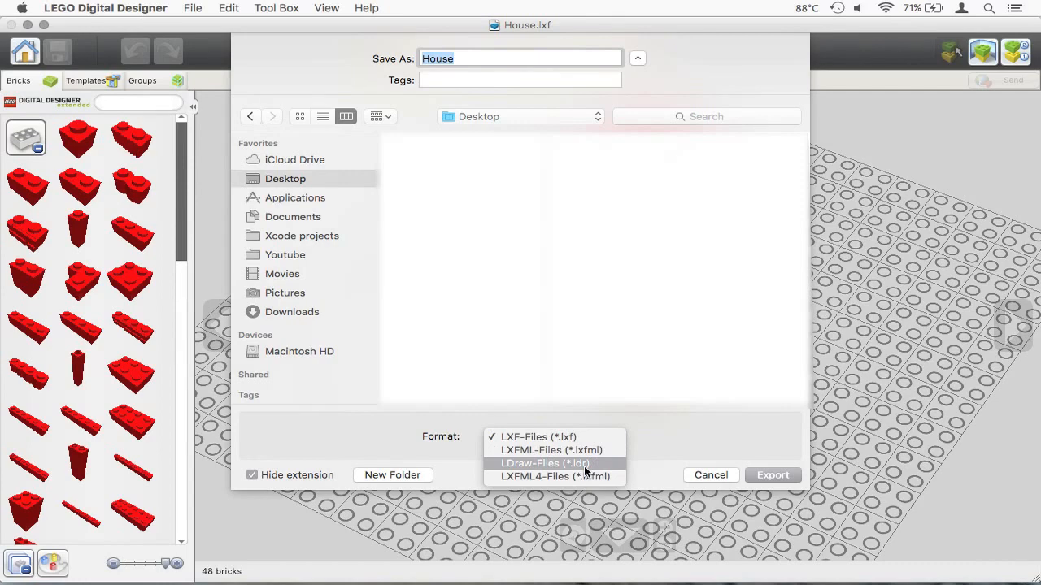
mouse_move(605, 470)
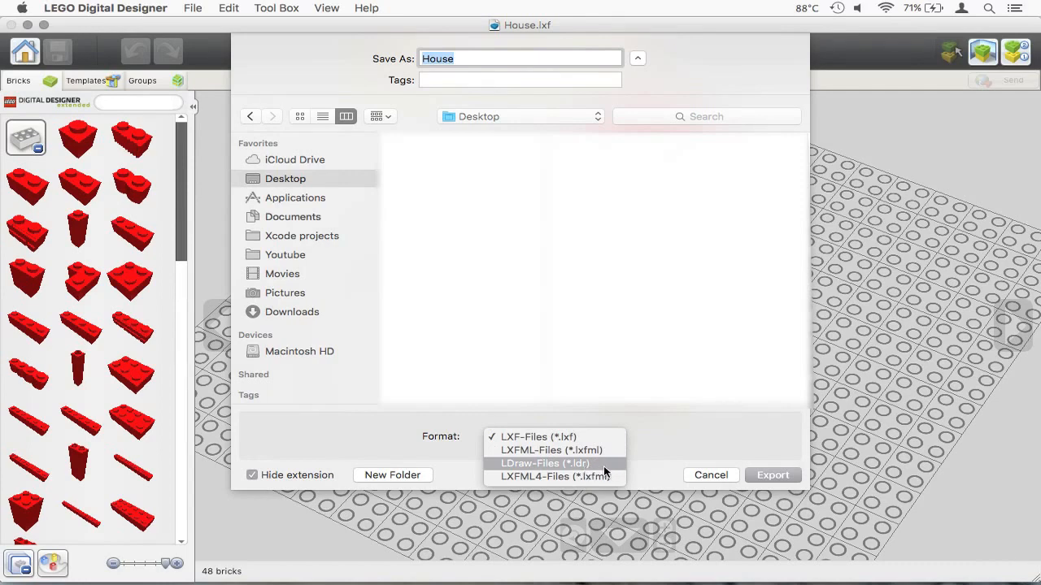
left_click(543, 464)
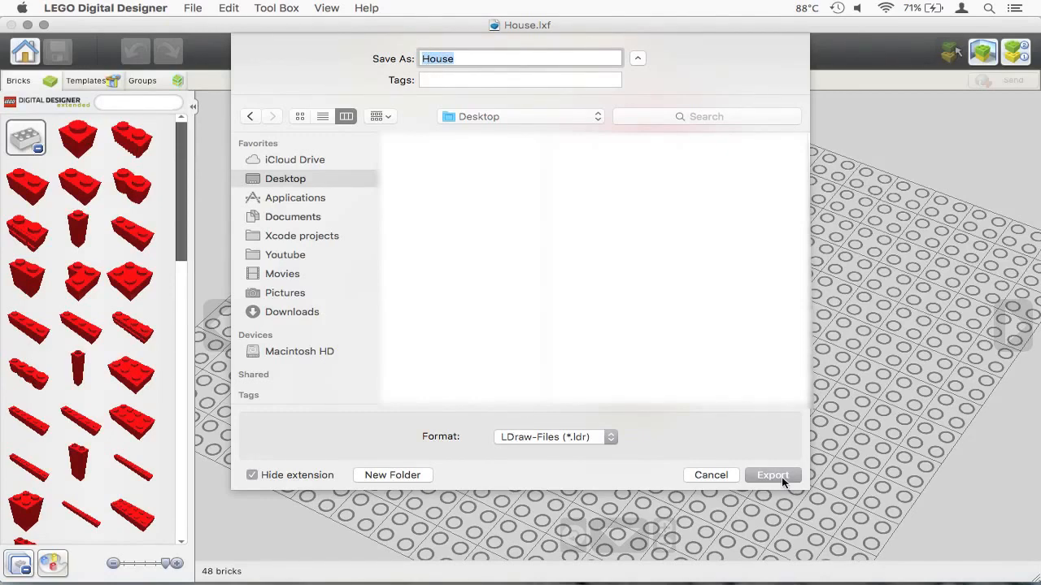
left_click(771, 475)
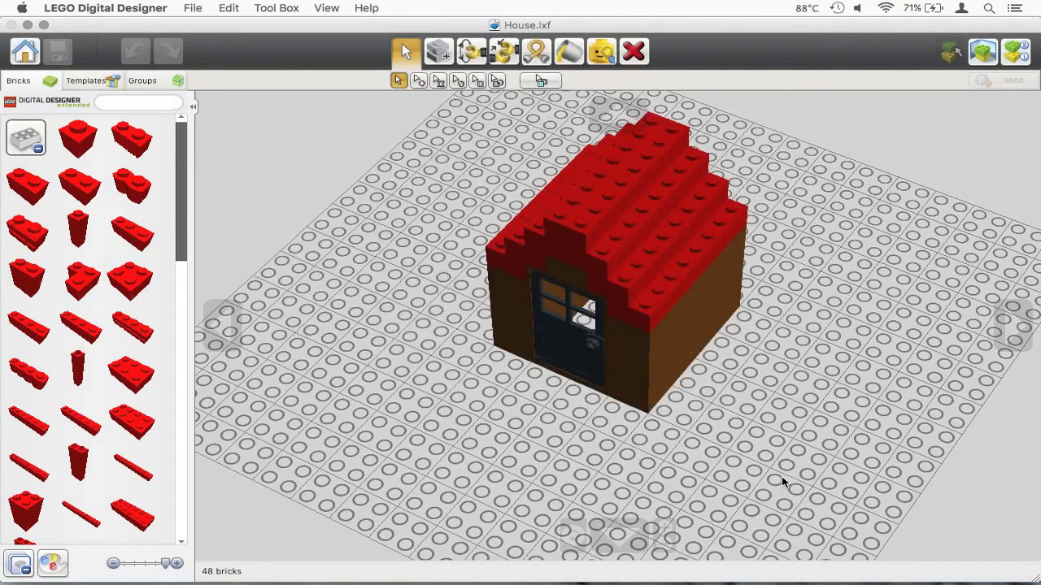
mouse_move(817, 243)
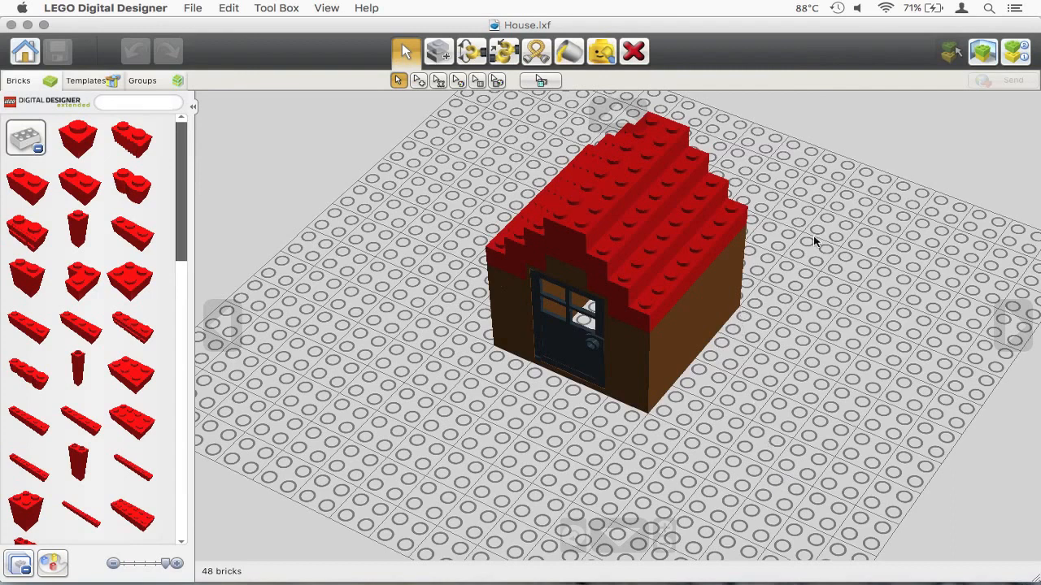
mouse_move(966, 197)
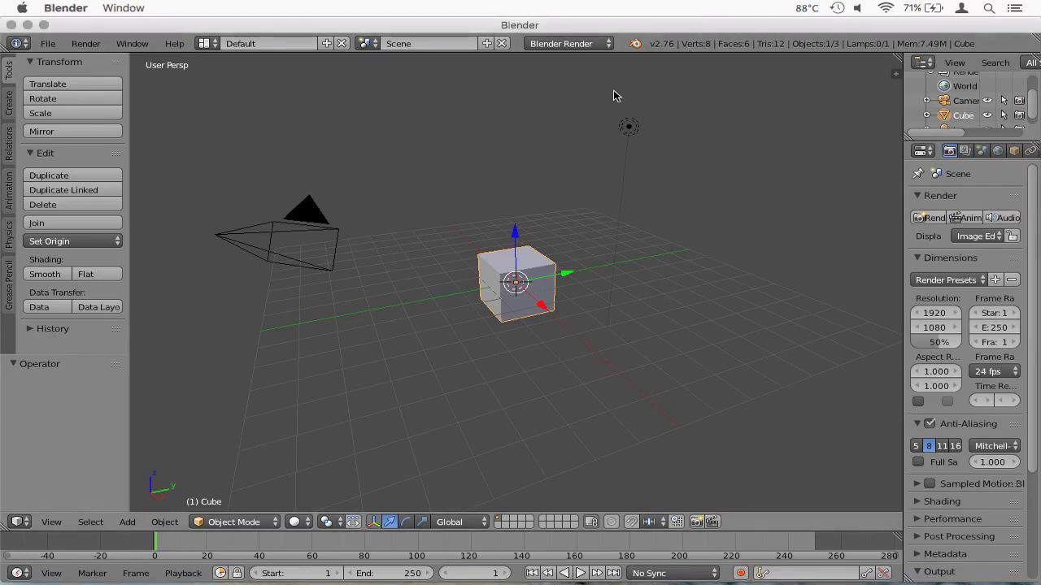
mouse_move(51, 43)
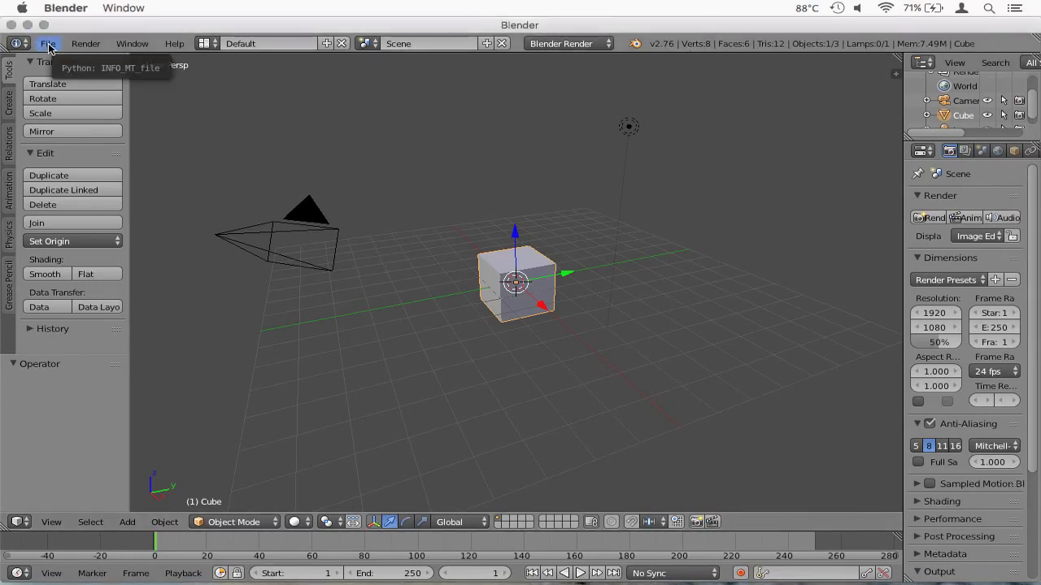
Show the Add-ons list in User Preferences and scroll through the installed add-ons
left_click(50, 42)
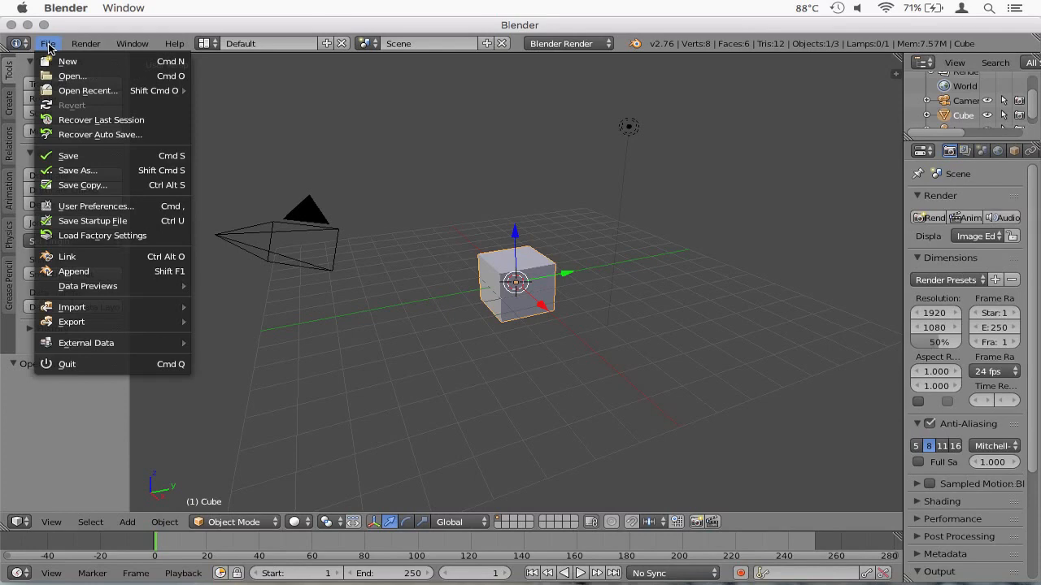
mouse_move(94, 205)
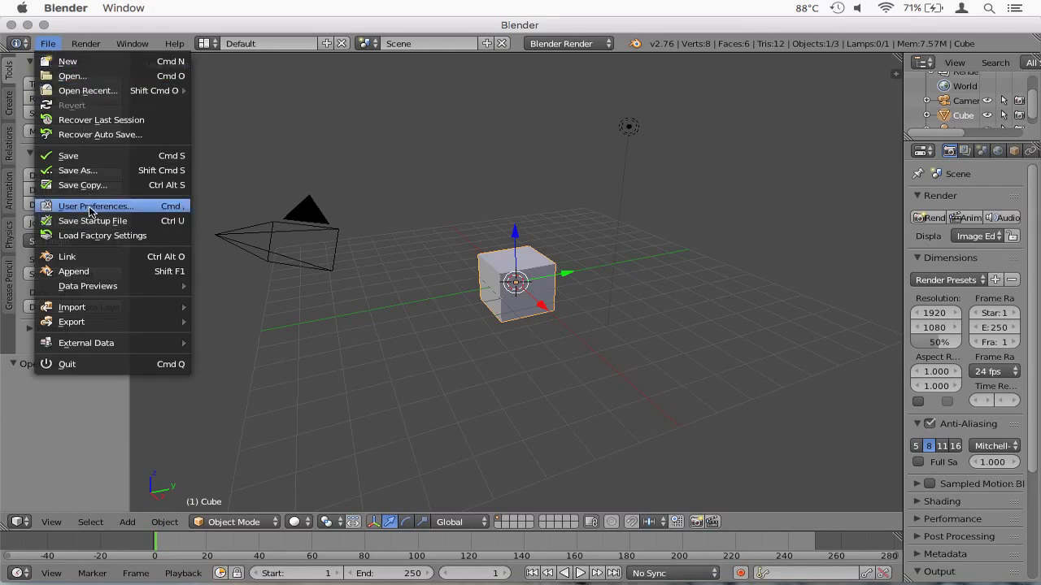
left_click(94, 205)
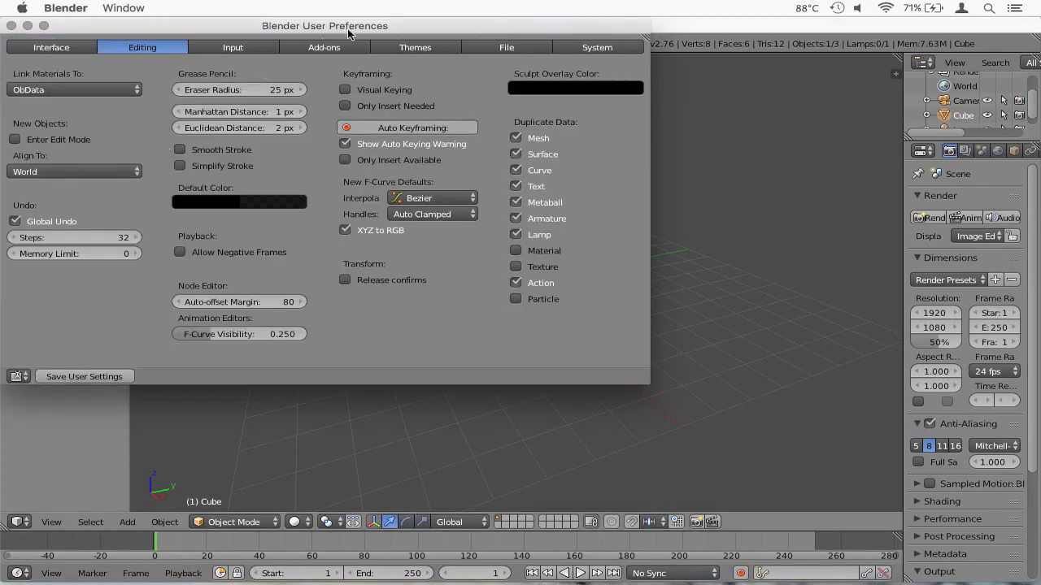
left_click(316, 47)
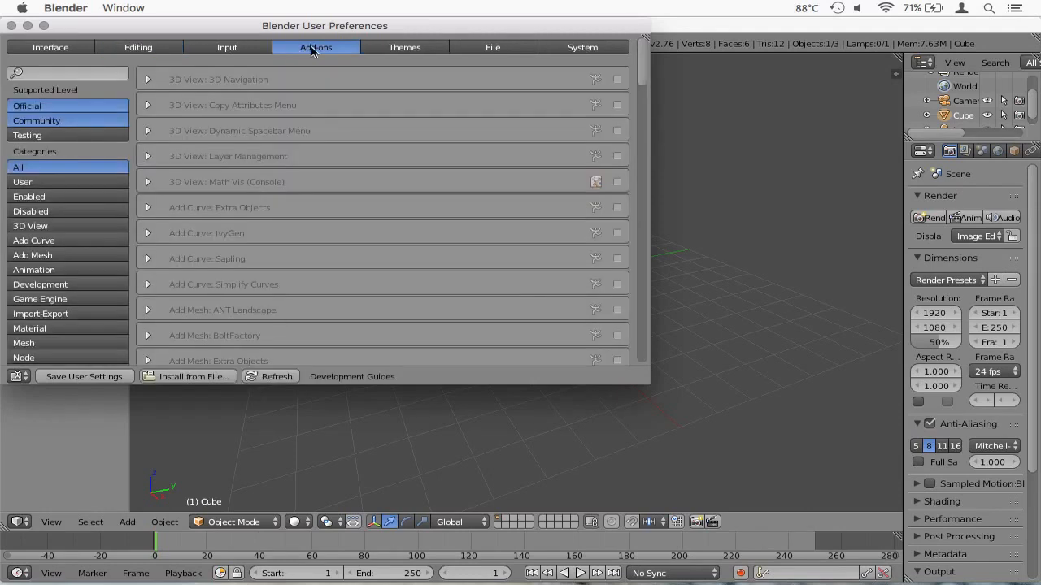
scroll("down", 3)
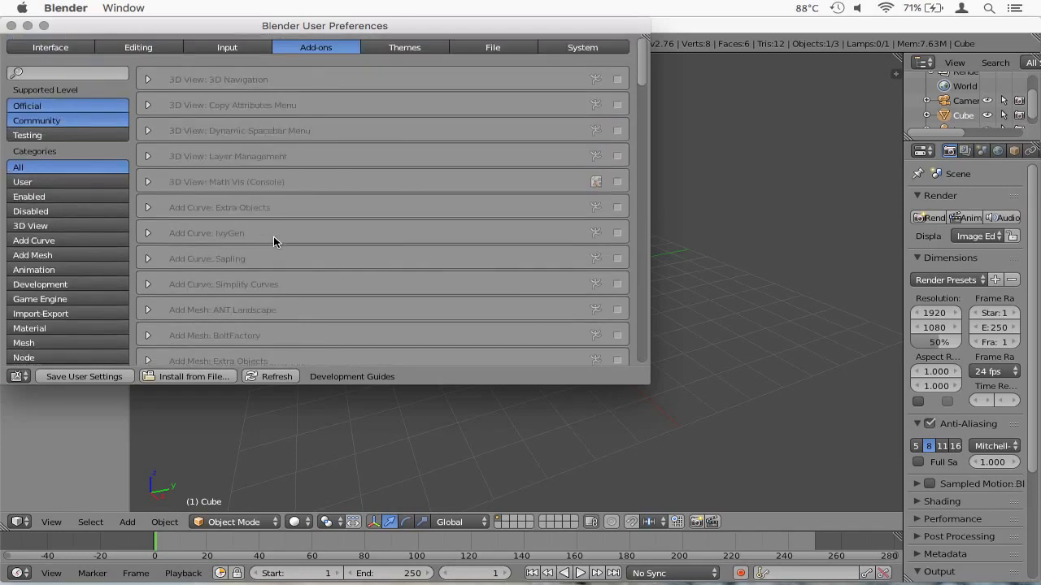
mouse_move(201, 382)
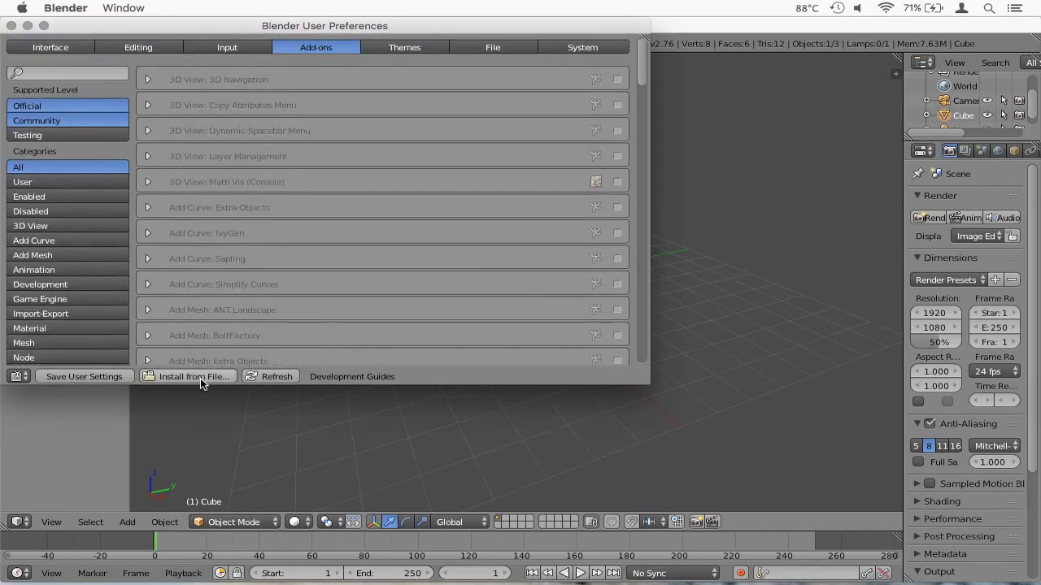
Install the LDR Importer add-on from file and enable it
left_click(194, 377)
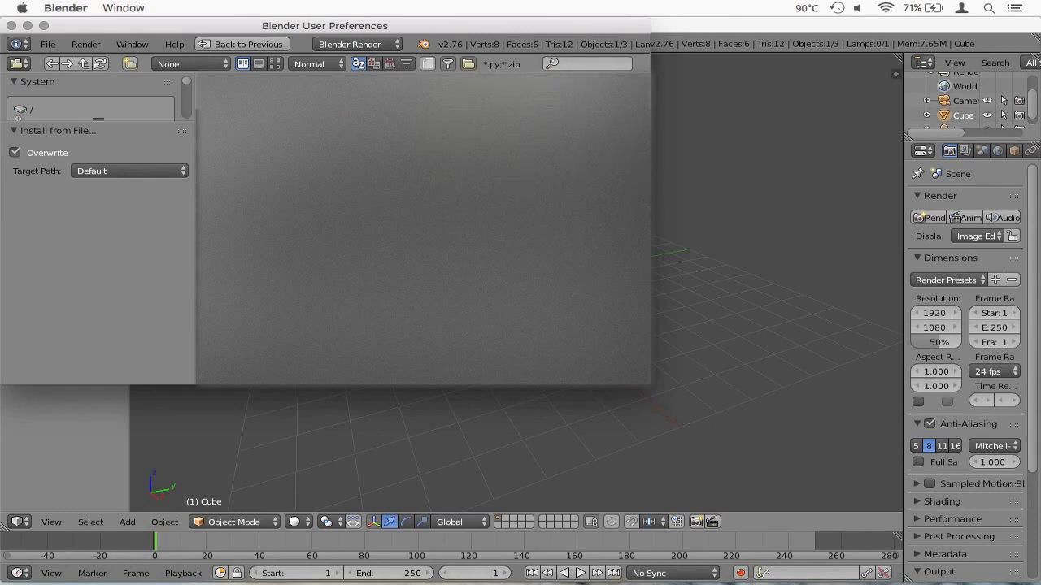
left_click(316, 45)
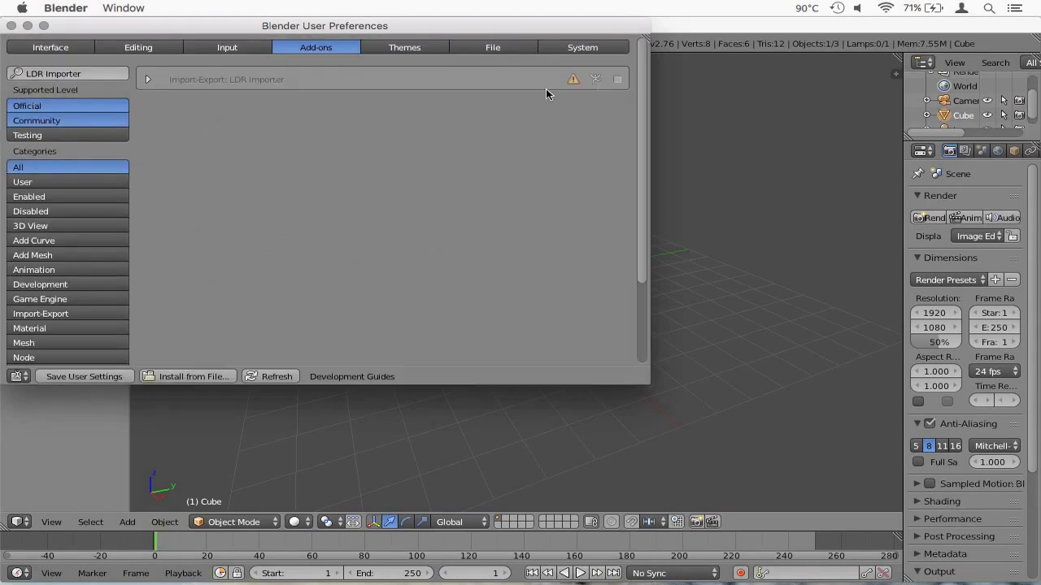
mouse_move(562, 42)
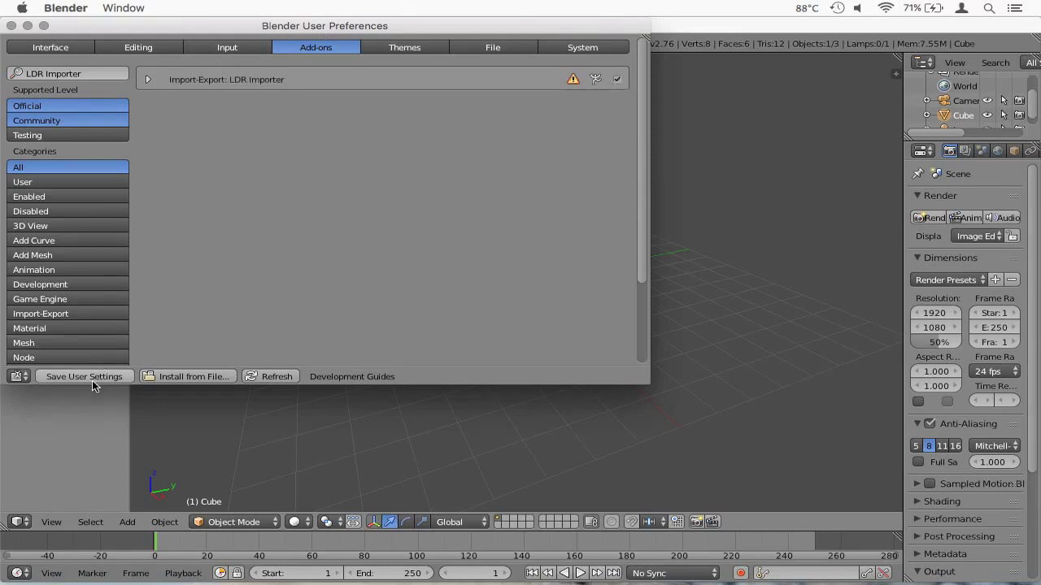
mouse_move(88, 381)
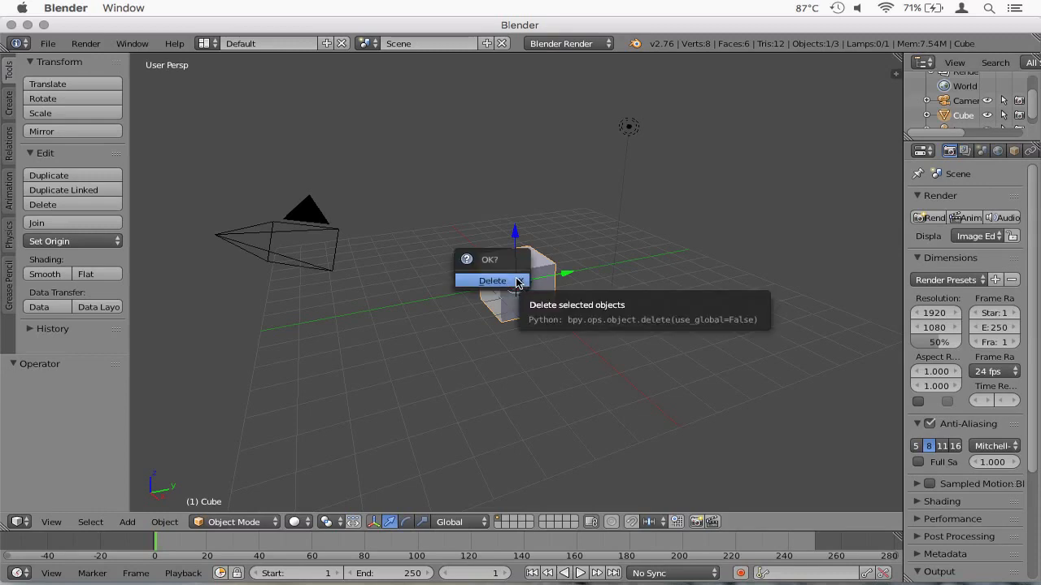
Delete the default cube and start an LDraw (.ldr/.dat) import
left_click(491, 280)
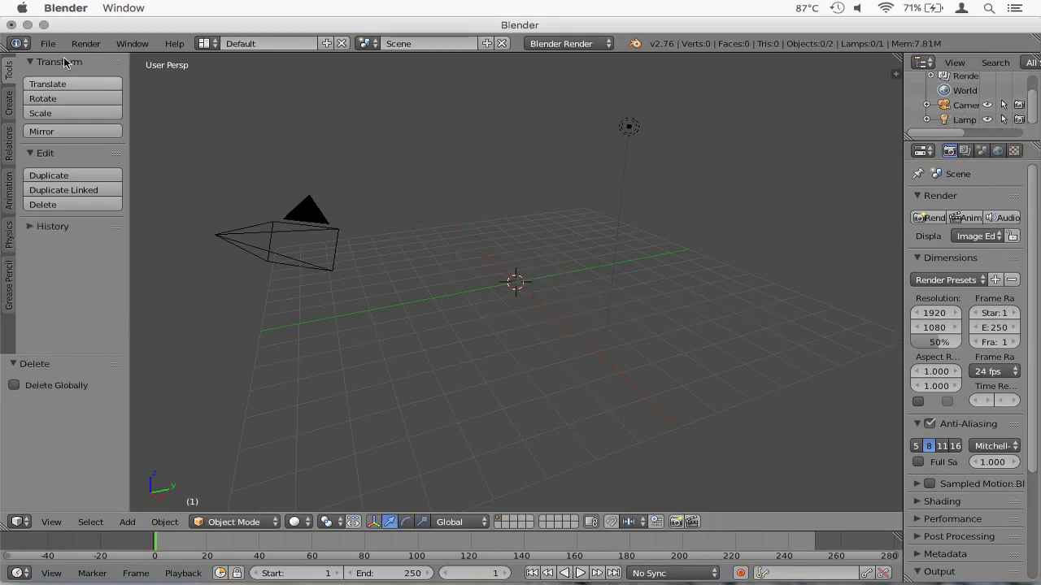
left_click(50, 42)
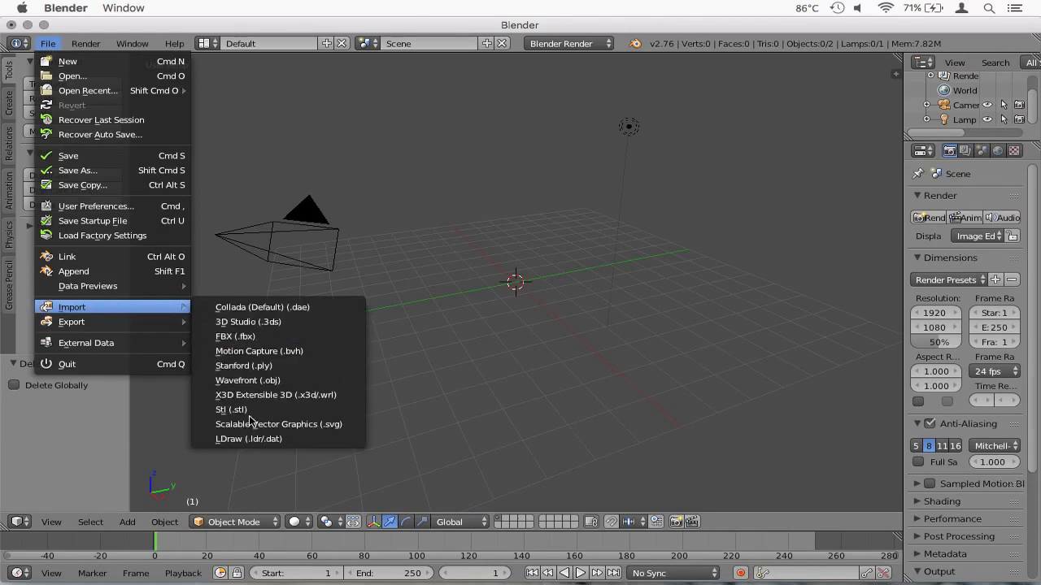
mouse_move(252, 448)
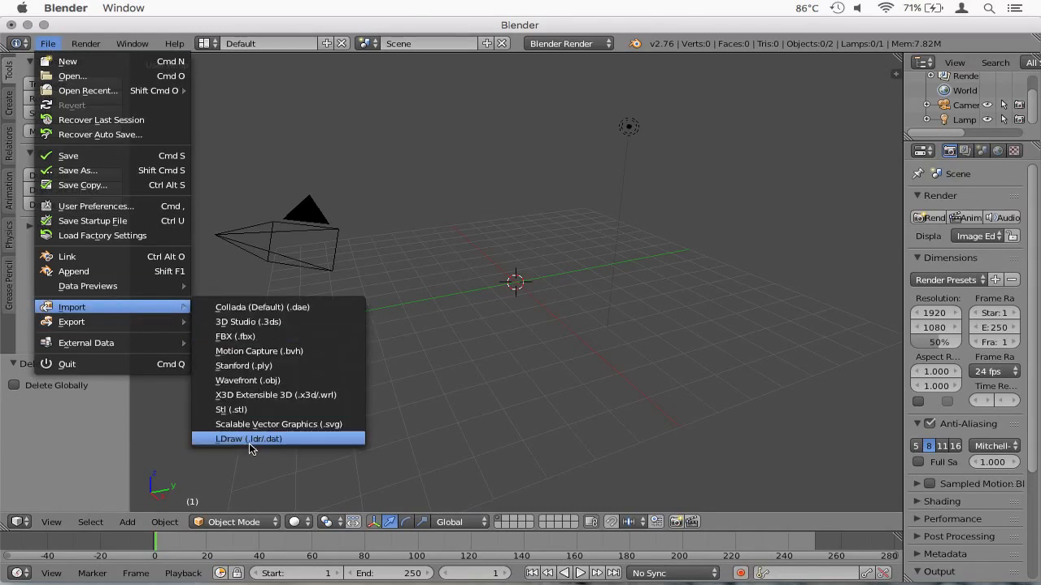
left_click(248, 439)
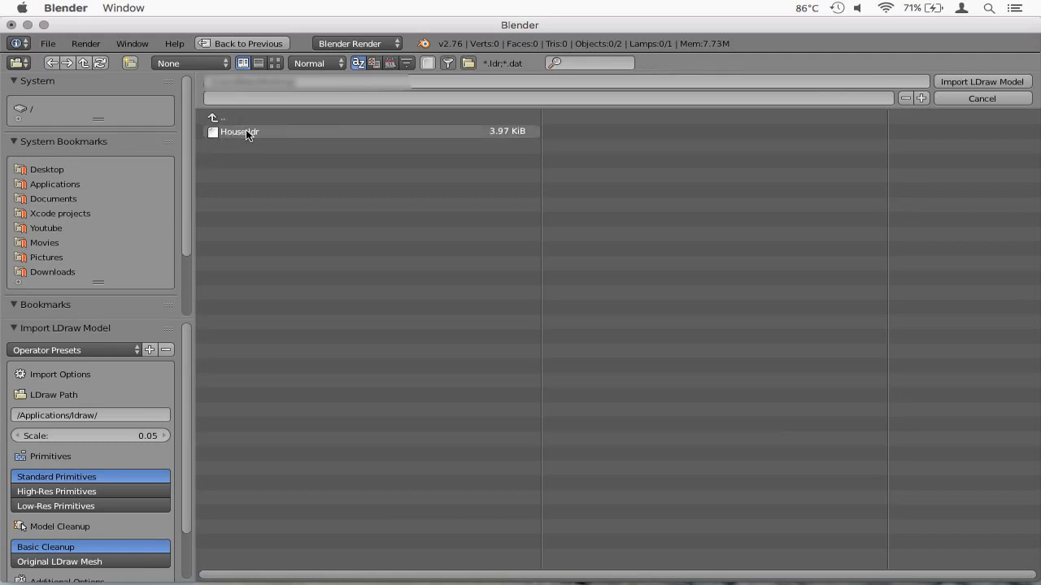
Pick House.ldr as the file to import
left_click(239, 130)
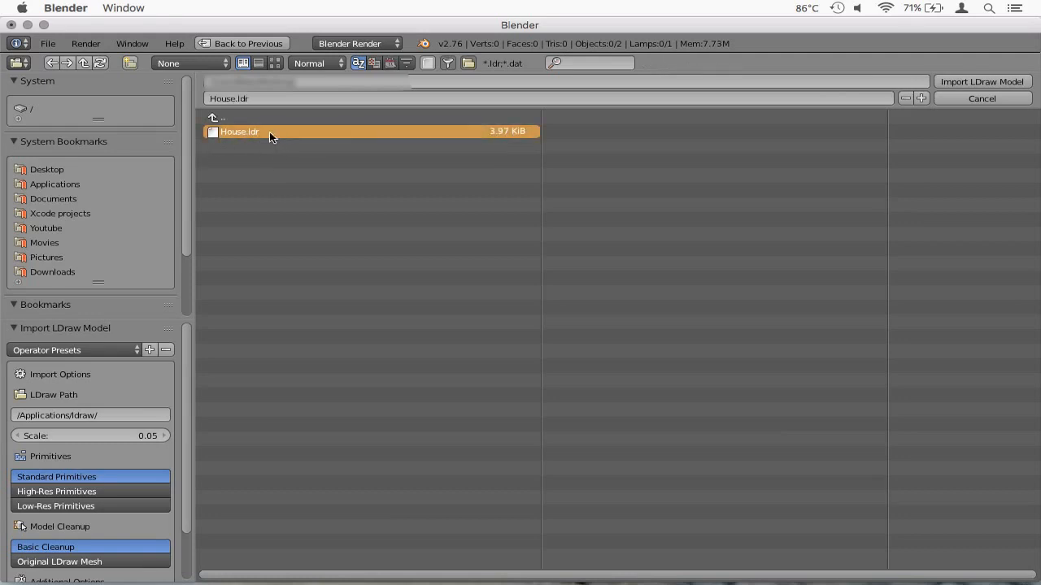
mouse_move(286, 138)
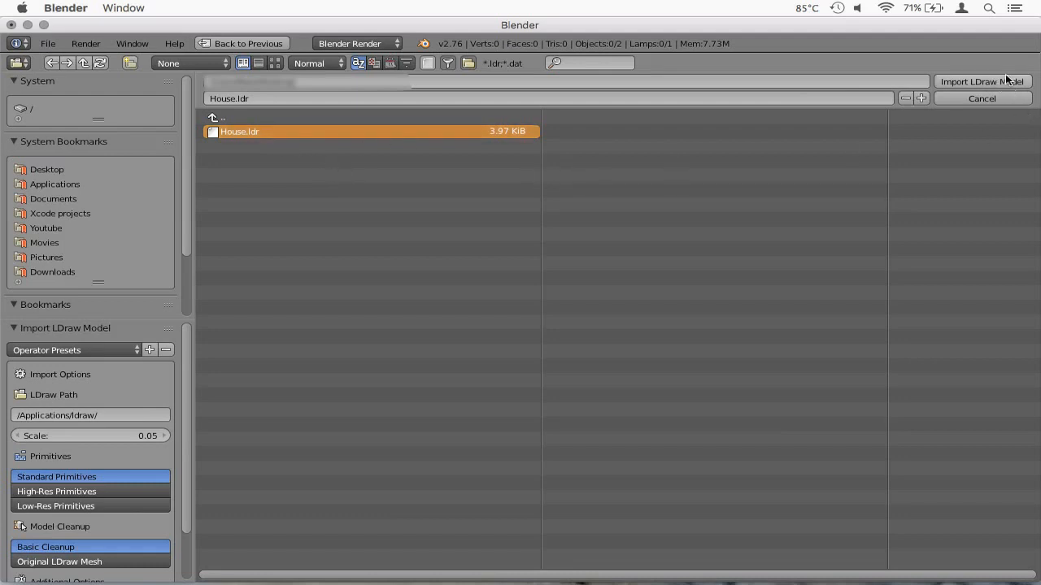
mouse_move(181, 406)
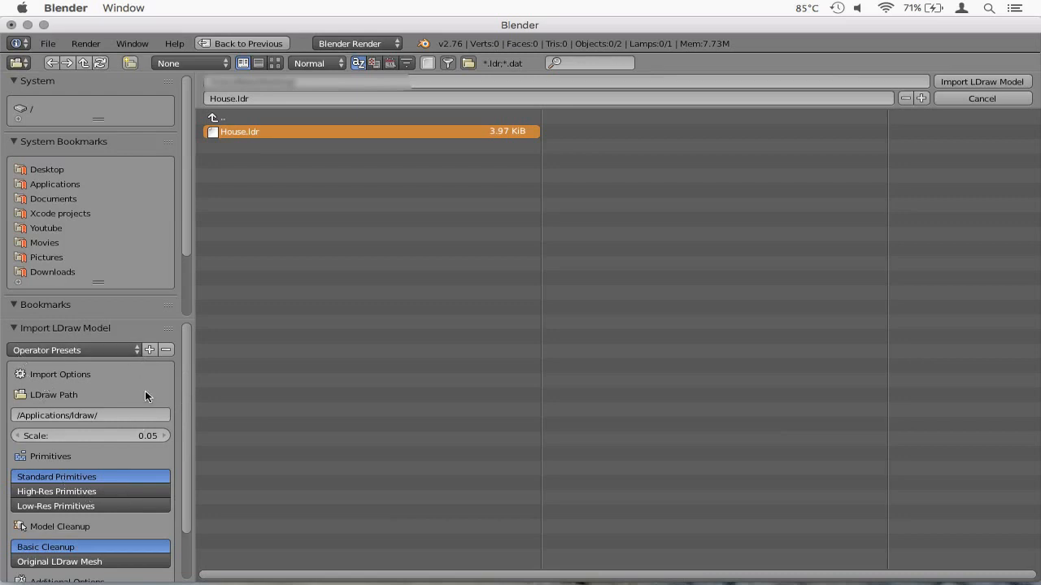
mouse_move(185, 345)
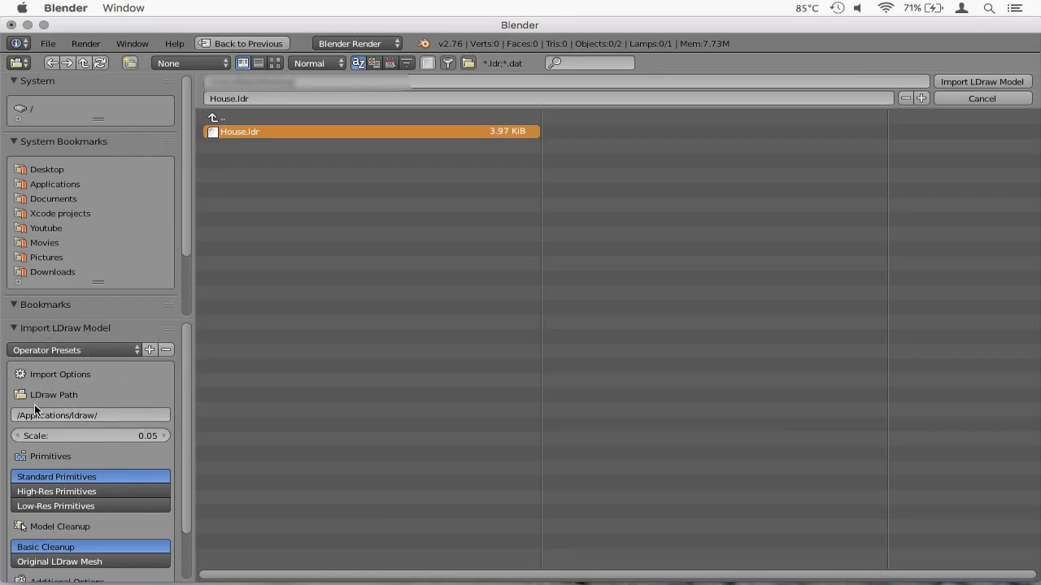
mouse_move(66, 397)
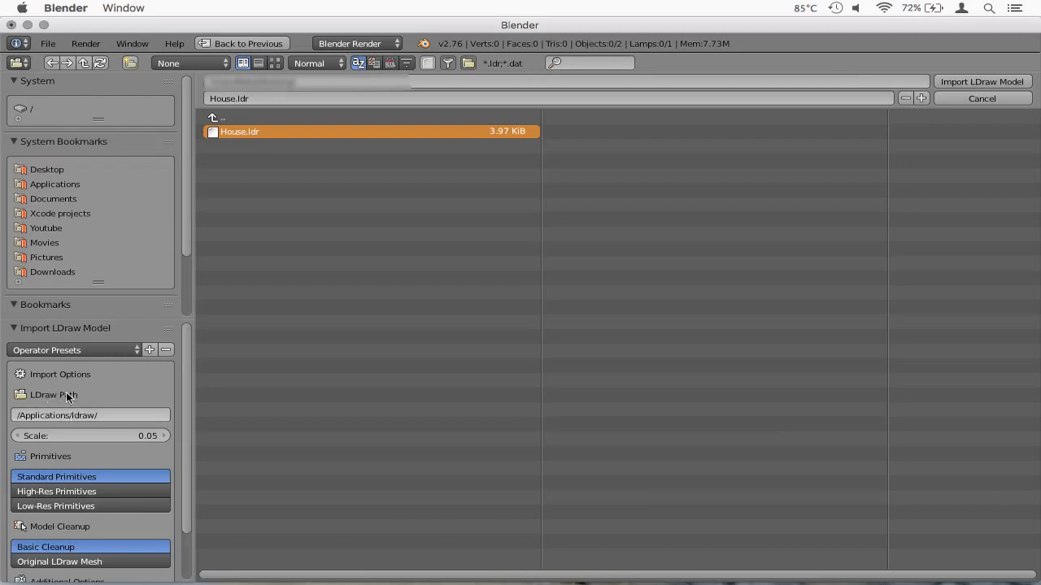
mouse_move(73, 416)
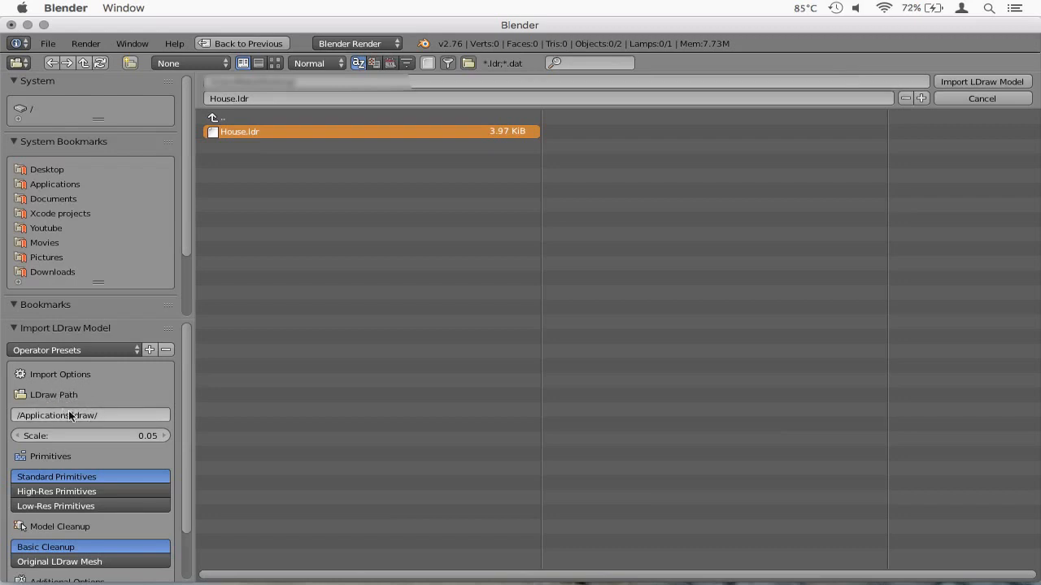
mouse_move(111, 421)
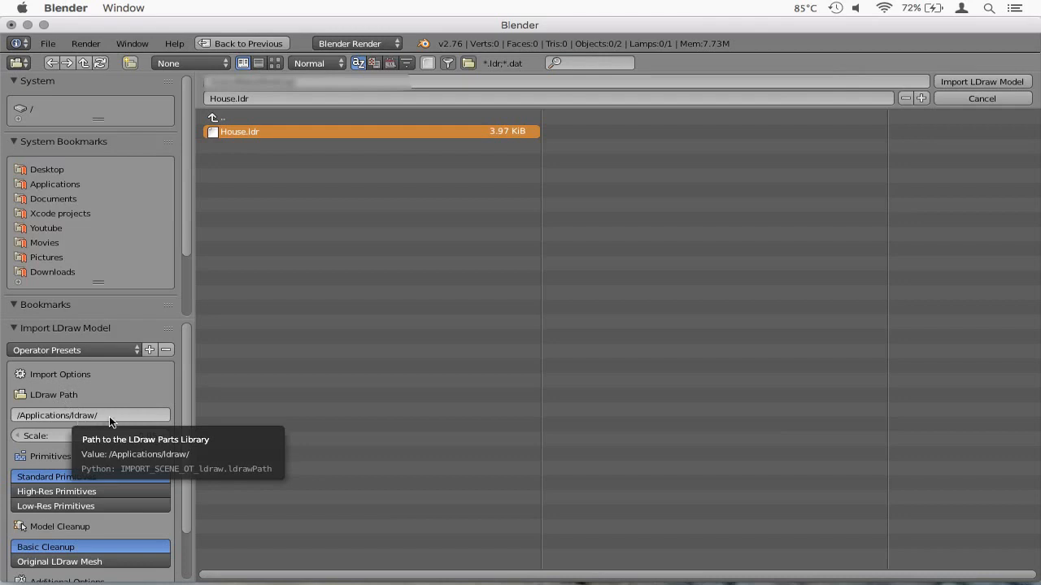
mouse_move(104, 423)
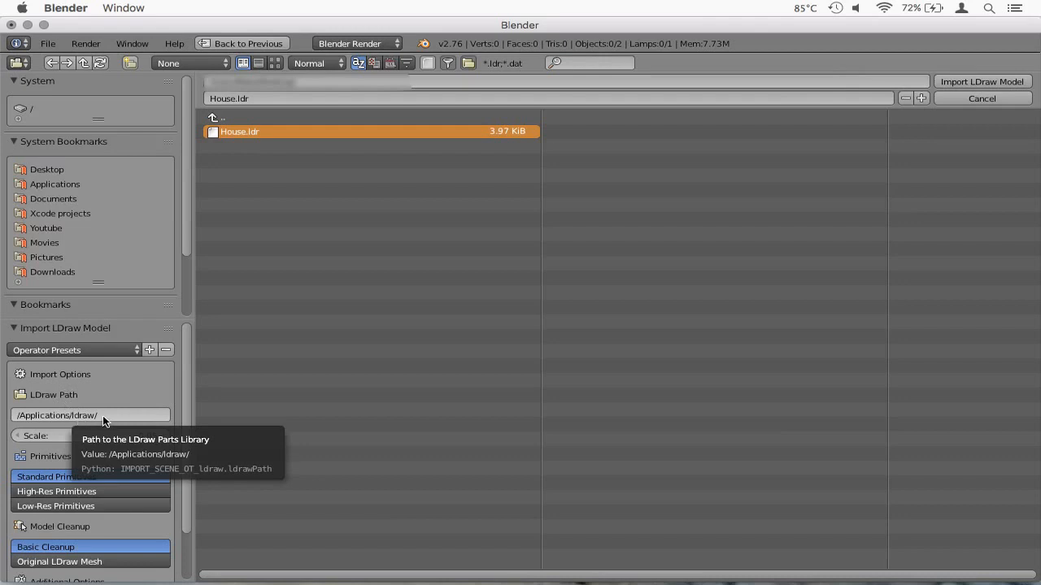
Point the LDraw path to /Users/<name>/Documents/ldraw/ and import House.ldr into the scene
left_click(91, 415)
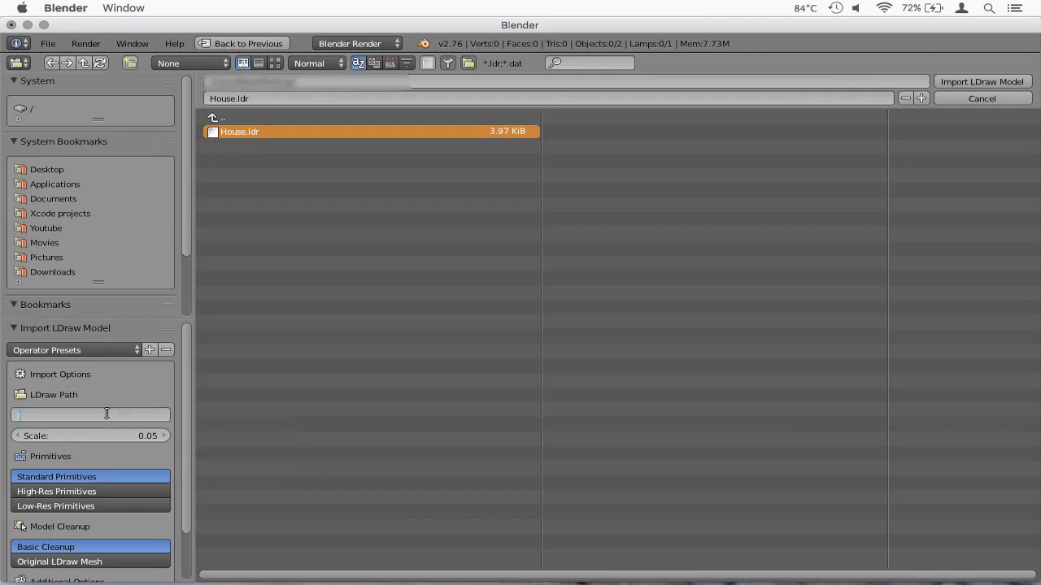
type("Users/")
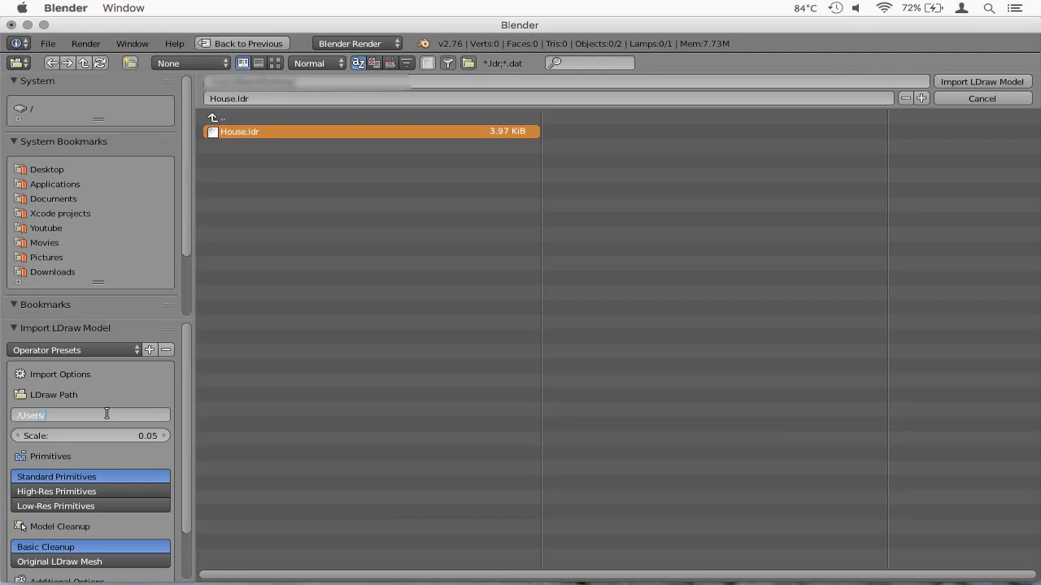
type("<name>/")
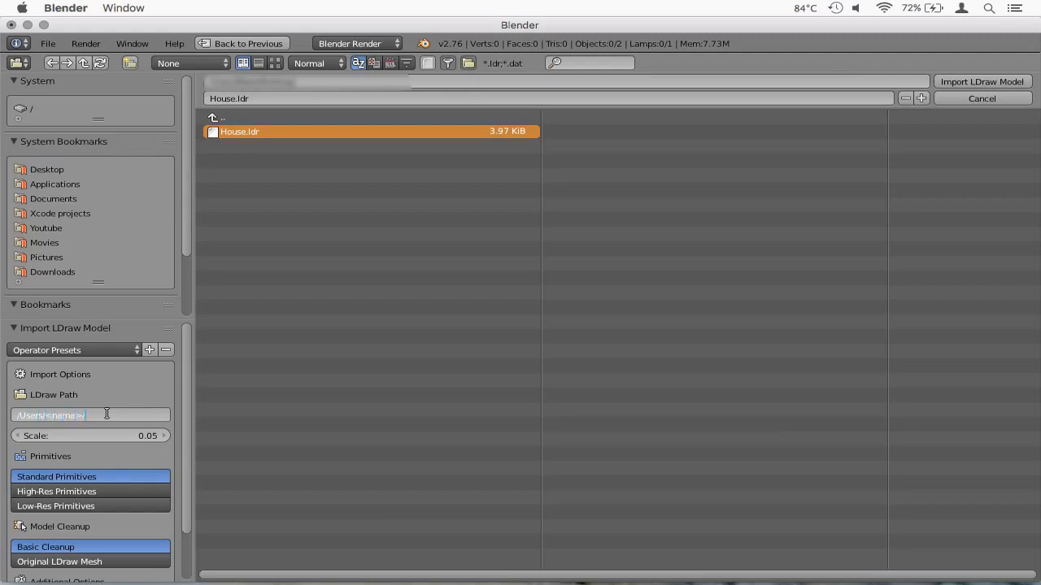
type("Documents/")
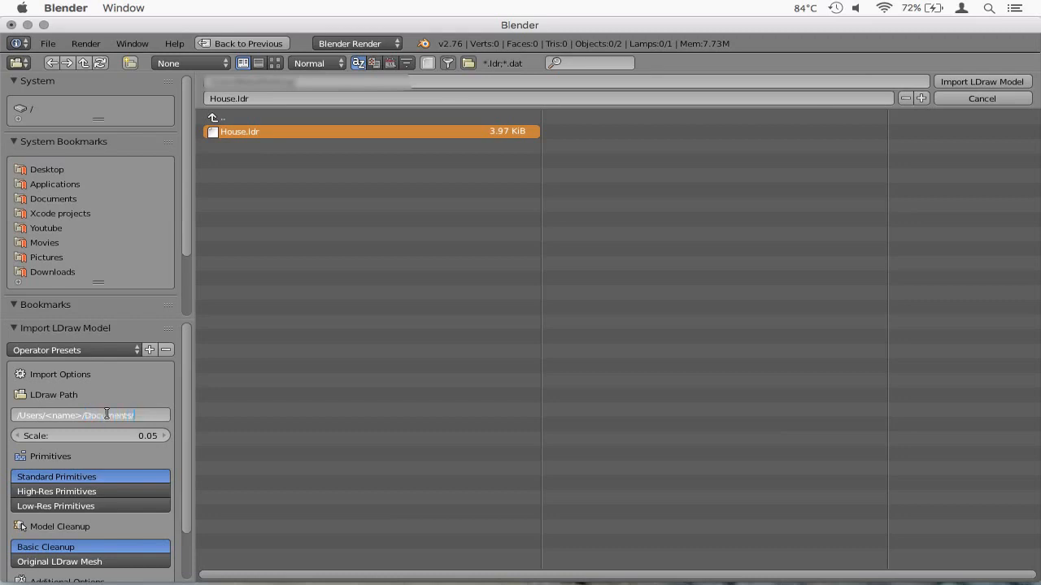
type("ldraw/")
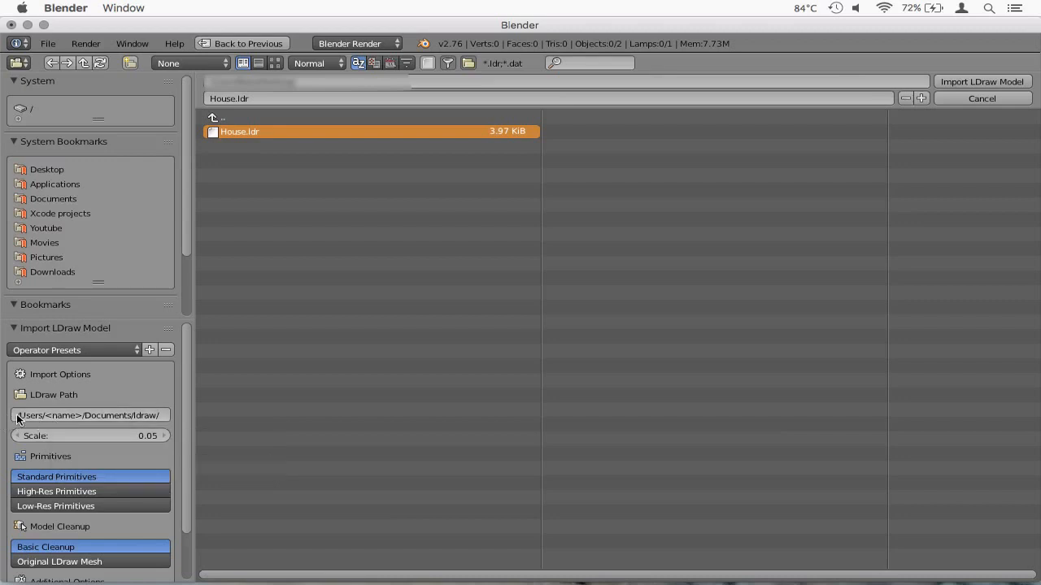
mouse_move(273, 392)
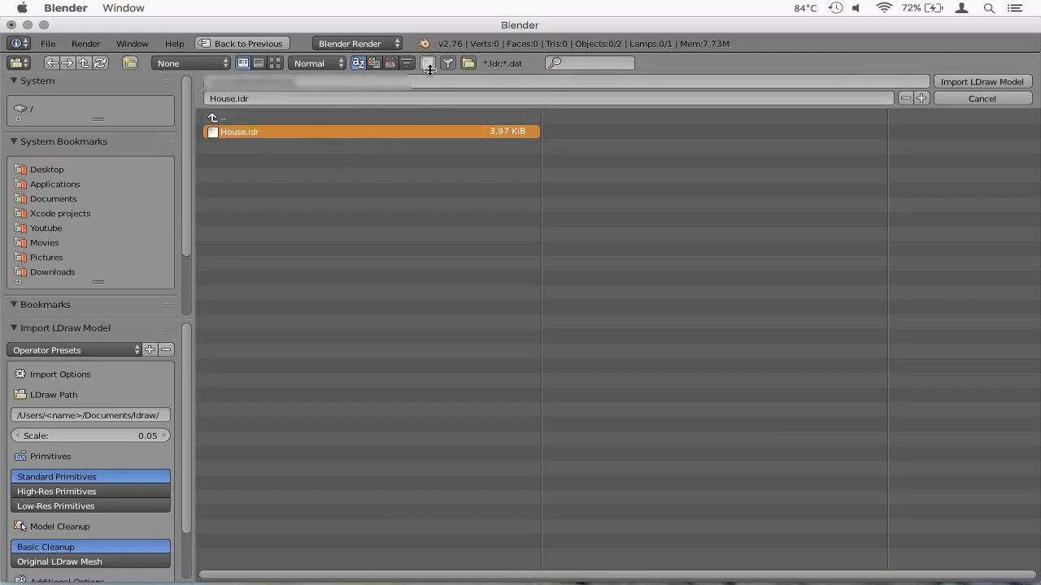
mouse_move(465, 146)
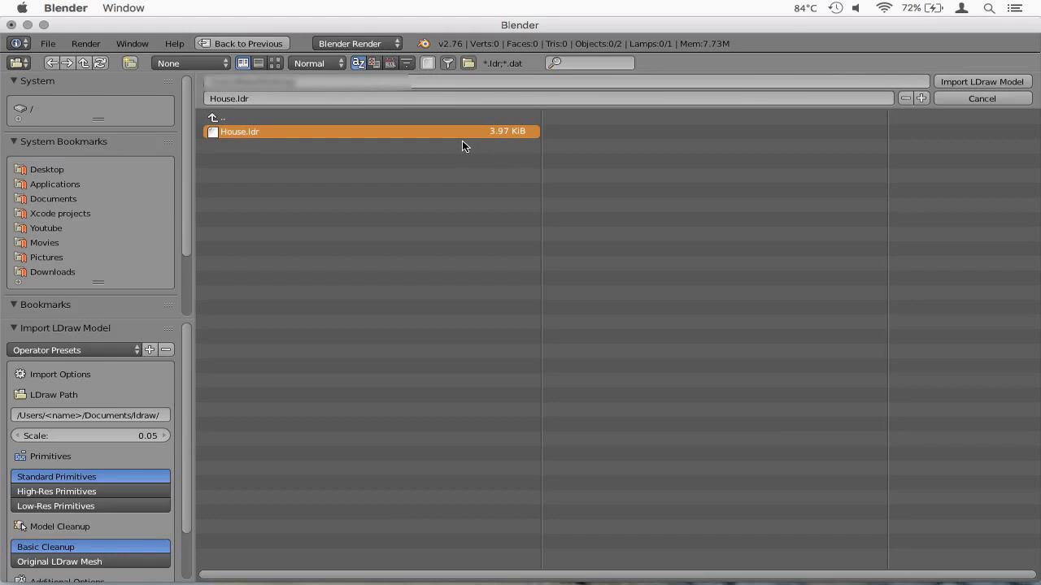
mouse_move(355, 99)
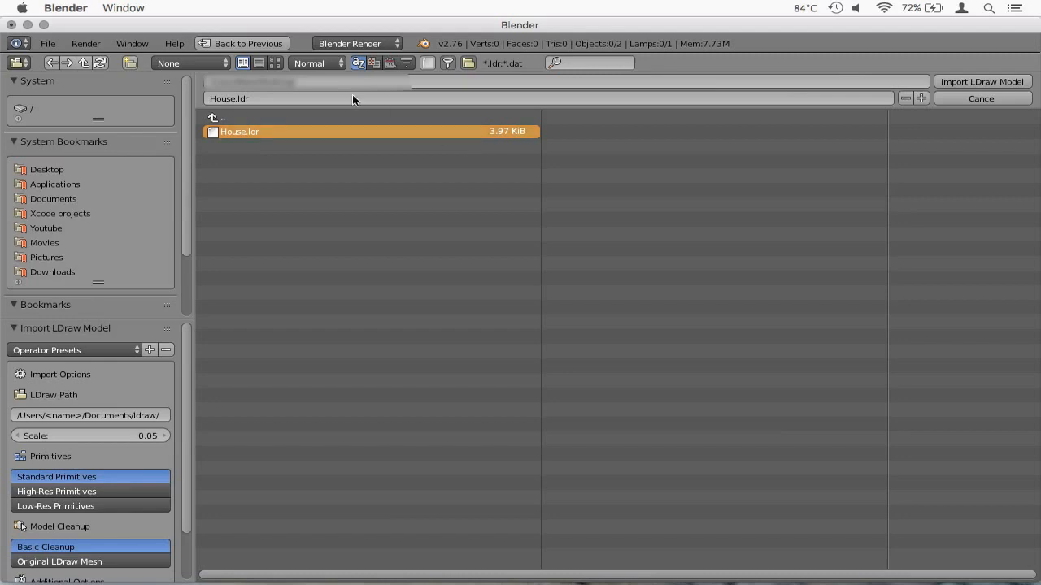
mouse_move(462, 85)
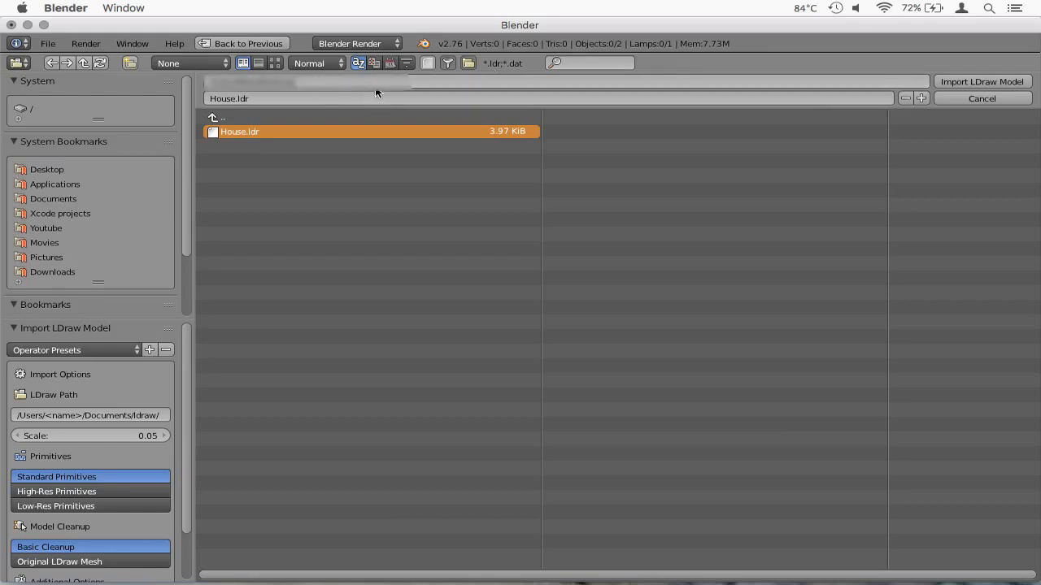
left_click(89, 417)
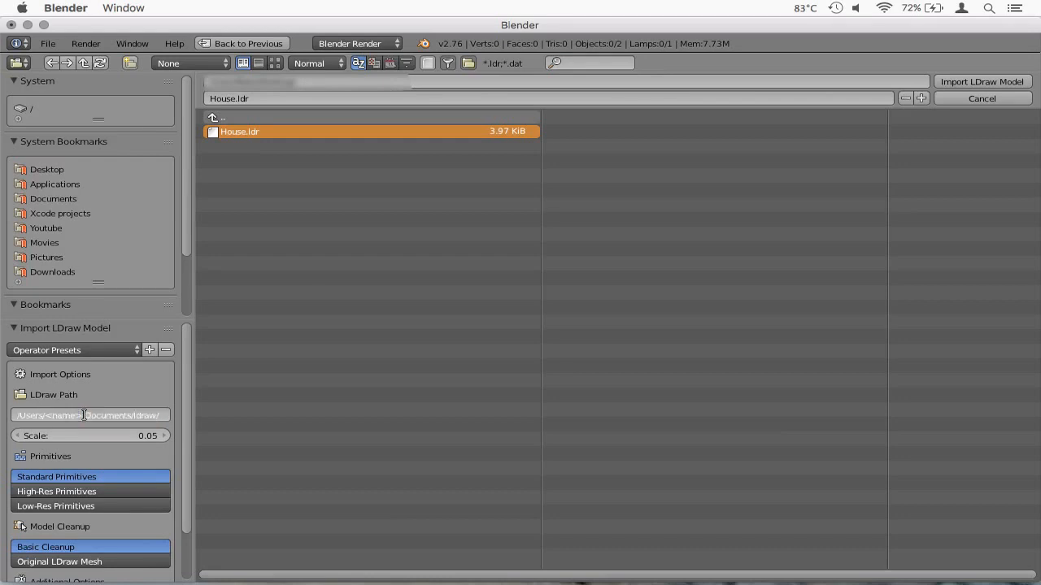
mouse_move(120, 446)
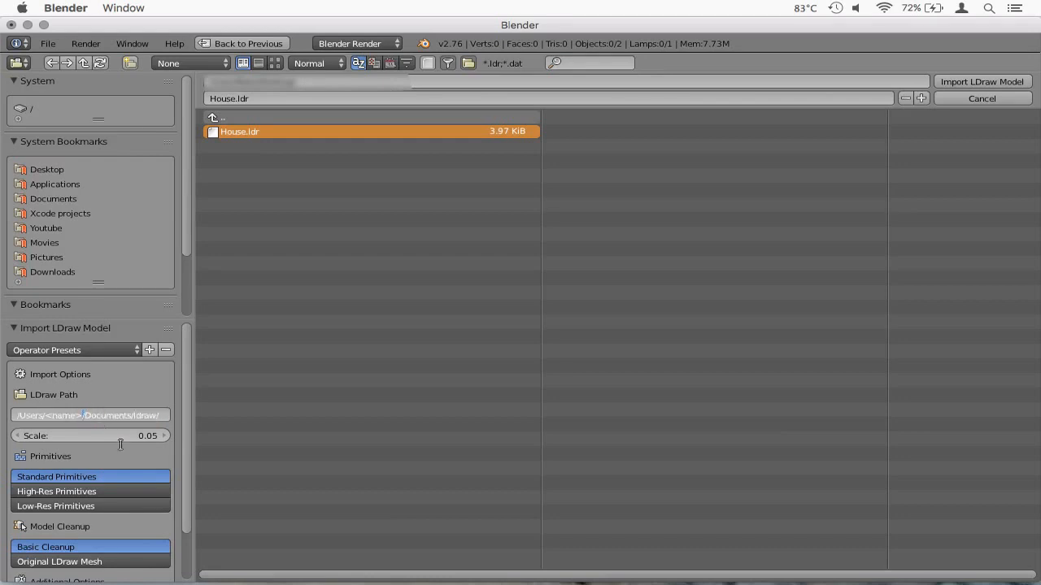
mouse_move(984, 81)
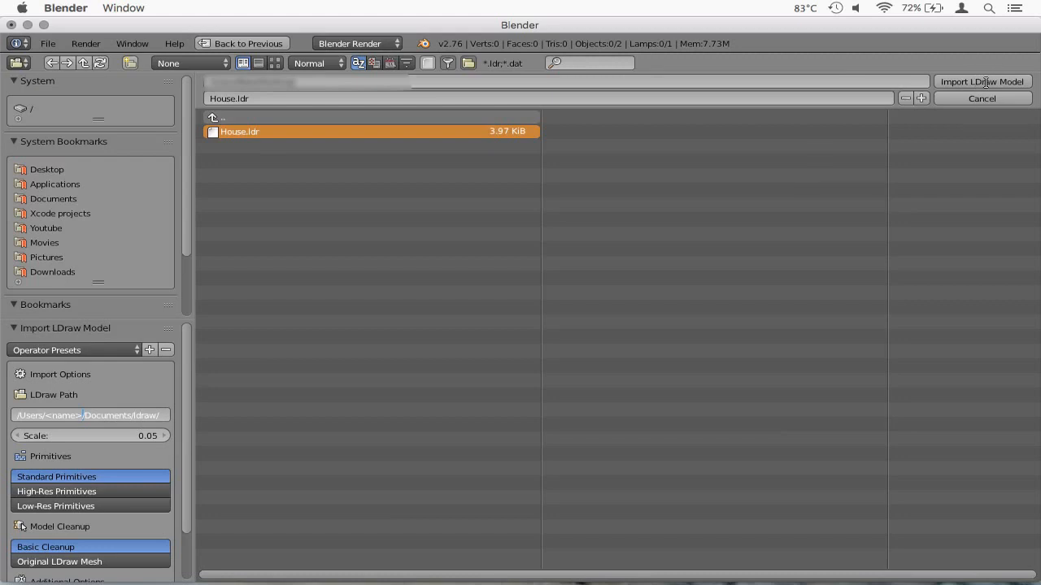
mouse_move(348, 373)
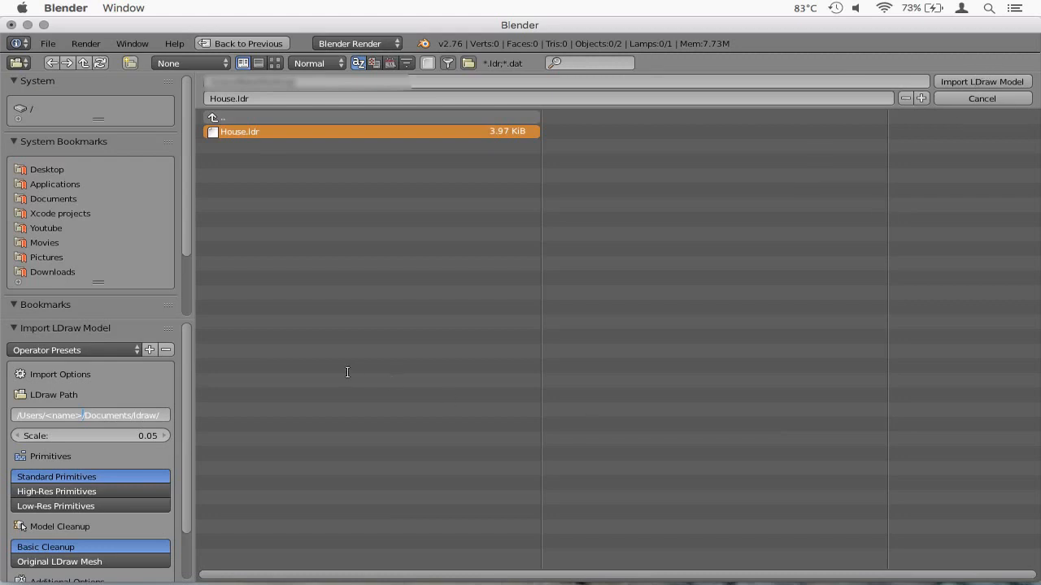
left_click(989, 81)
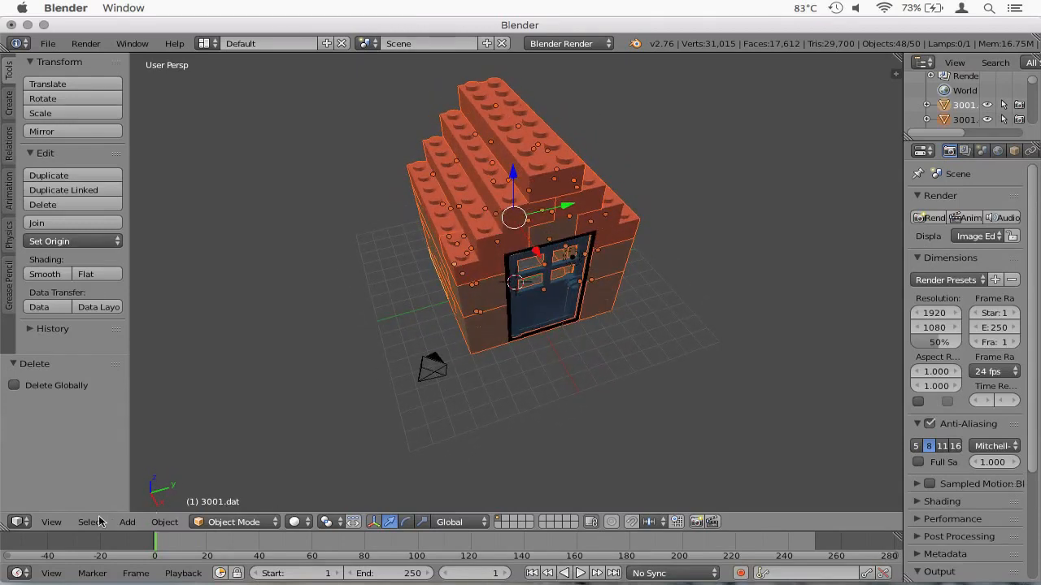
Align the active camera to the current view so it frames the brick house
left_click(50, 524)
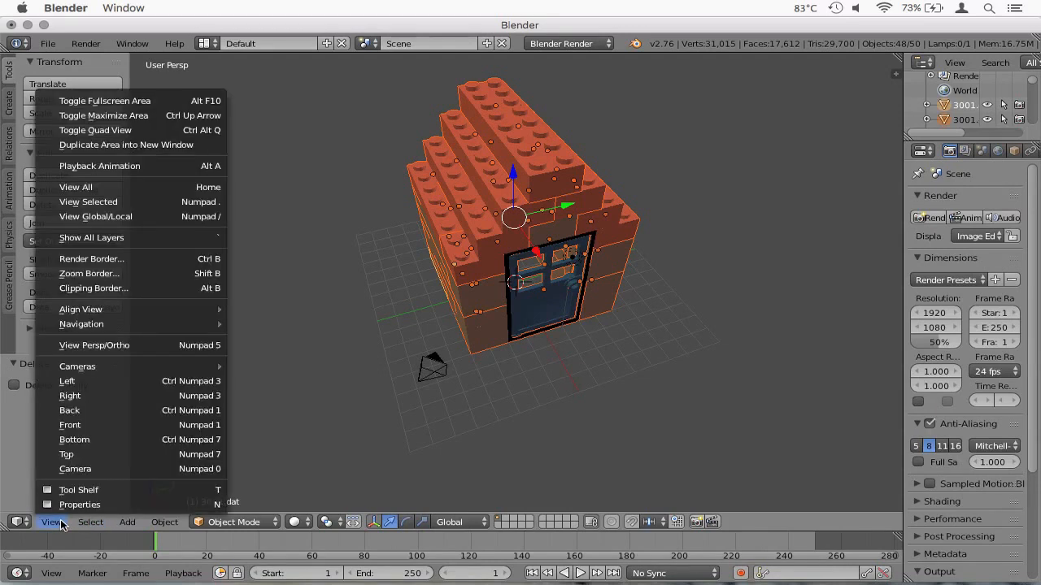
mouse_move(144, 309)
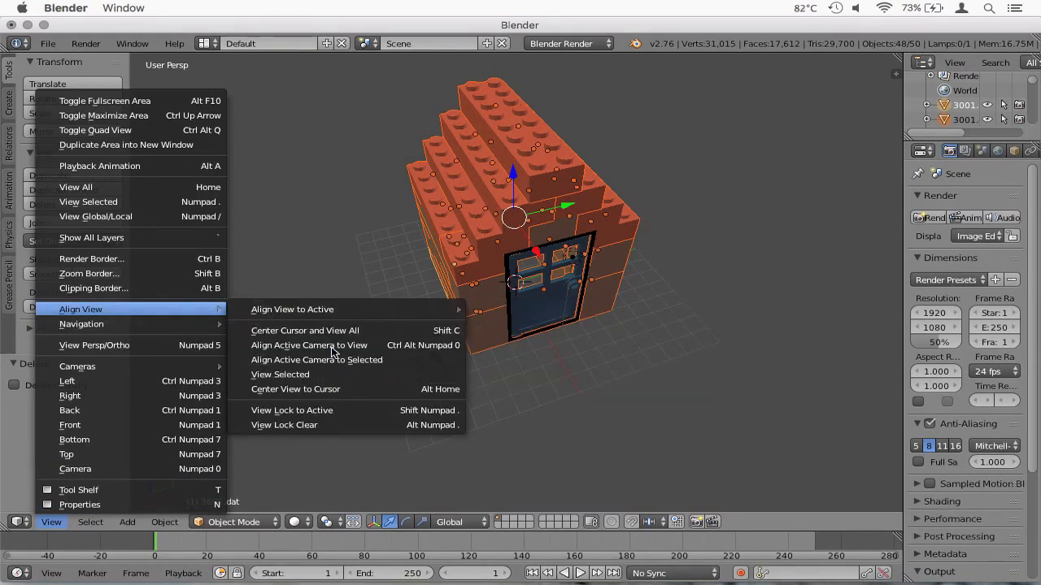
mouse_move(335, 352)
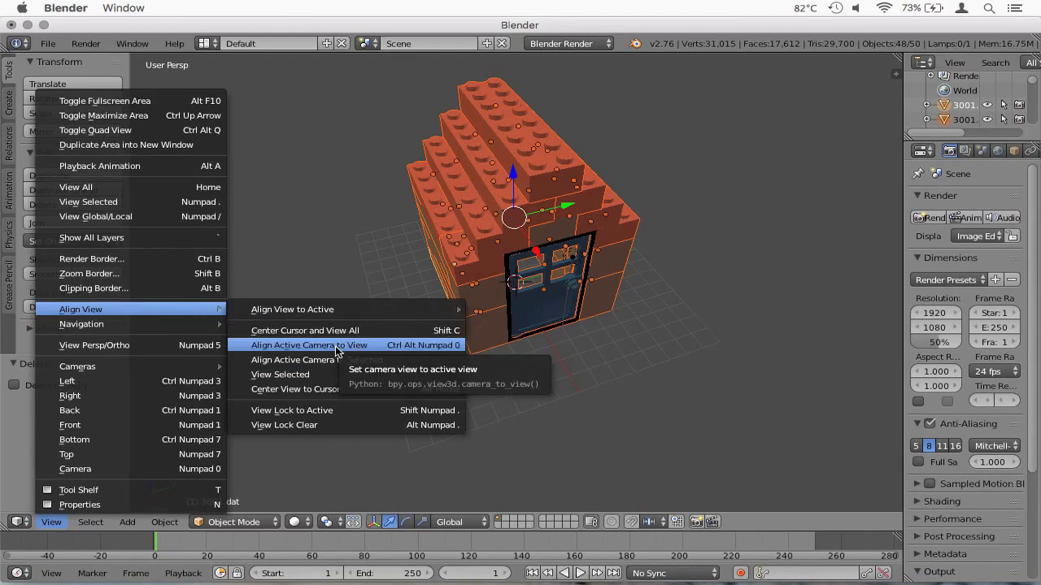
left_click(309, 345)
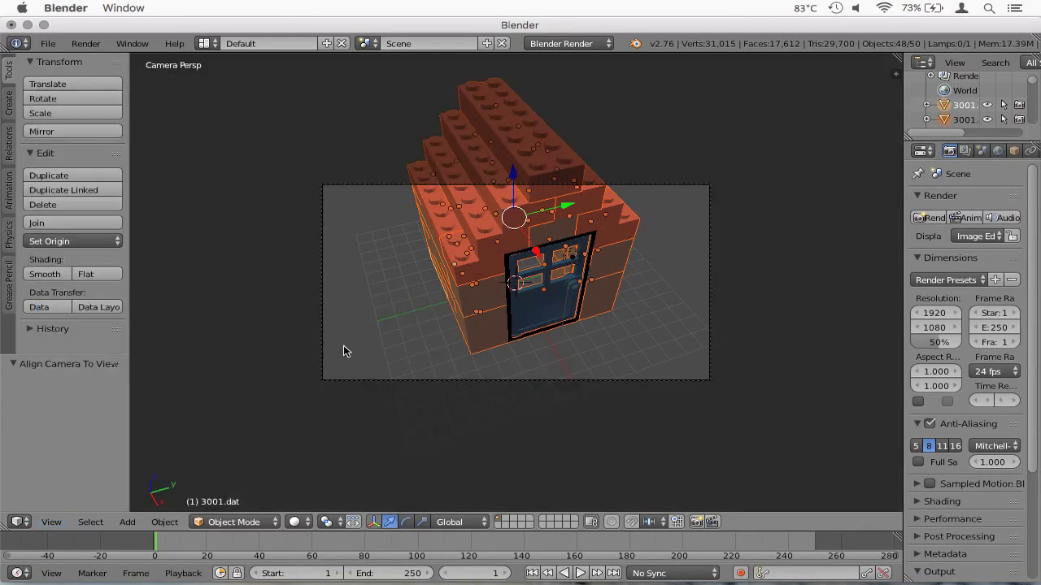
mouse_move(706, 241)
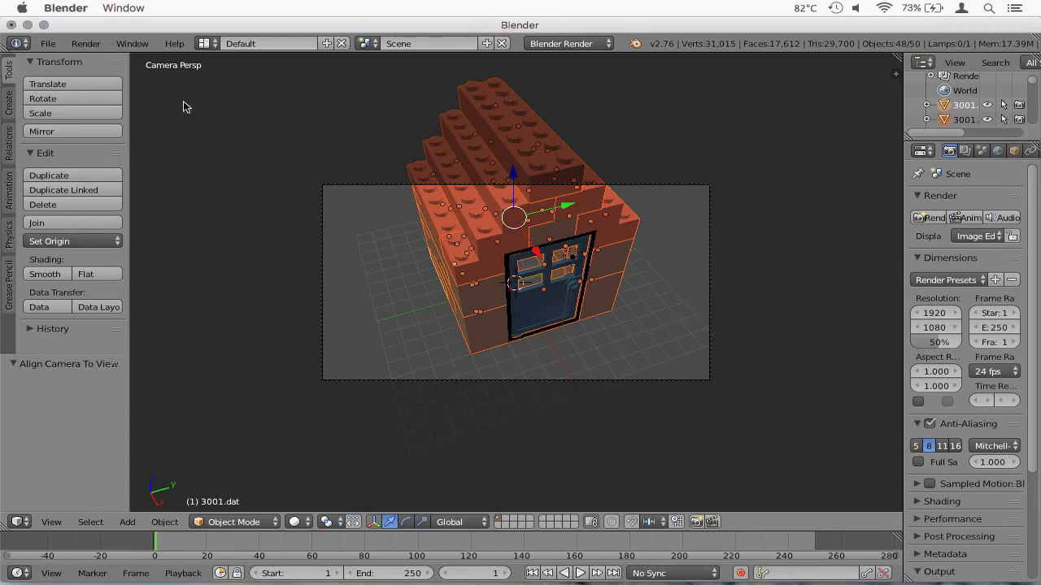
Start a Render Image of the house, leaving the outliner listing its 3001 brick parts
left_click(85, 42)
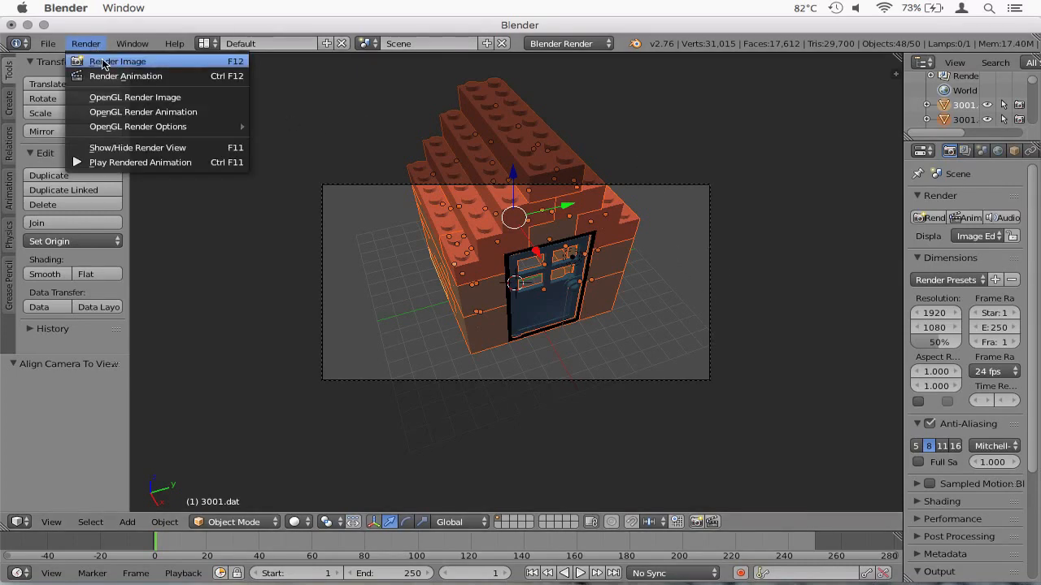
left_click(117, 61)
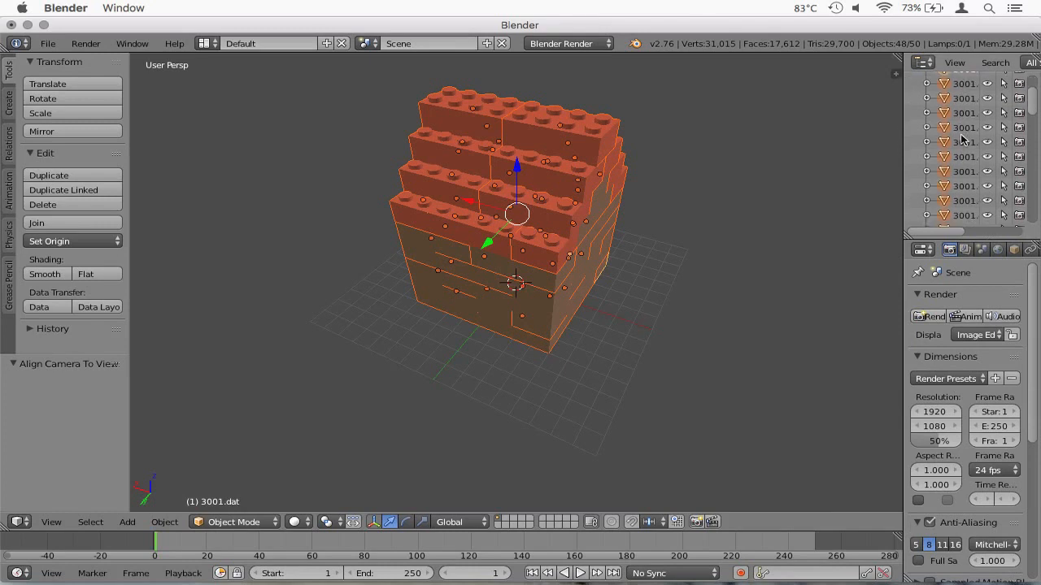
Select the lamp and raise it above the house to a height of about 4.729
scroll("down", 3)
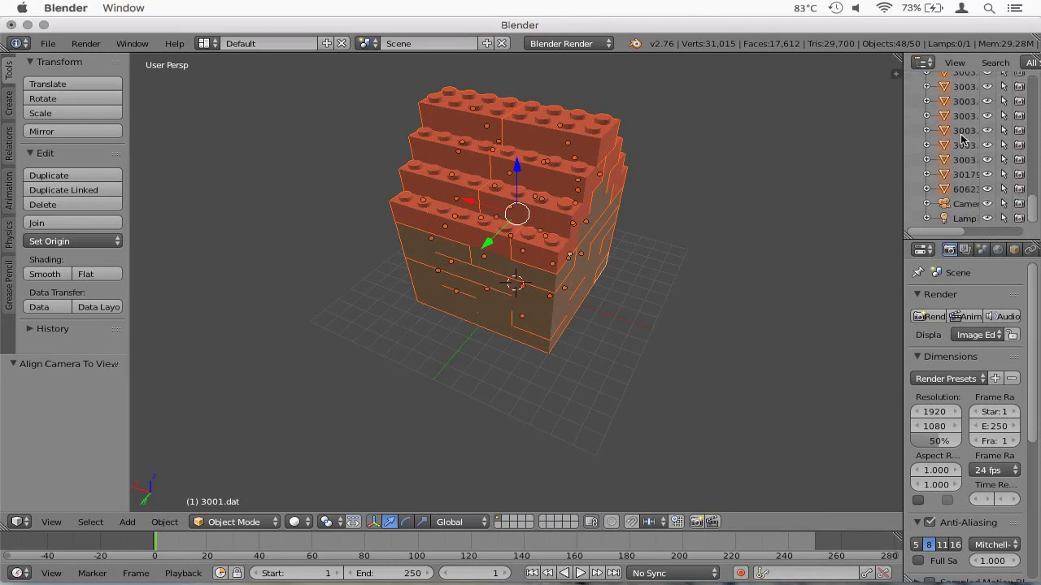
left_click(960, 218)
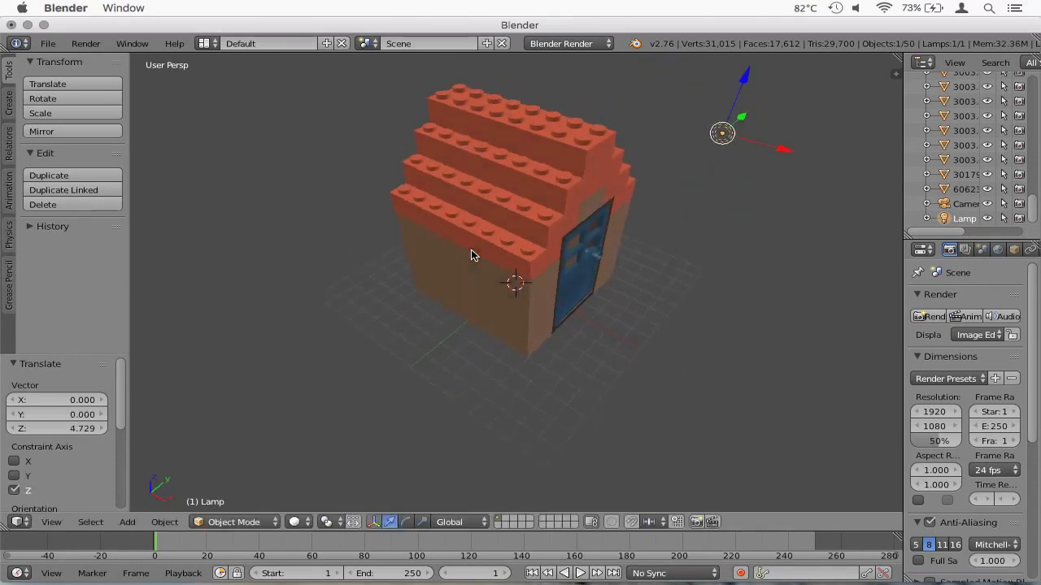
Render the house showing the door with Blender Render, keeping that engine selected
left_click(85, 42)
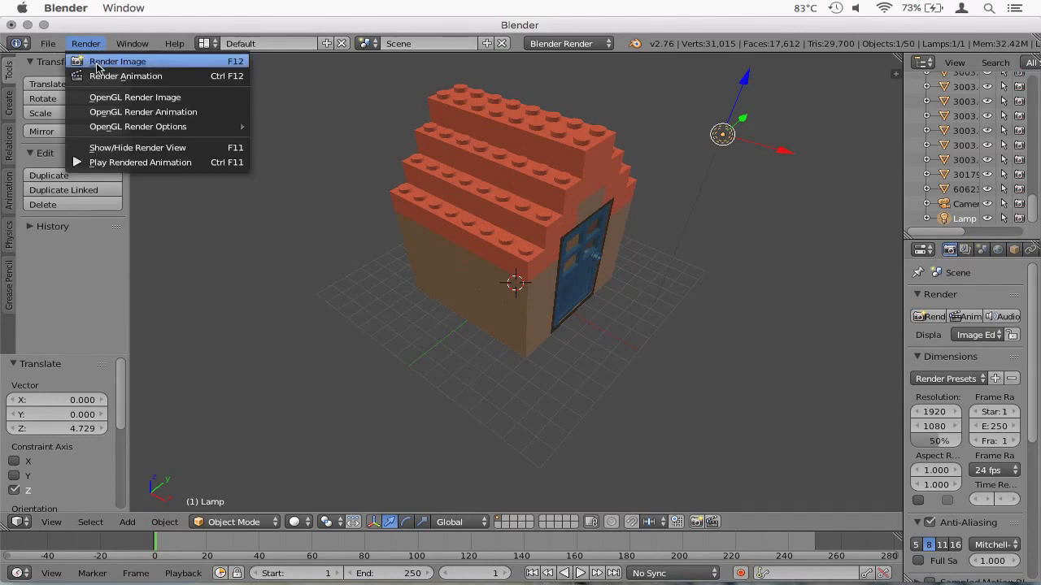
left_click(117, 62)
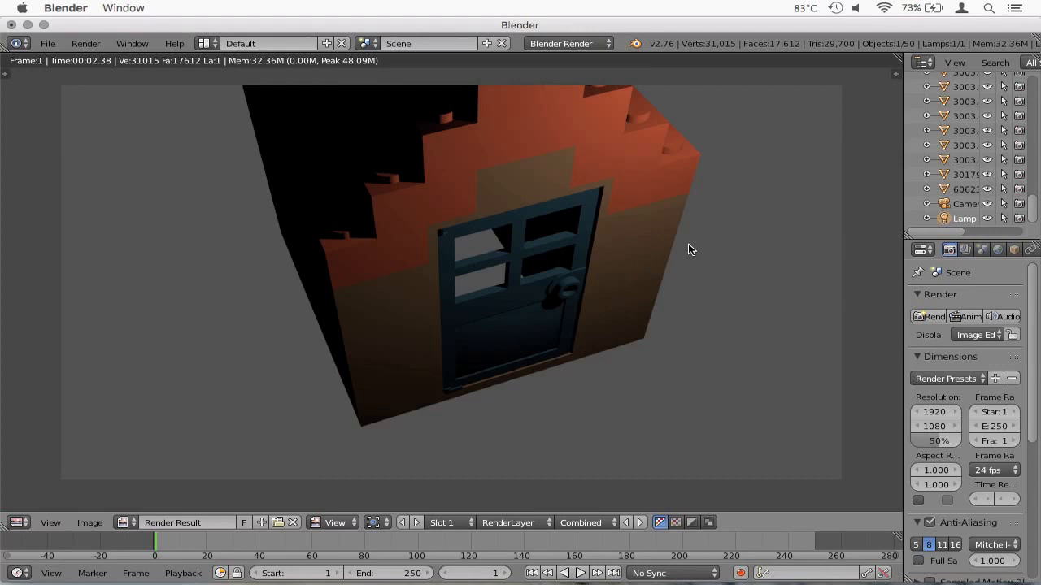
mouse_move(654, 225)
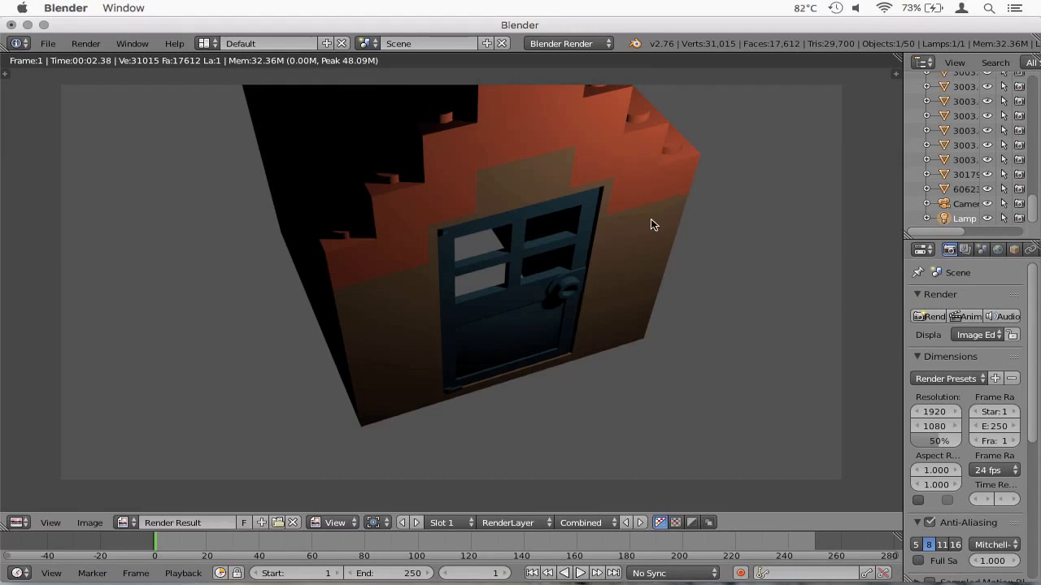
mouse_move(522, 307)
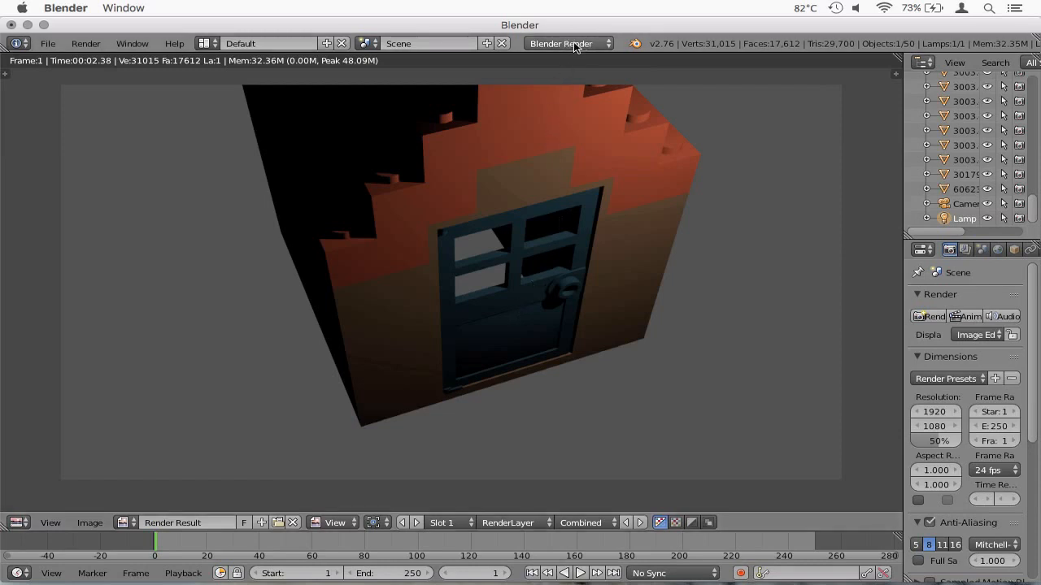
left_click(568, 42)
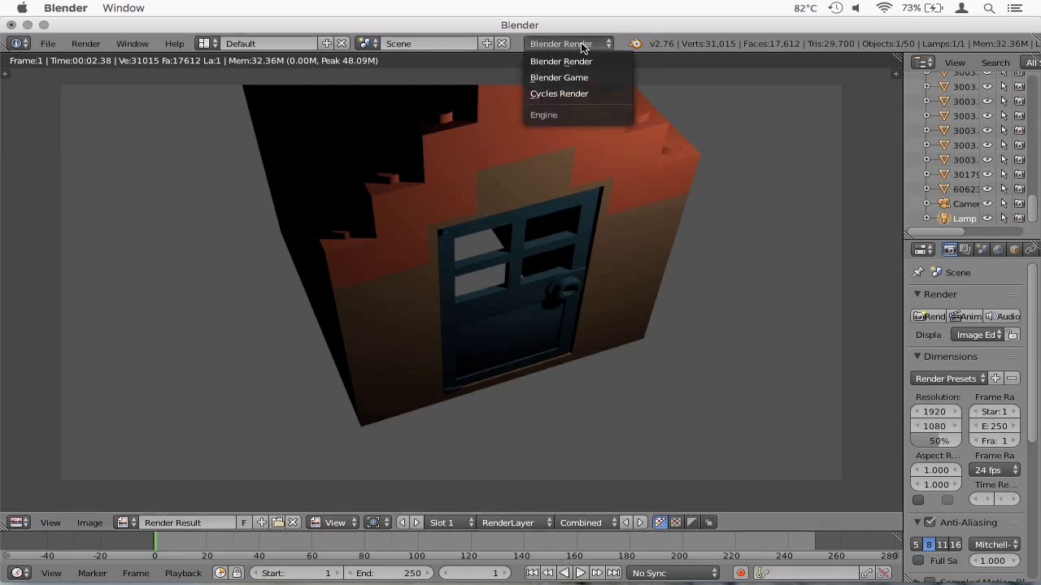
mouse_move(569, 101)
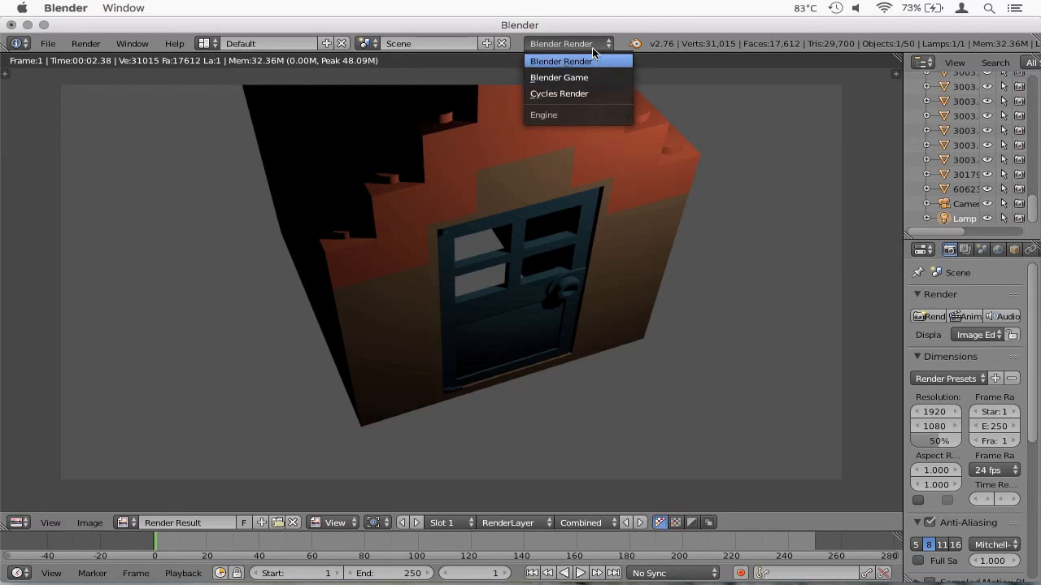
left_click(576, 62)
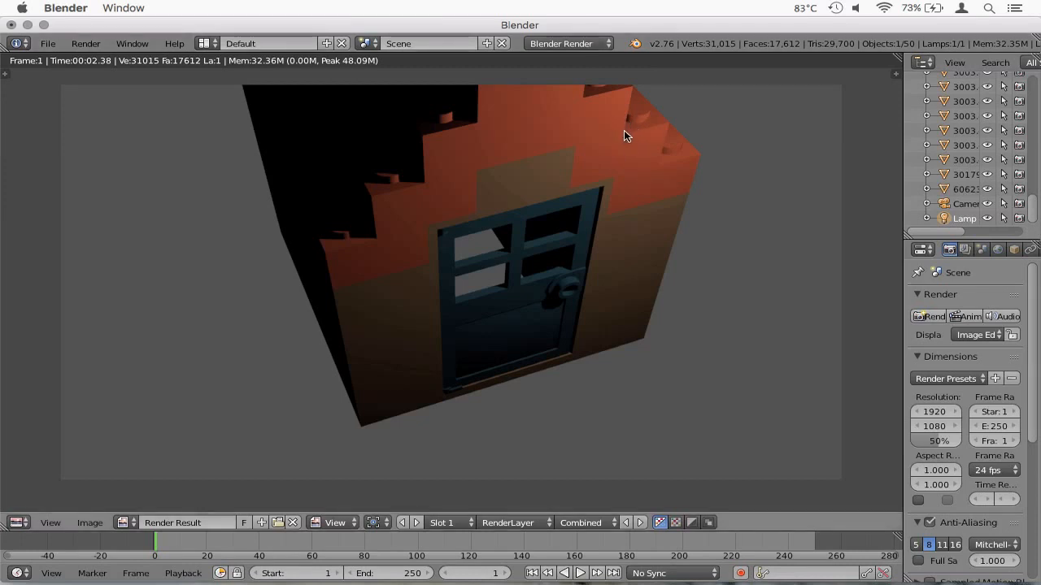
mouse_move(491, 172)
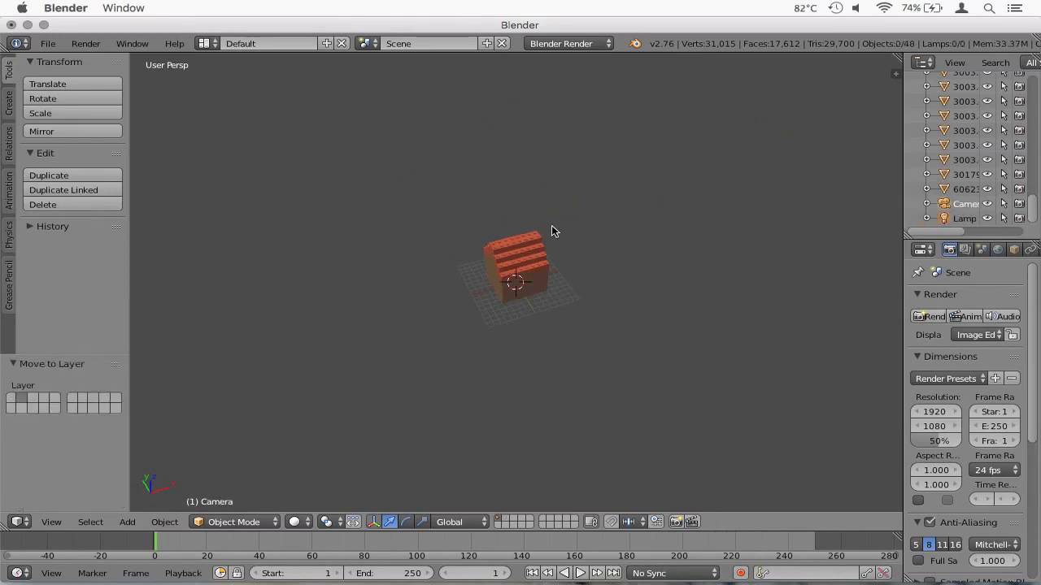
Delete all bricks, switch the render engine to Cycles and head back to the File import choices
key("x")
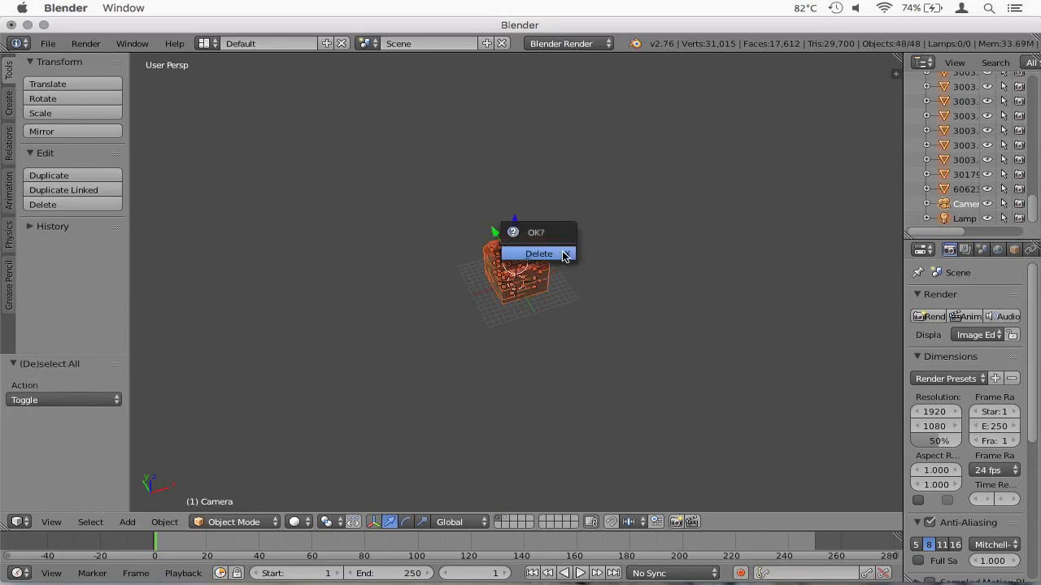
left_click(538, 254)
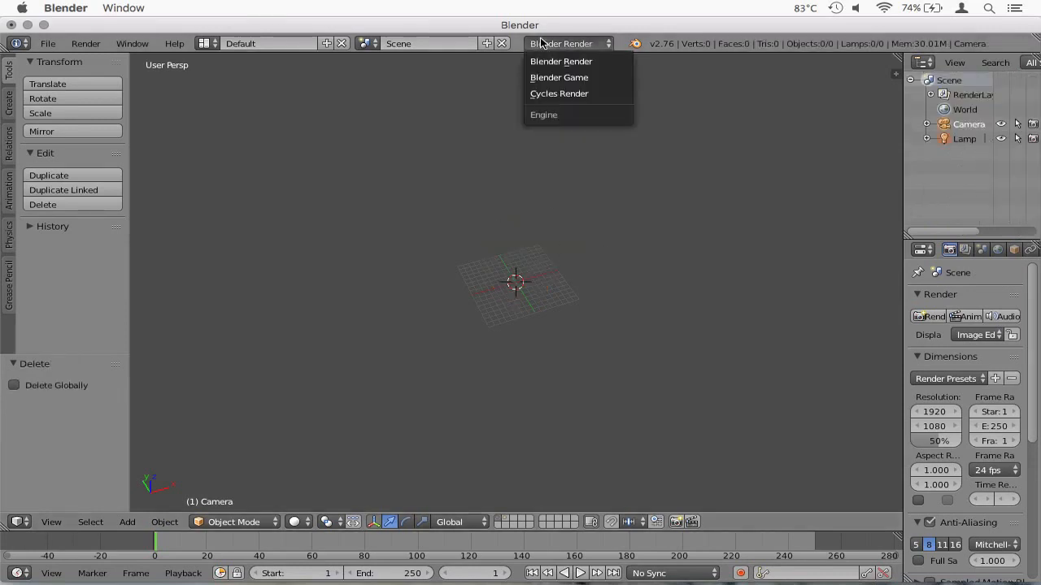
left_click(560, 93)
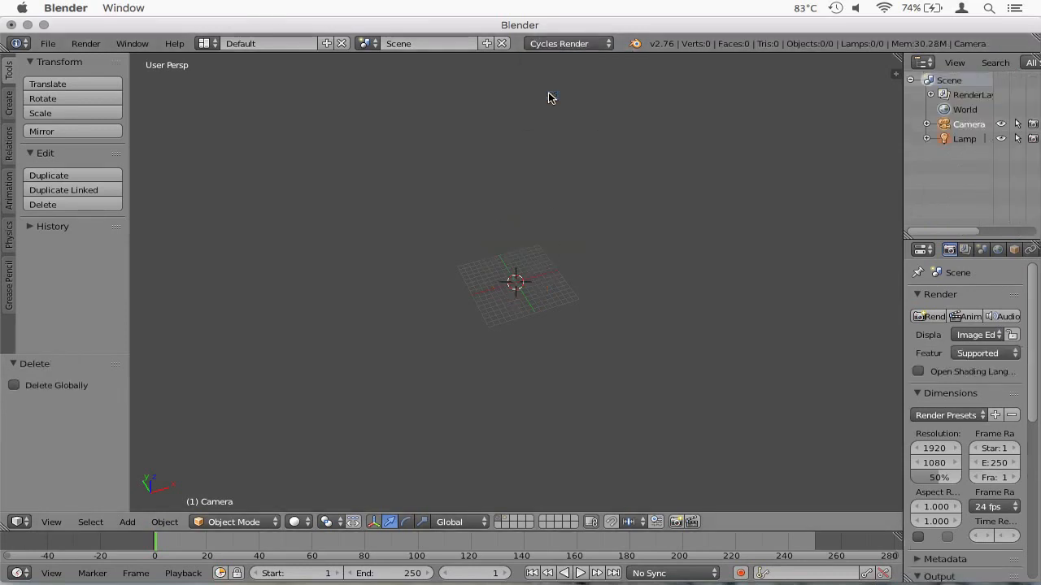
left_click(52, 42)
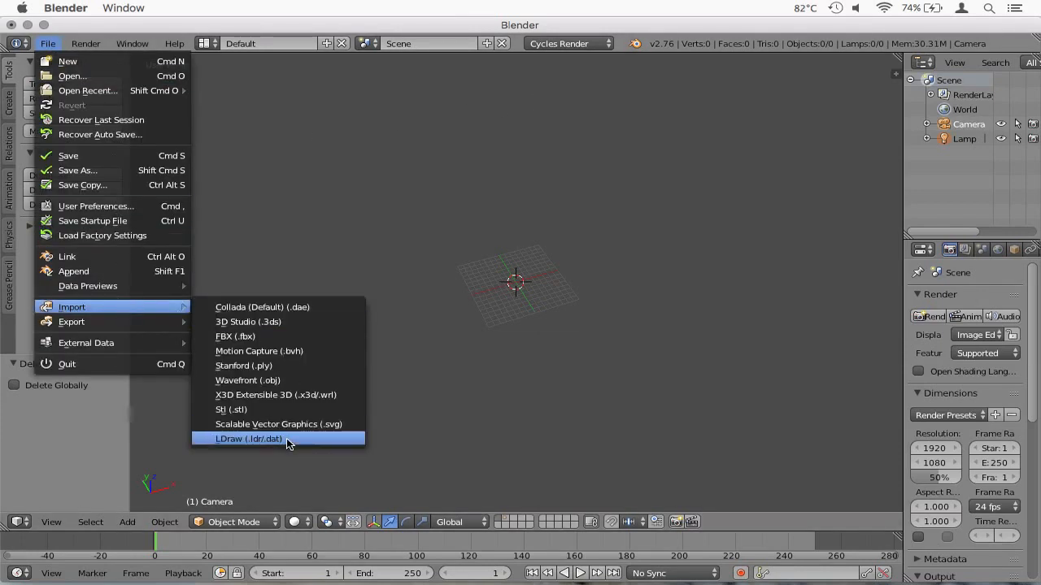
Re-import House.ldr via the LDraw importer with Spaces Between Bricks enabled
left_click(247, 439)
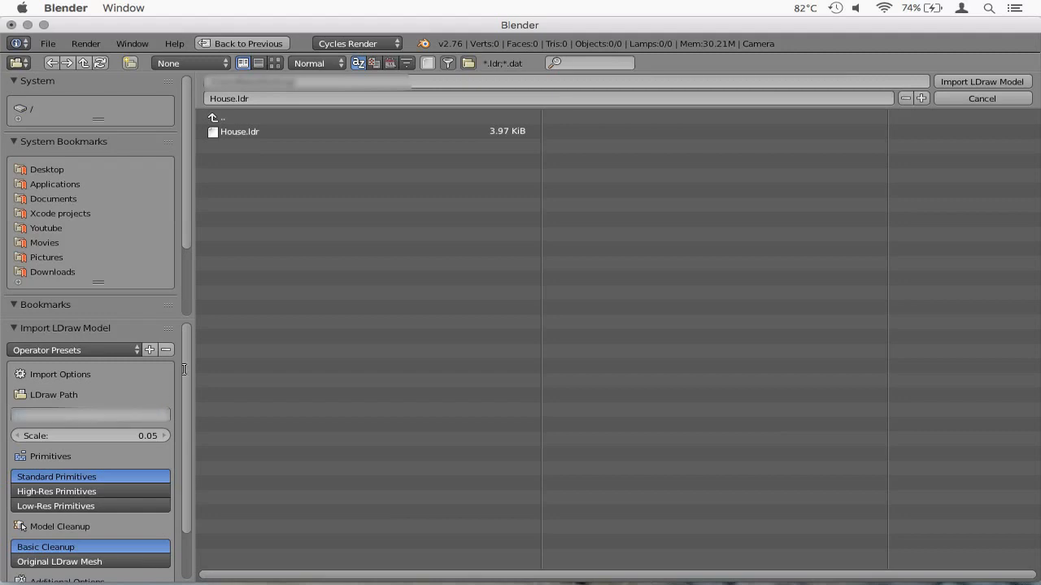
scroll("down", 3)
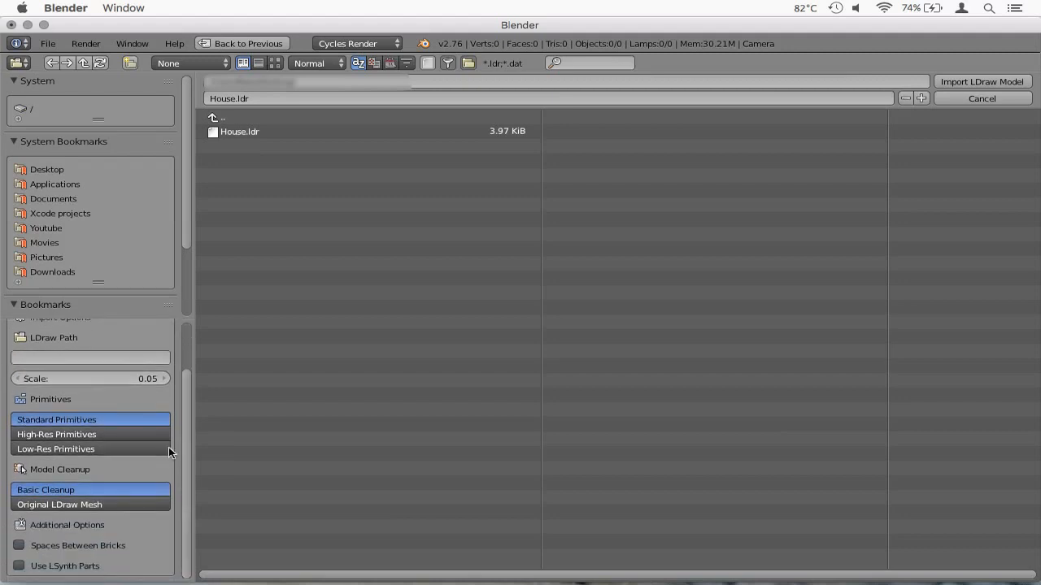
mouse_move(18, 547)
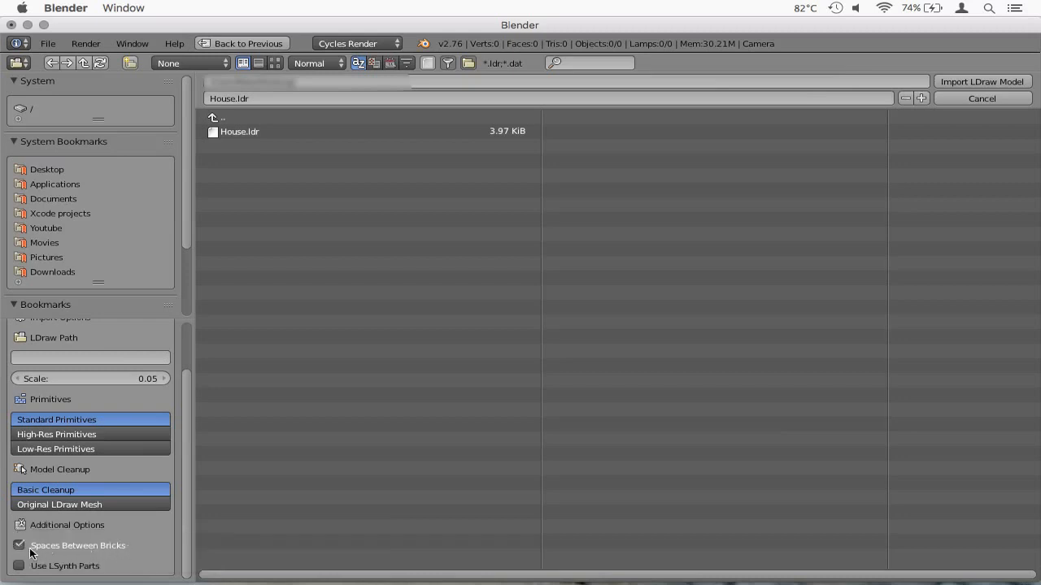
mouse_move(51, 550)
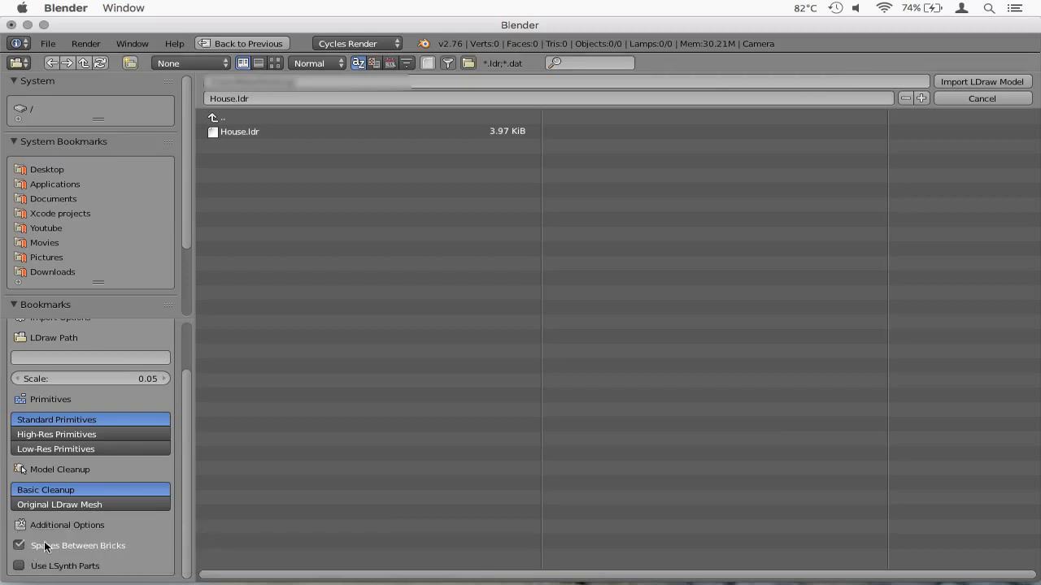
left_click(90, 358)
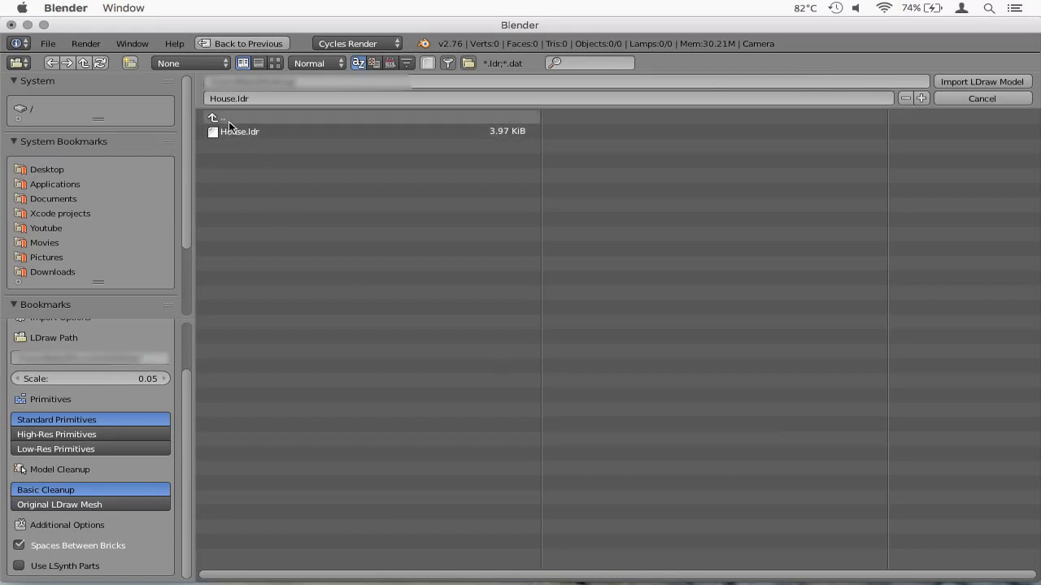
left_click(240, 130)
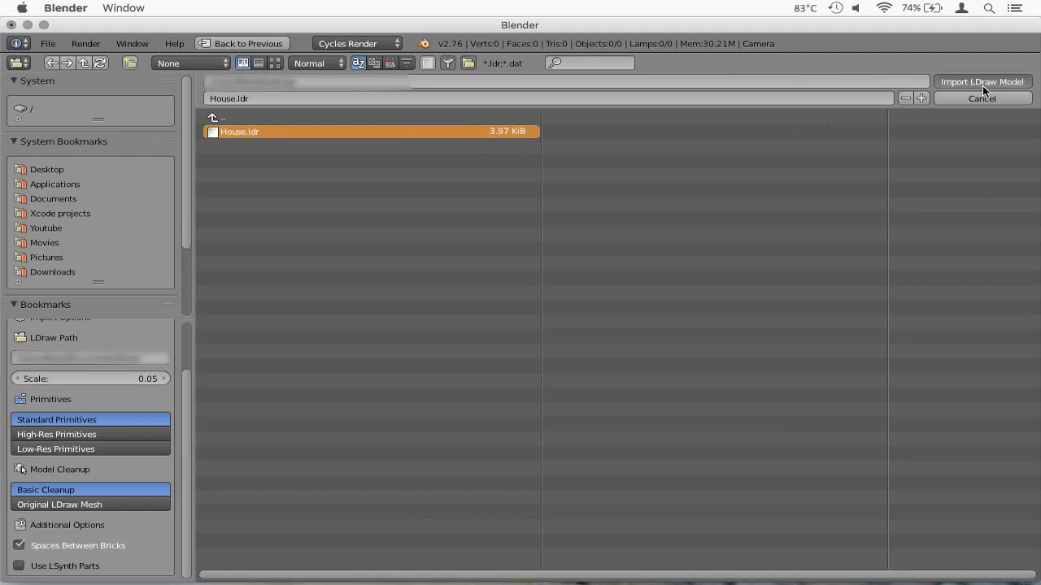
left_click(983, 81)
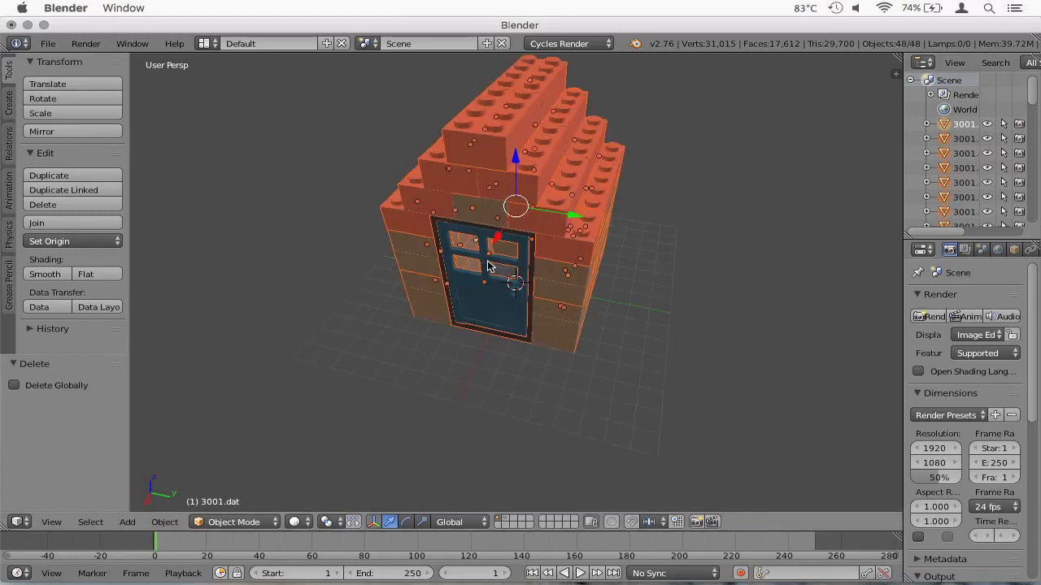
Zoom in close on the house corner to see the thin gaps between bricks
left_click_drag(487, 264, 680, 306)
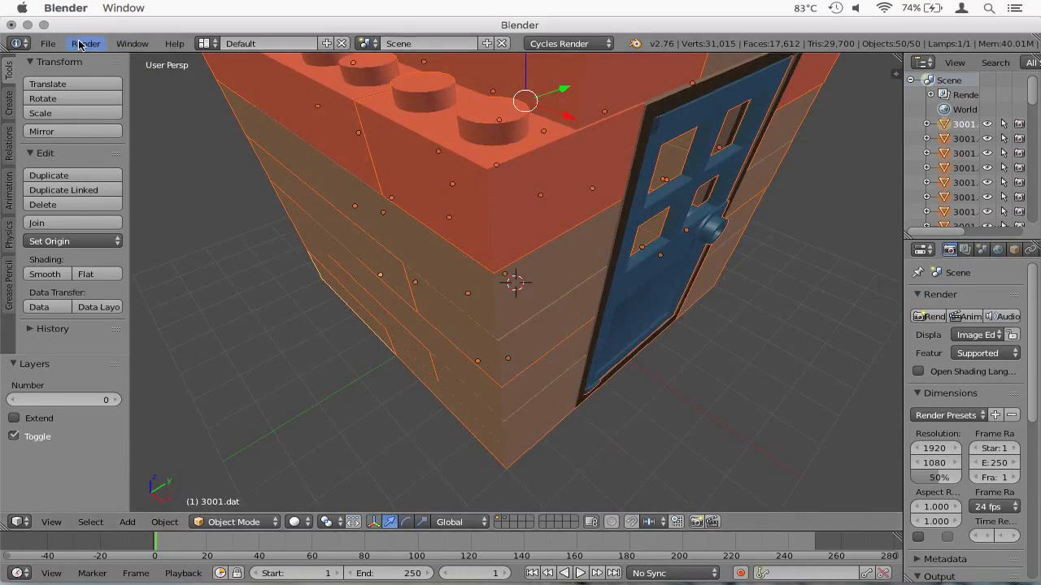
left_click(84, 43)
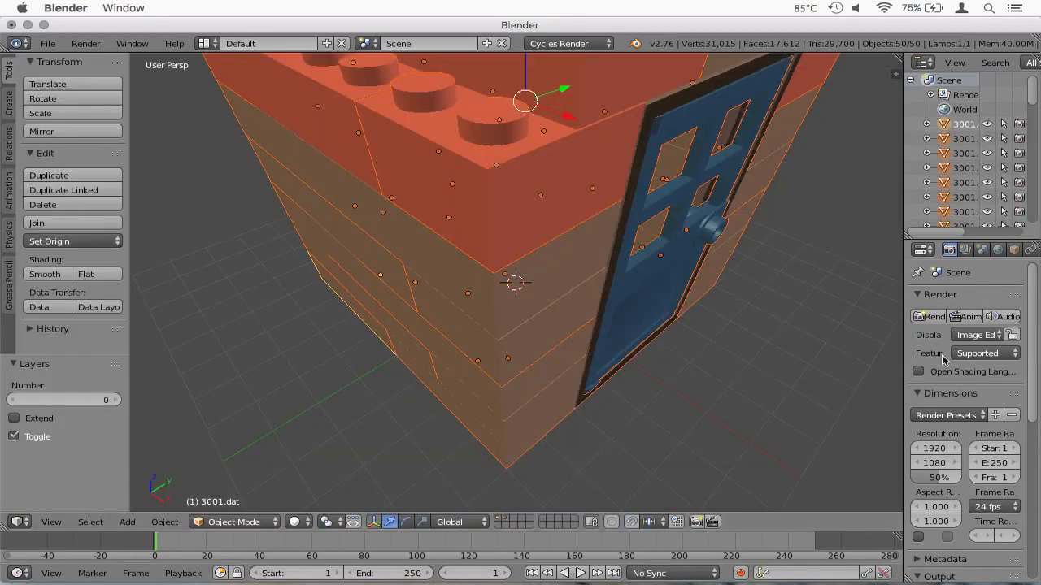
mouse_move(904, 351)
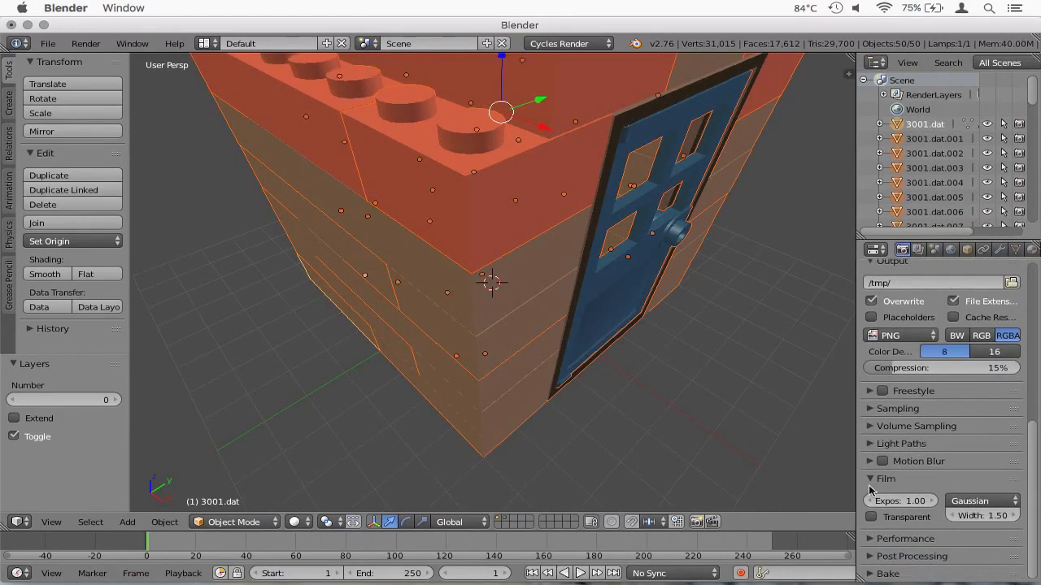
Raise the Cycles Sampling render samples from 10 to 100
left_click(895, 409)
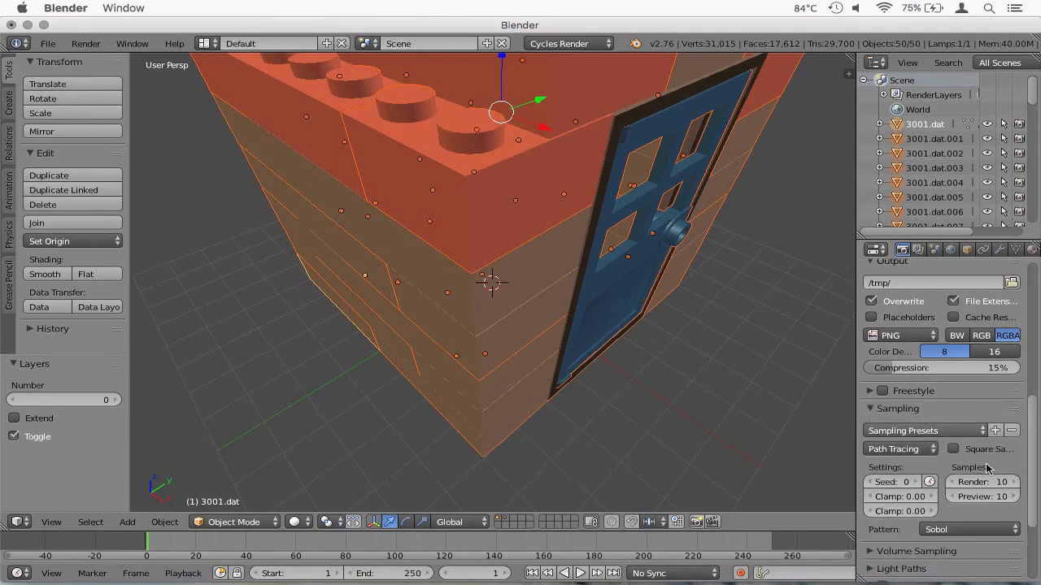
left_click(982, 481)
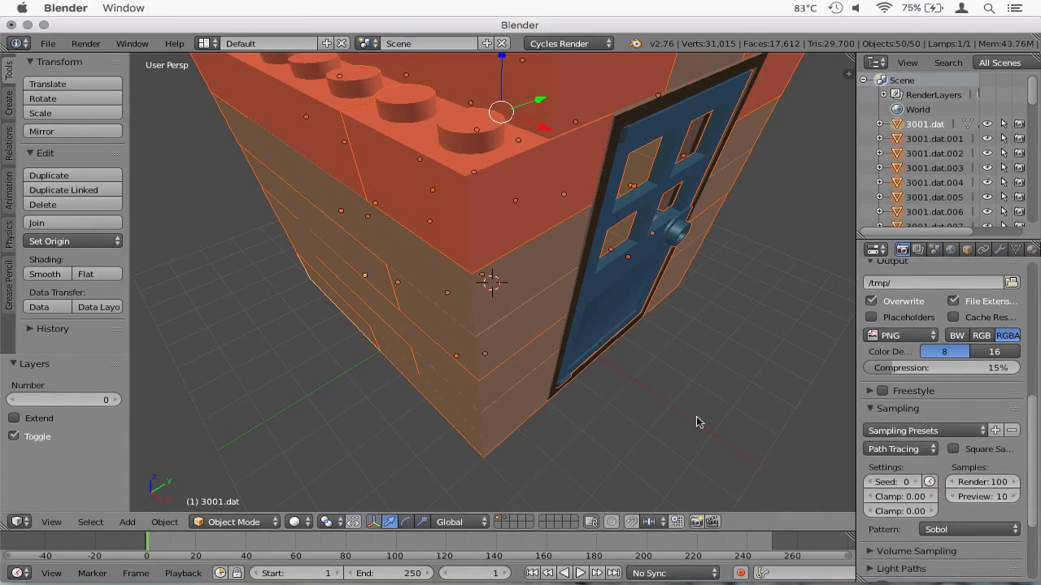
left_click(85, 42)
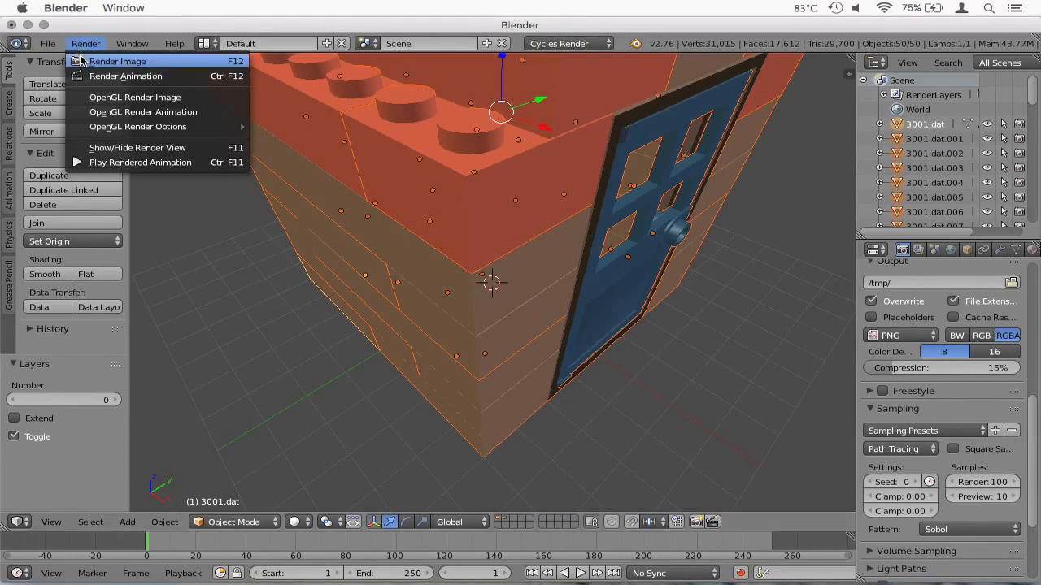
Render the spaced-brick house image with Cycles at 100 samples
left_click(117, 62)
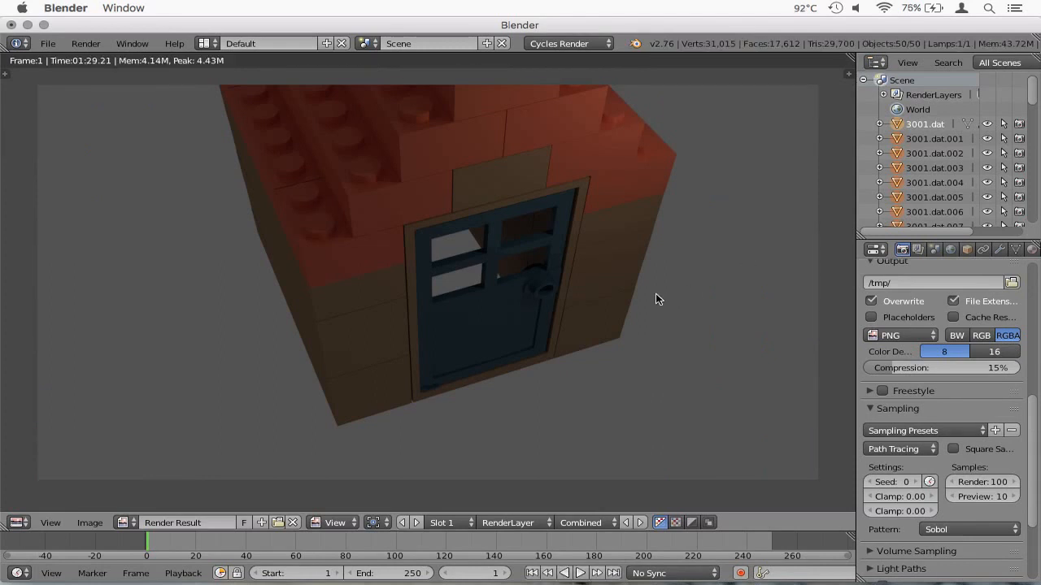
mouse_move(747, 263)
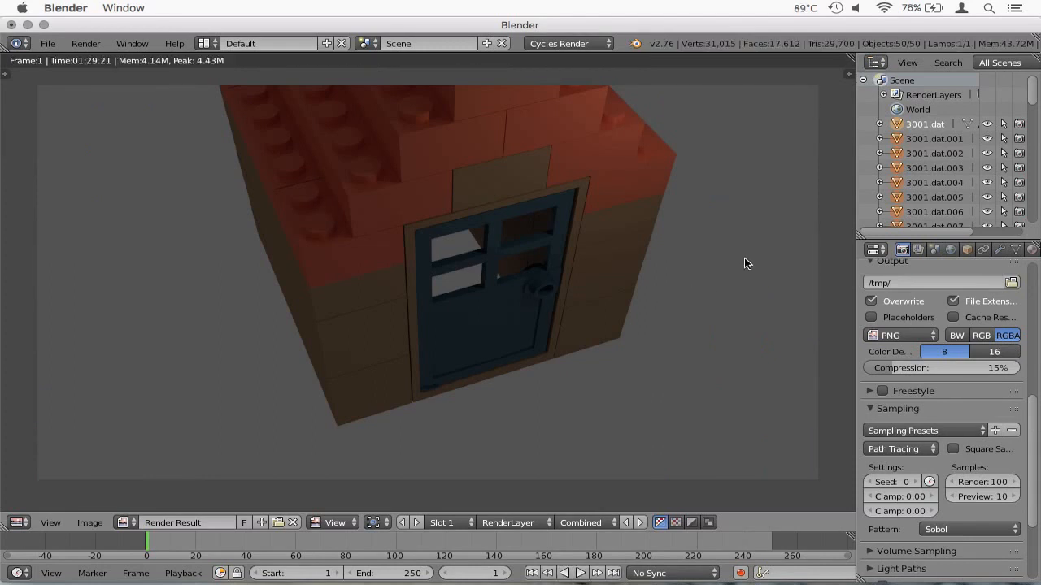
mouse_move(738, 247)
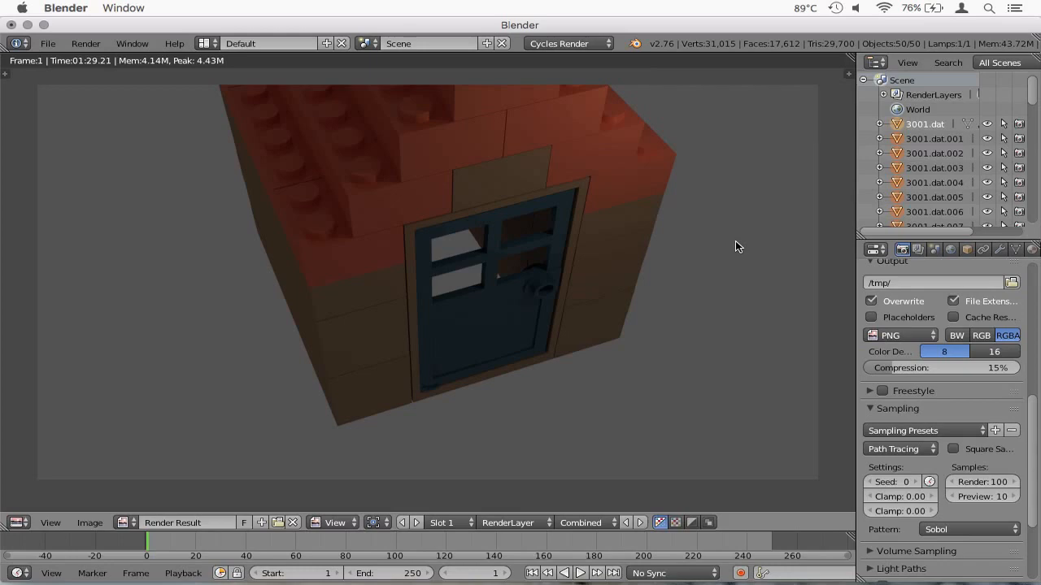